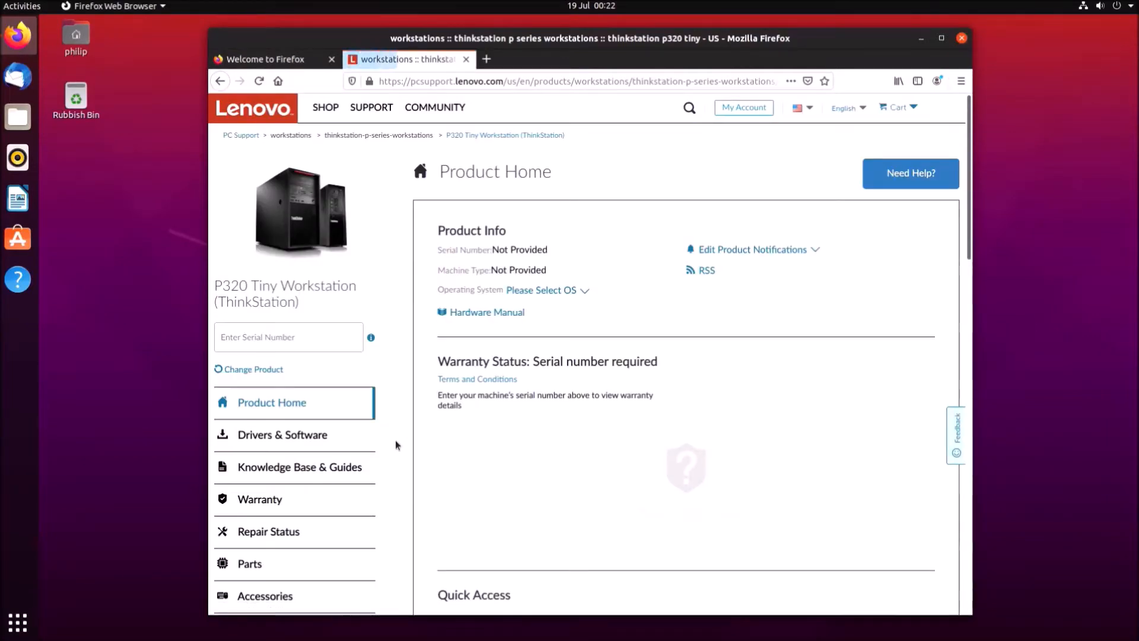
- Filter the P320 Tiny downloads to BIOS/UEFI and expand the Flash BIOS Update package
left_click(282, 435)
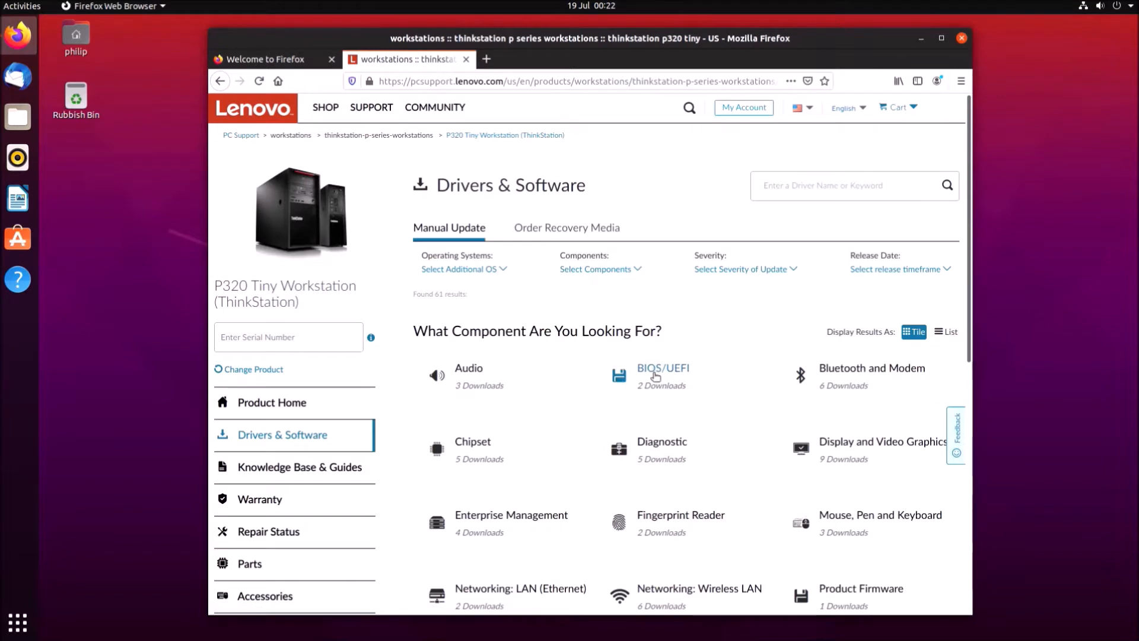
left_click(663, 368)
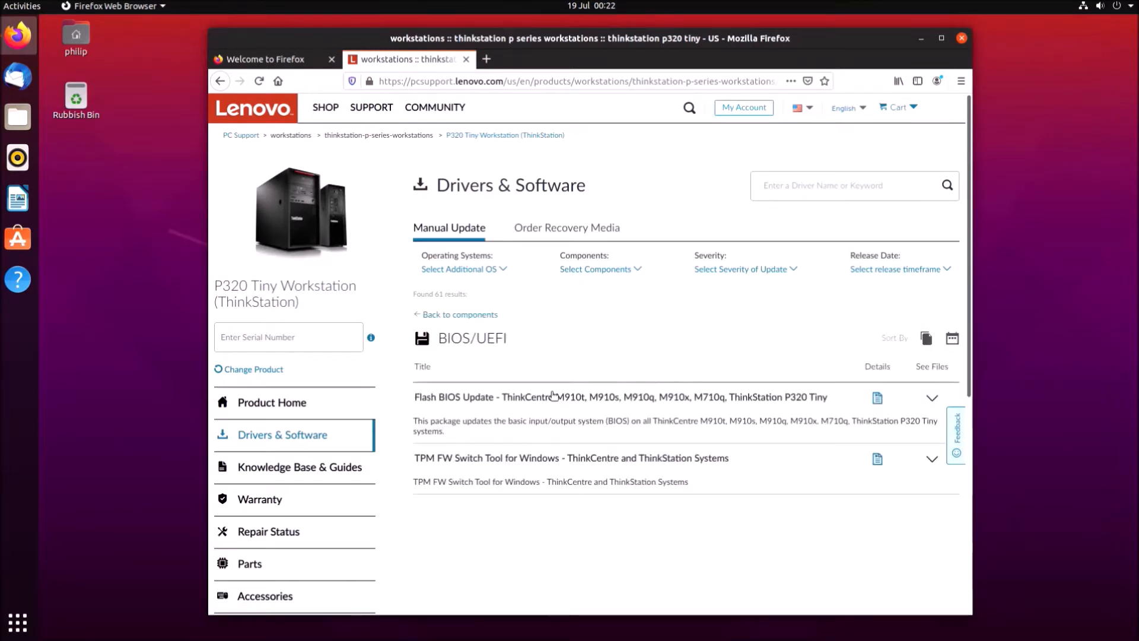
mouse_move(681, 404)
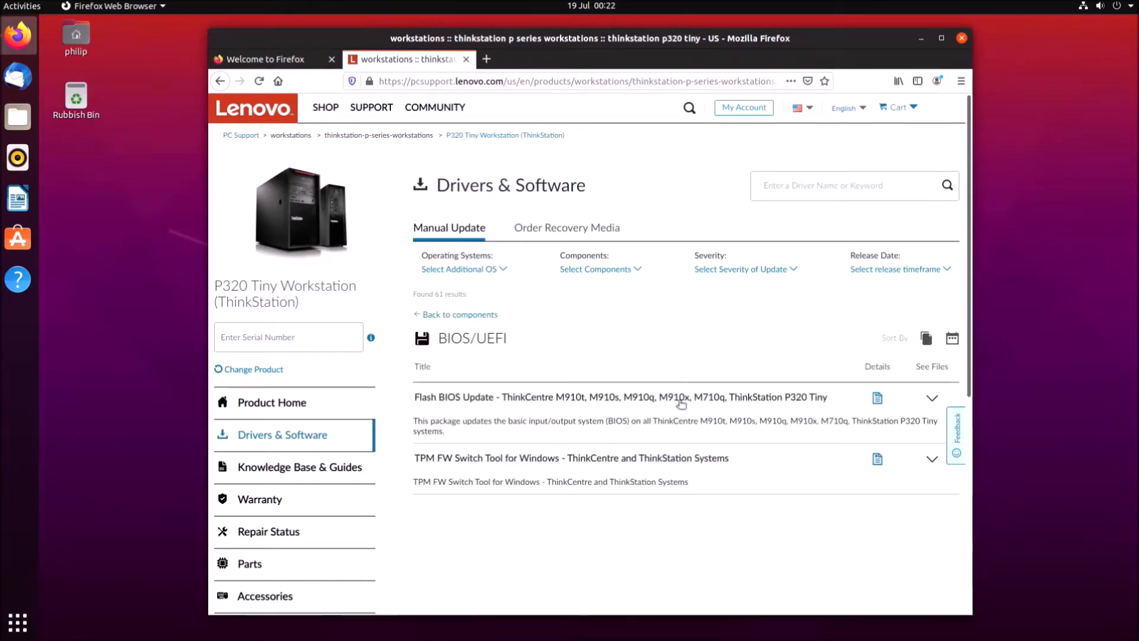
left_click(931, 398)
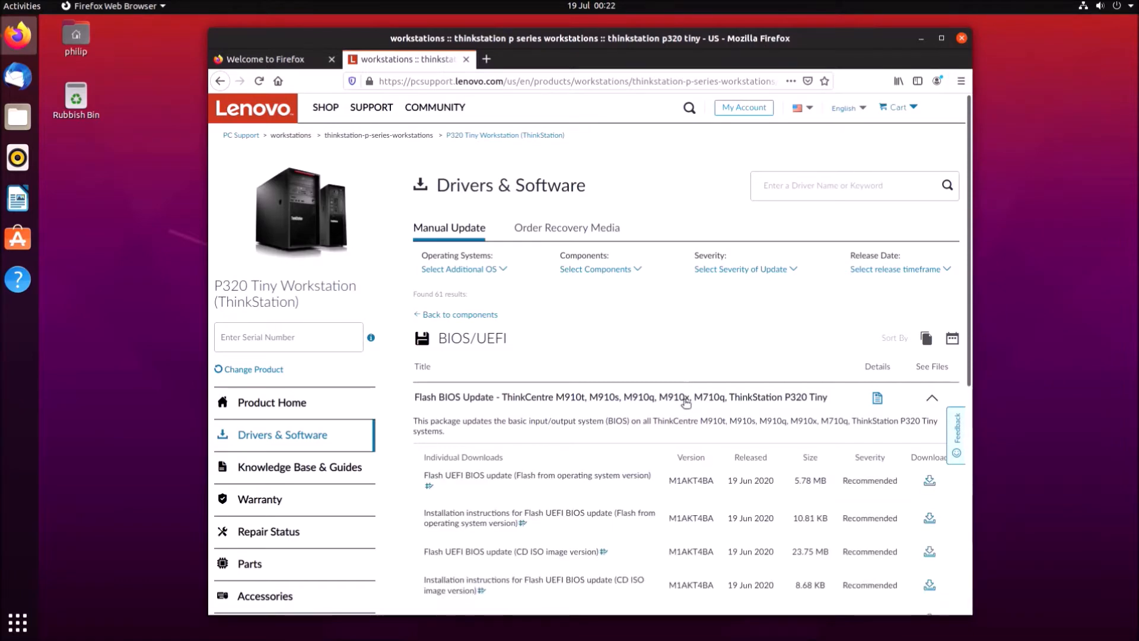
scroll("down", 3)
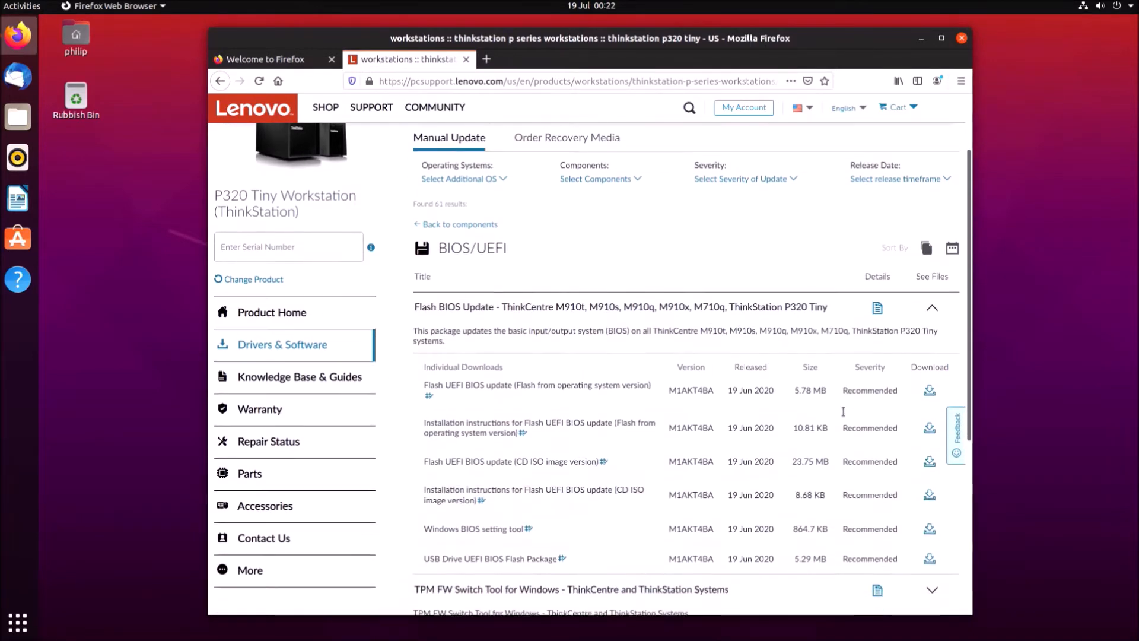
scroll("down", 3)
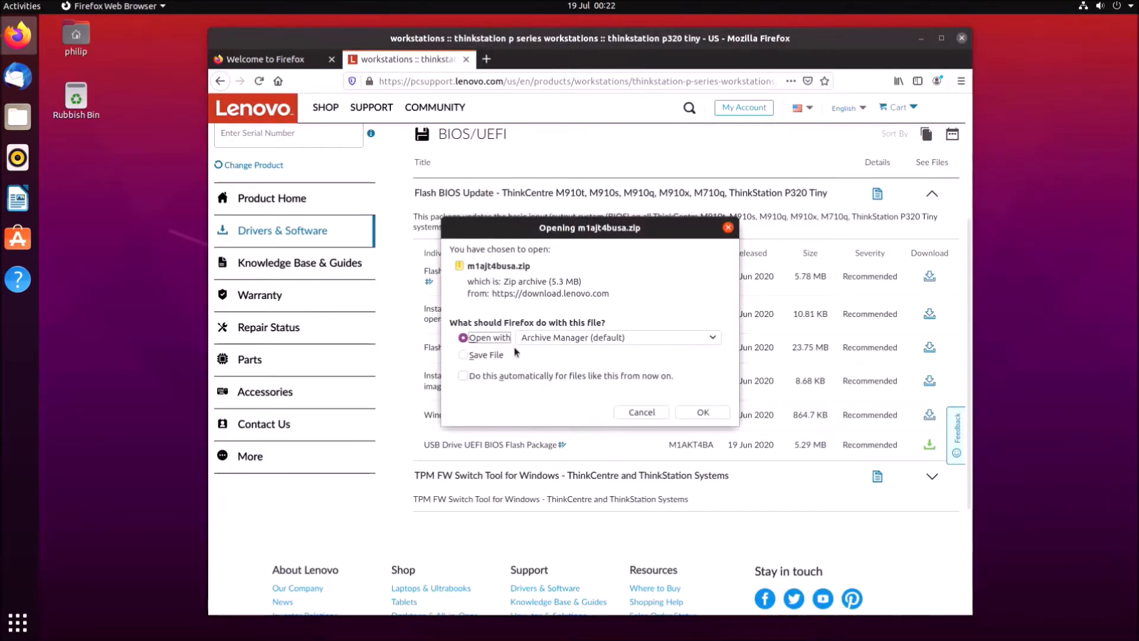
- Save m1ajt4busa.zip to disk and open Firefox's full downloads list
left_click(464, 355)
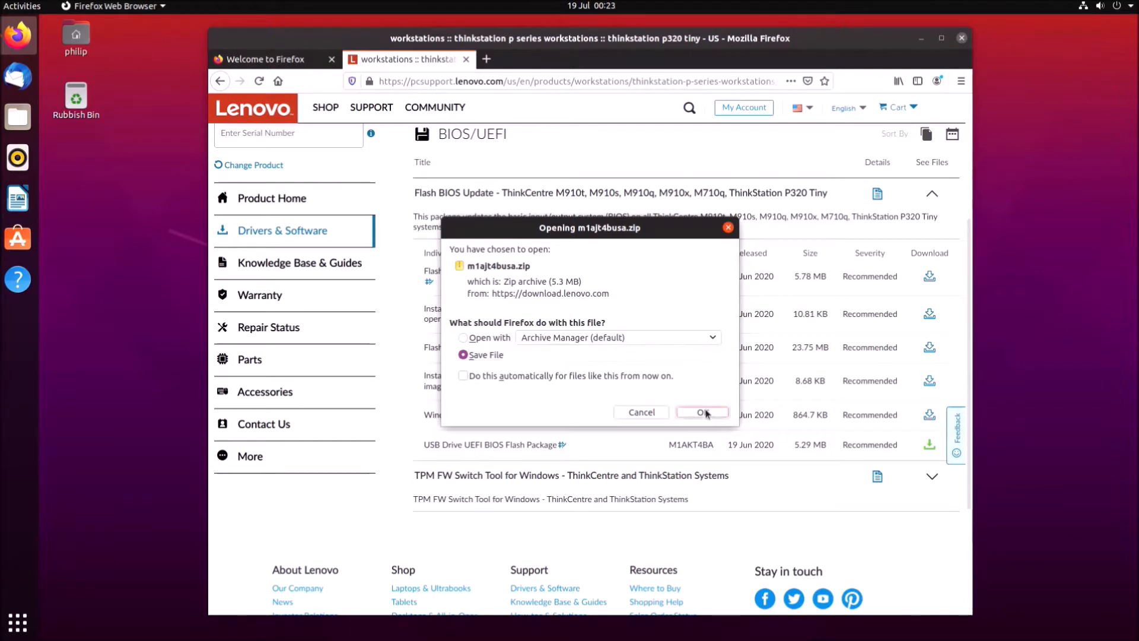
left_click(702, 412)
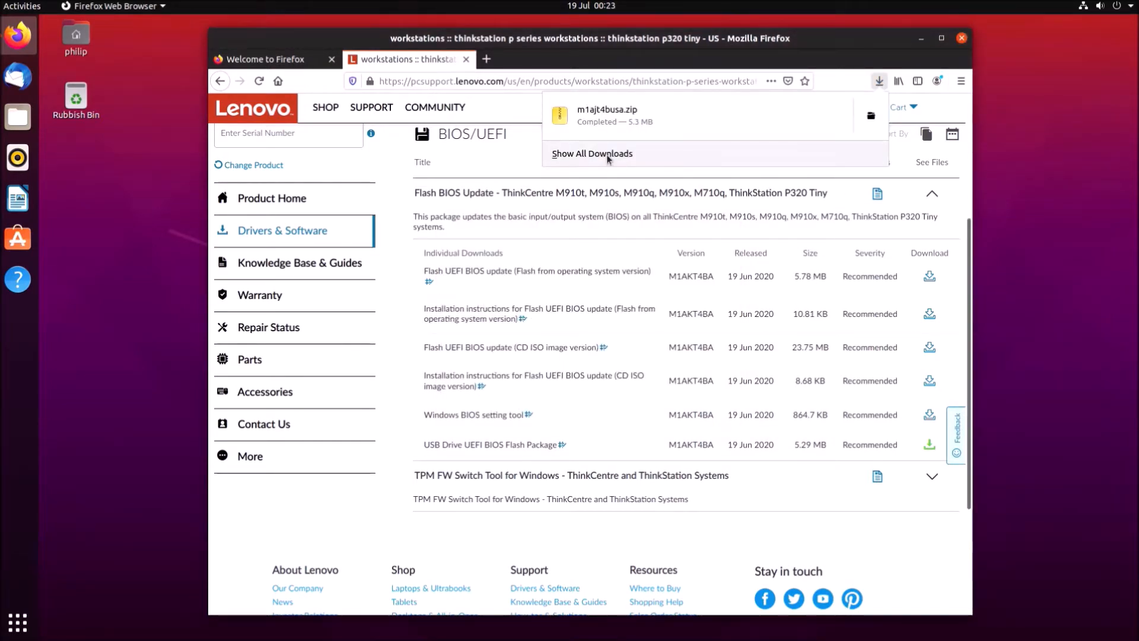
left_click(592, 153)
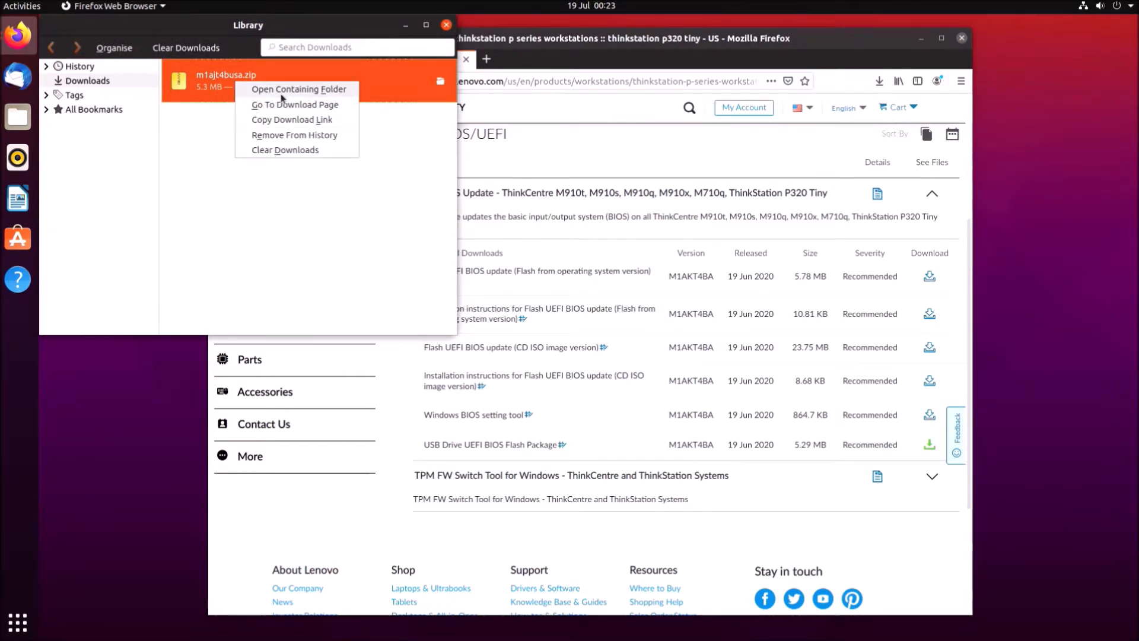
- Extract m1ajt4busa.zip into Downloads and select readme.txt in the m1ajt4busa folder
left_click(298, 89)
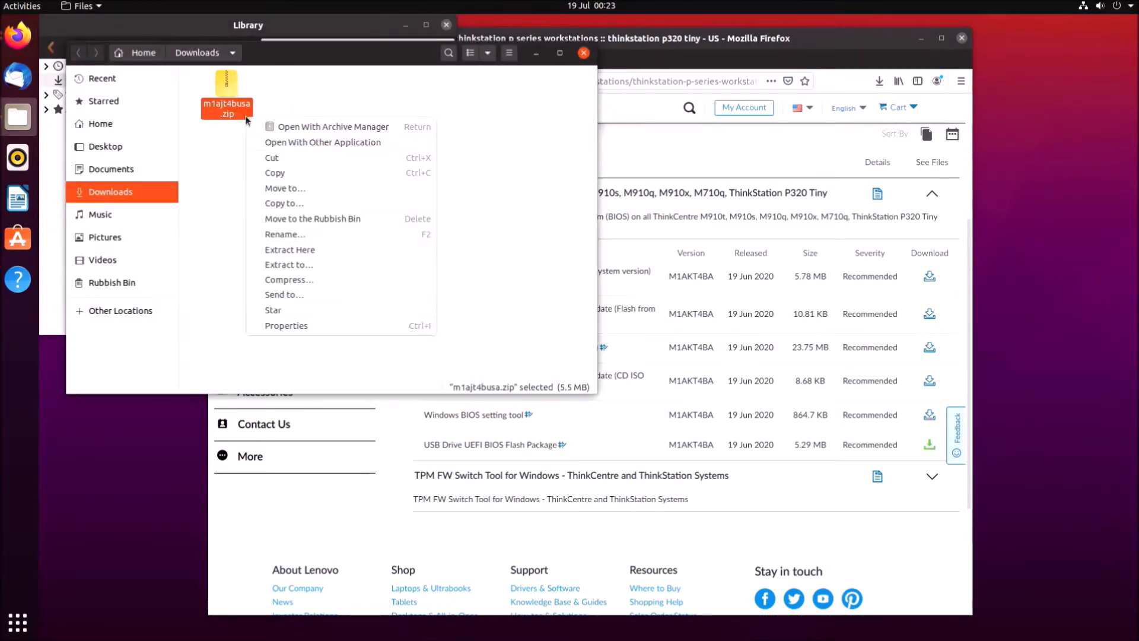
mouse_move(343, 239)
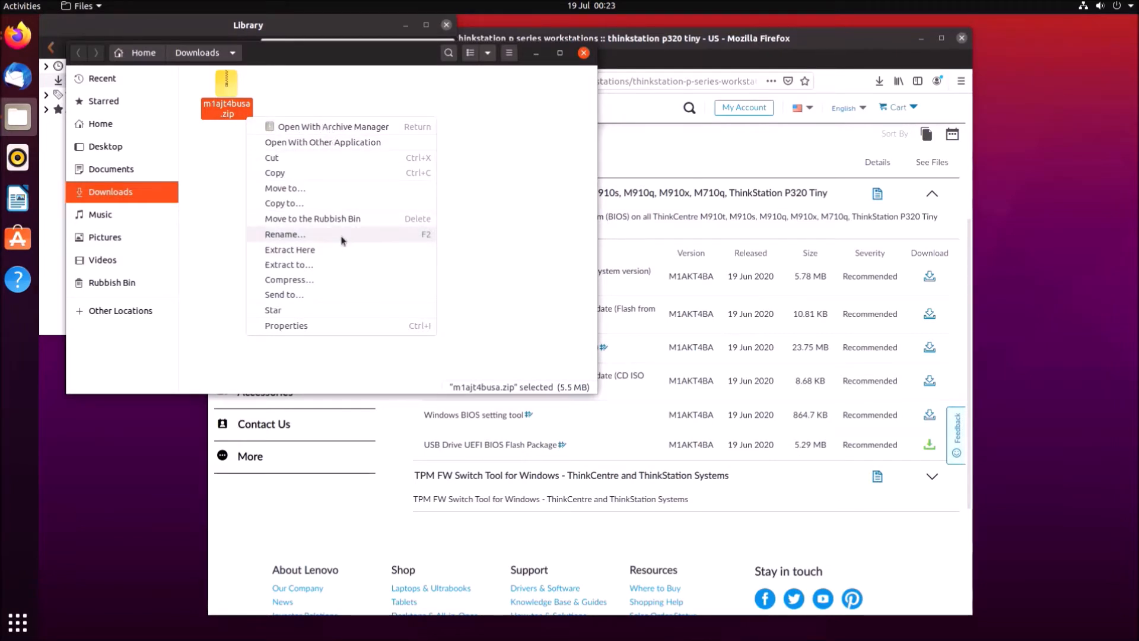
left_click(289, 265)
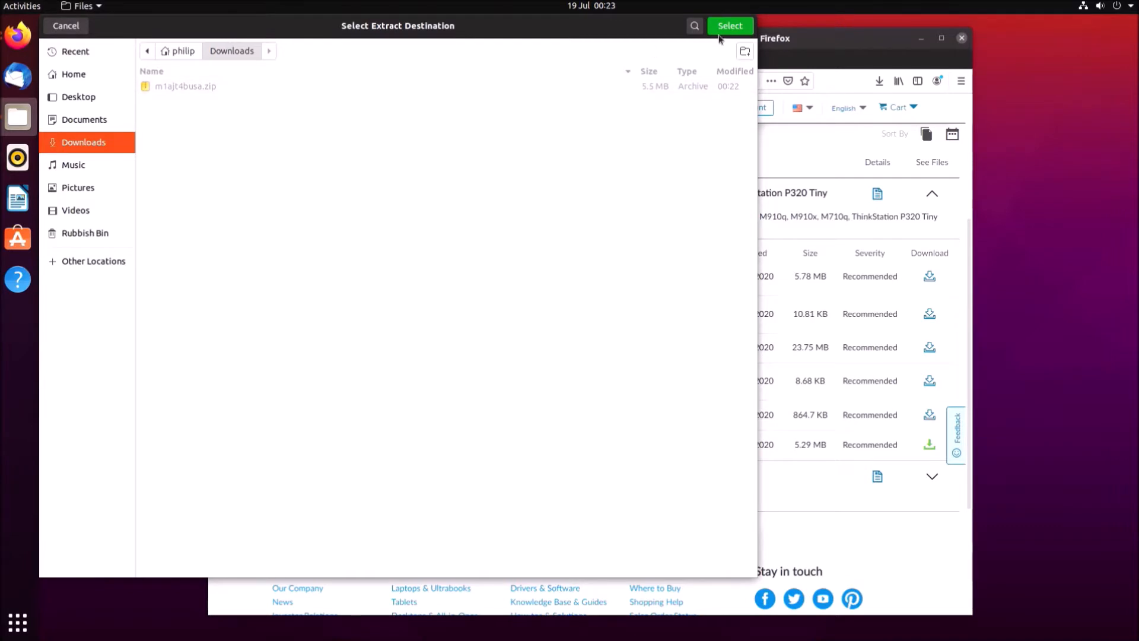
left_click(730, 26)
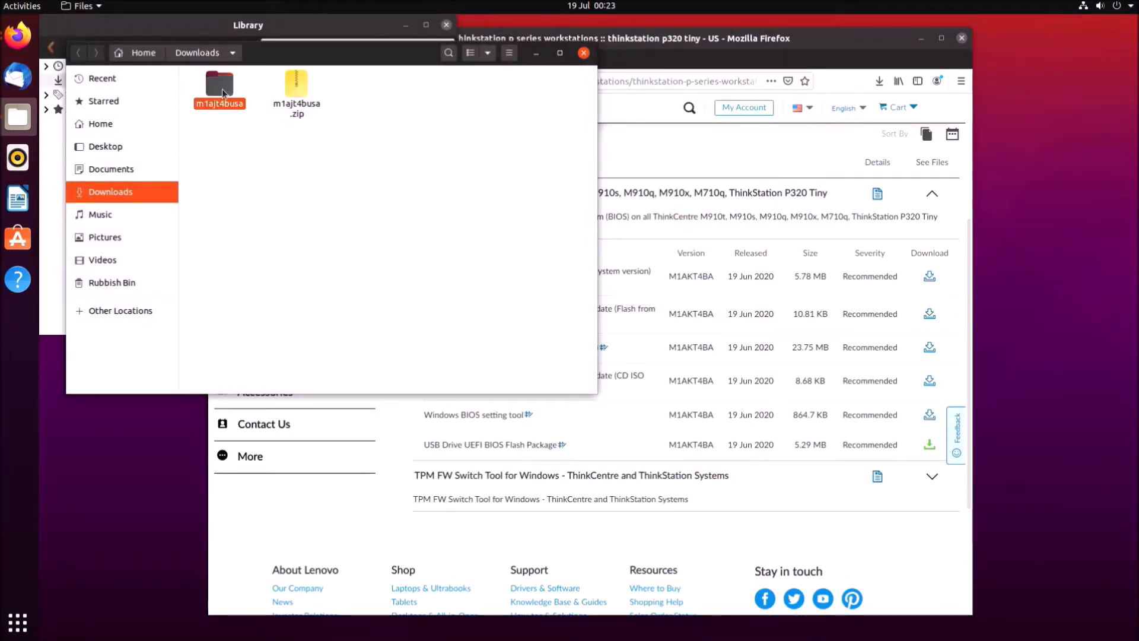
double_click(220, 83)
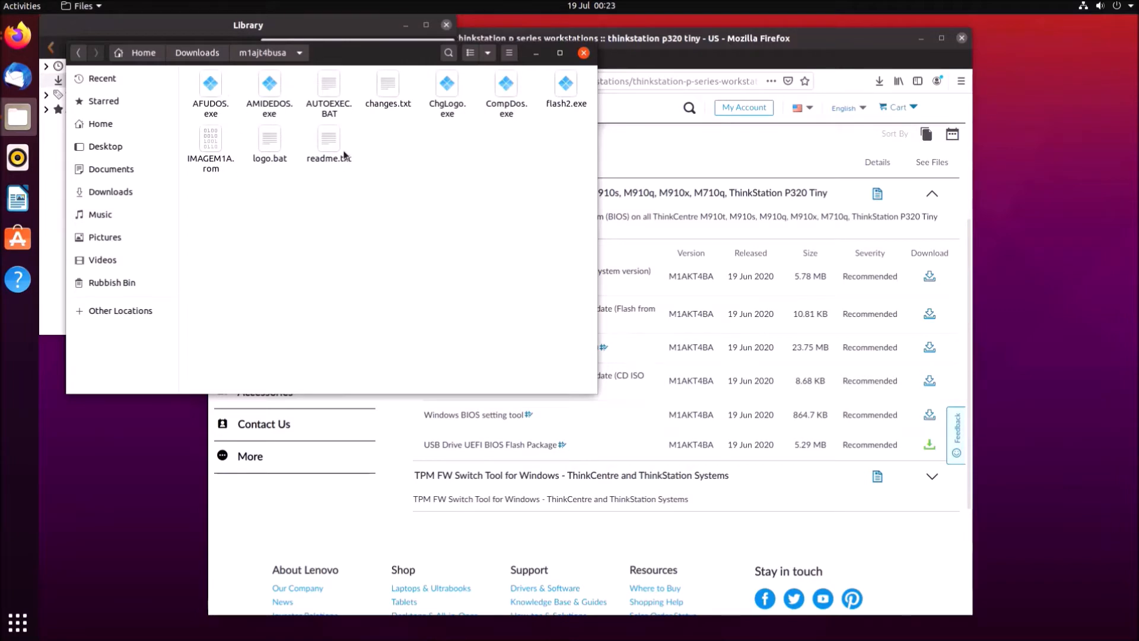
left_click(329, 139)
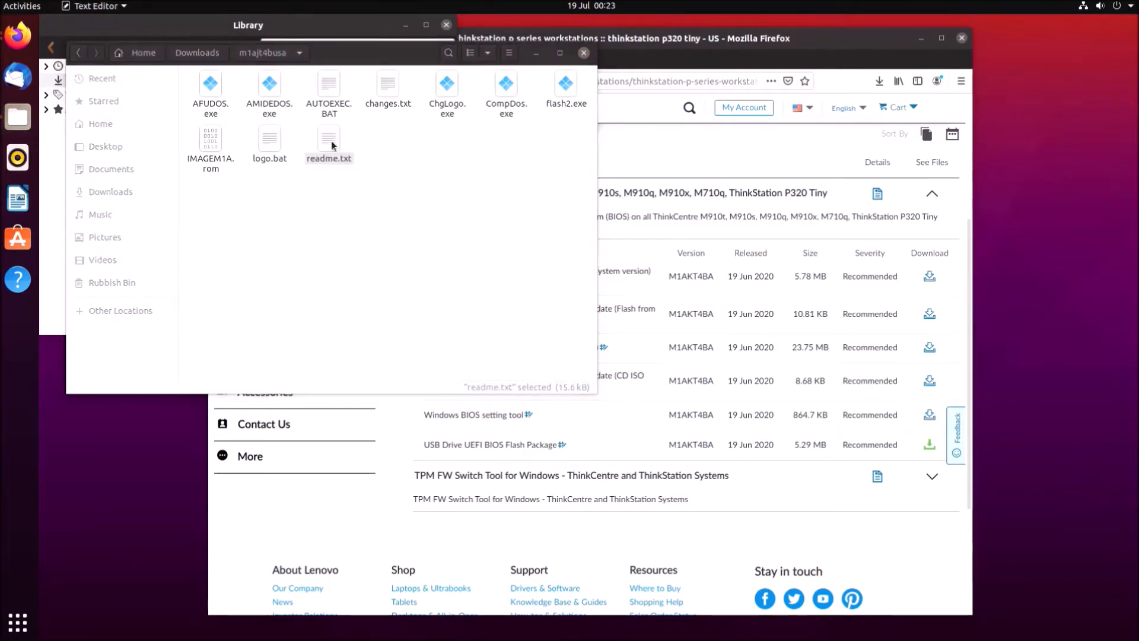
- Read readme.txt on copying files to a DOS bootable key, then close the Library
double_click(329, 139)
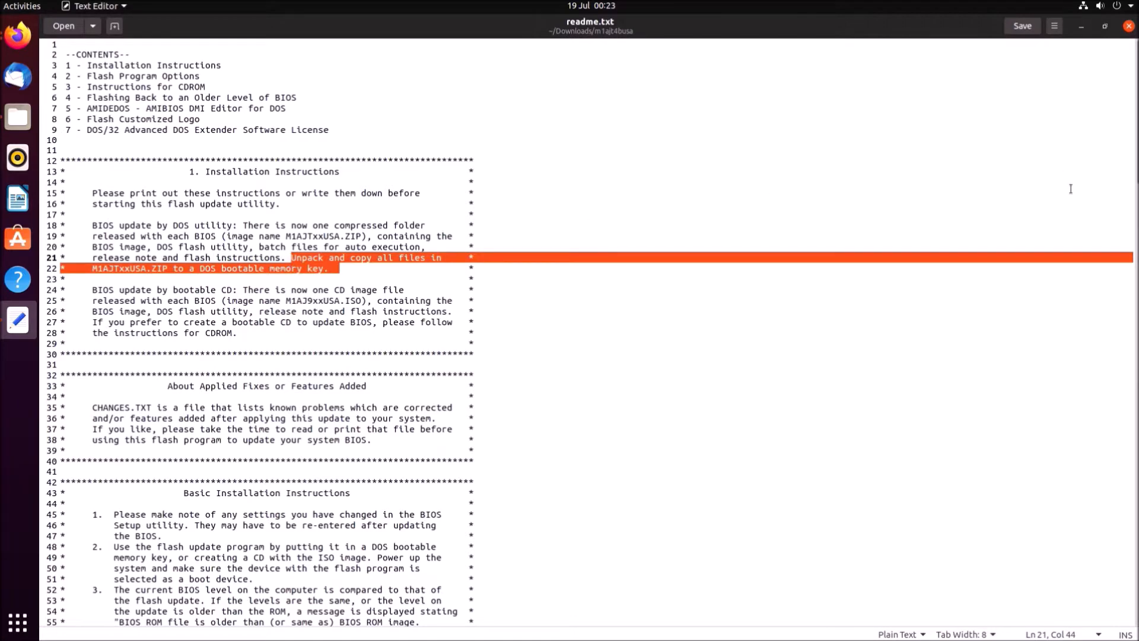
mouse_move(1096, 28)
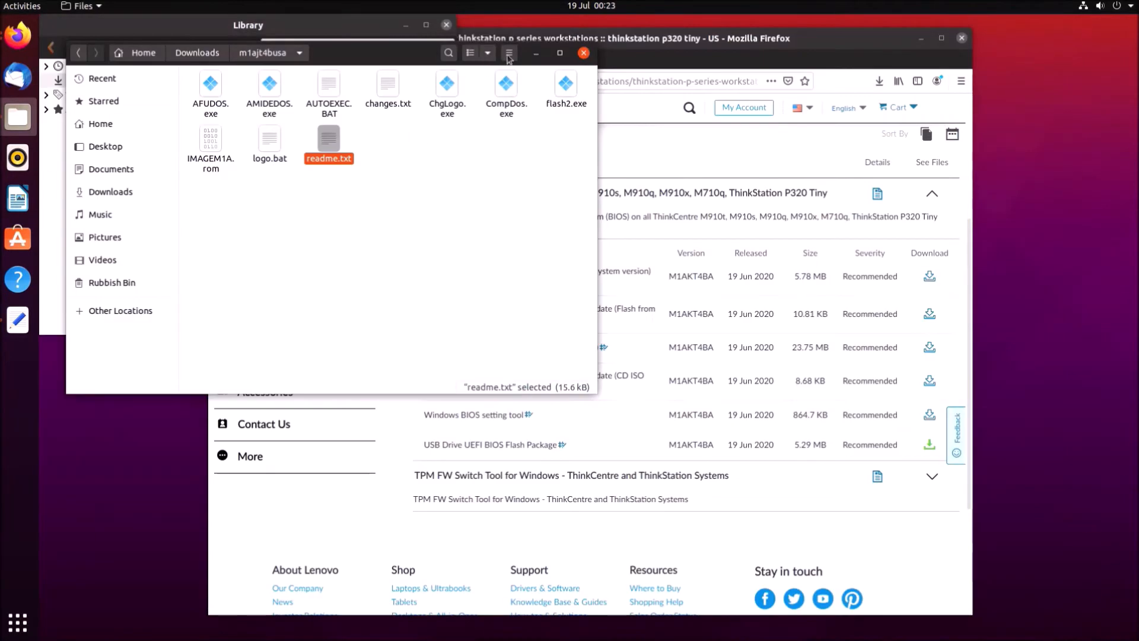
mouse_move(534, 64)
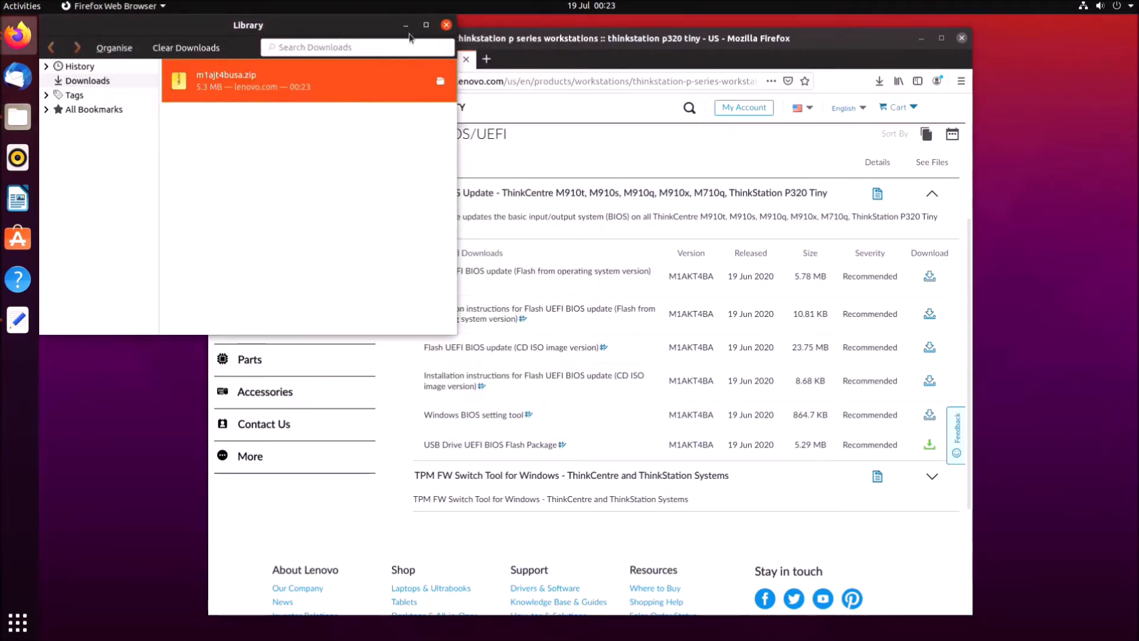
left_click(444, 23)
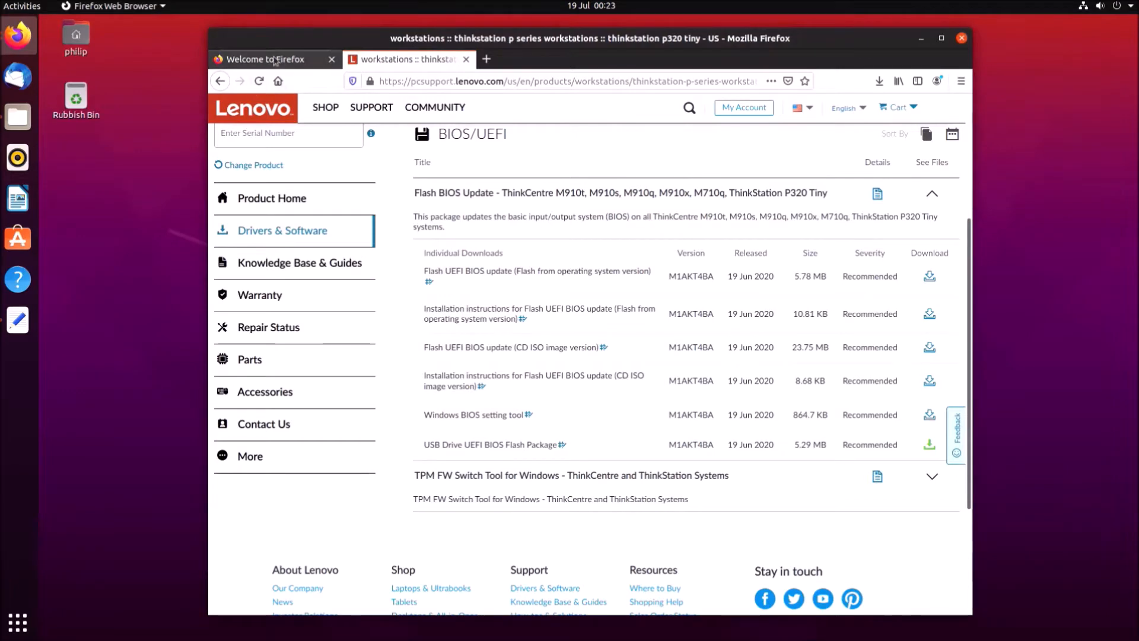
- Search for UNetbootin, reach its Linux downloads page, and select the add-apt-repository command
left_click(266, 59)
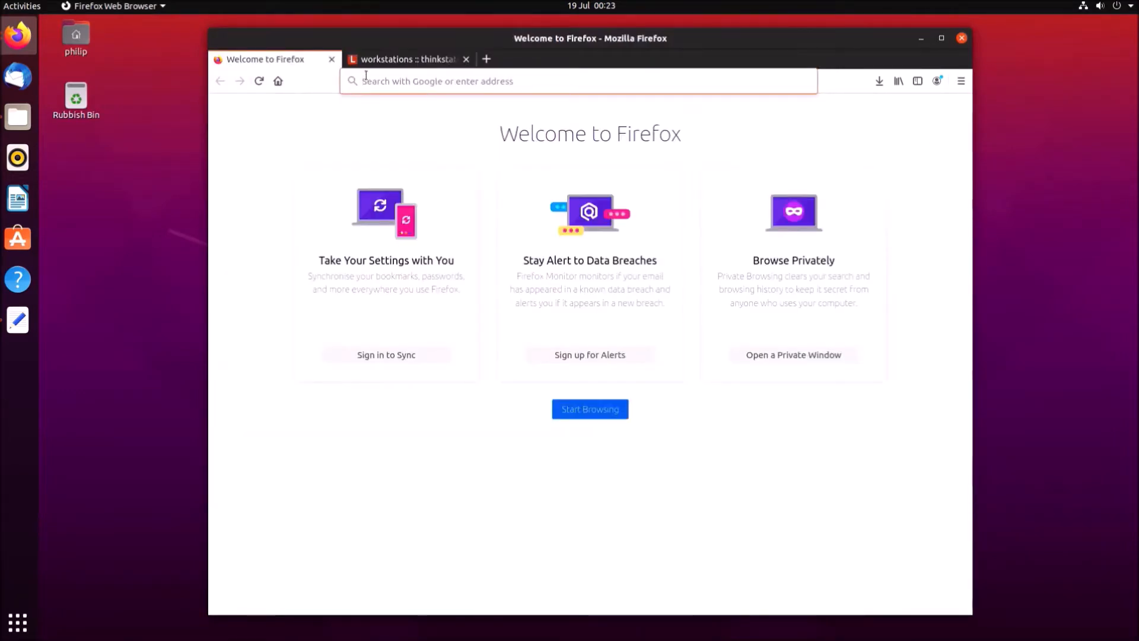
type("unetboo")
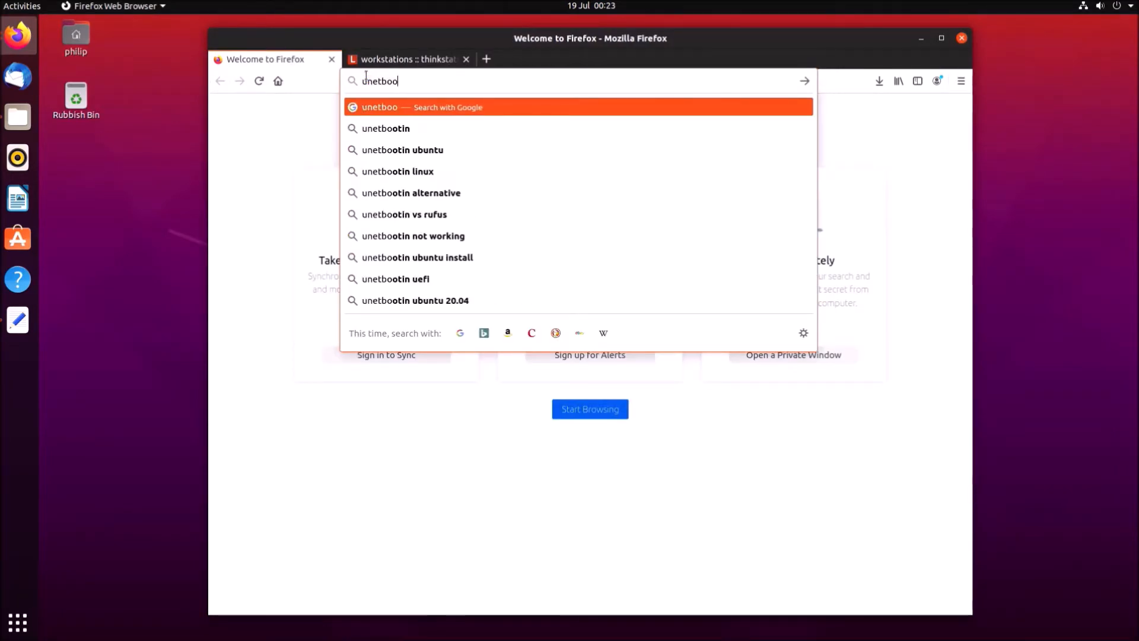
type("t")
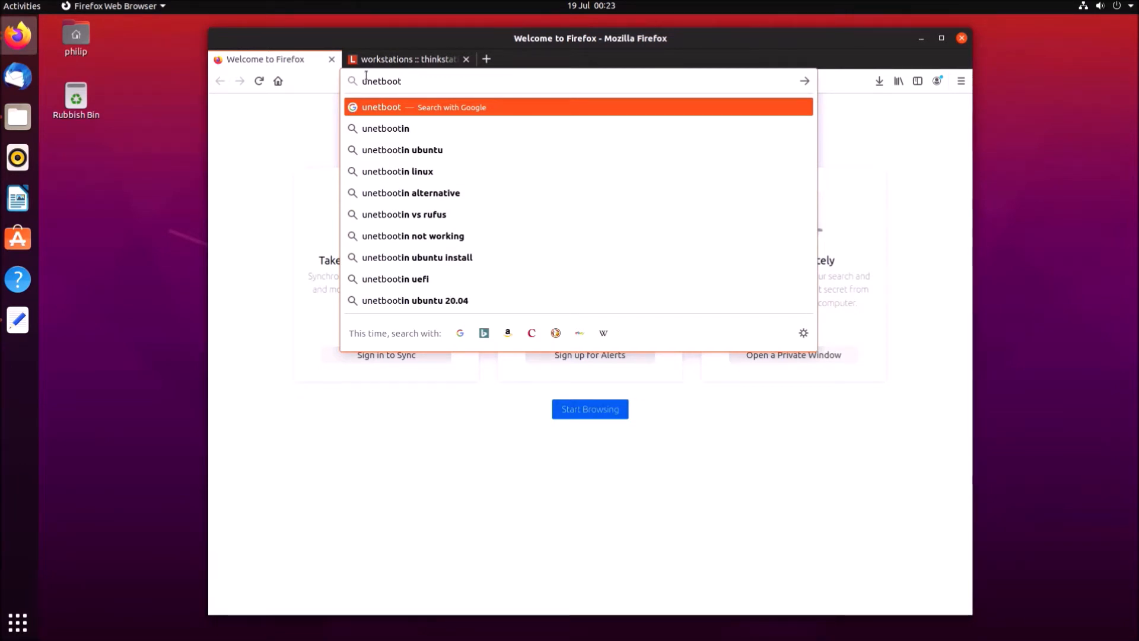
type("in&ie=utf-8&oe=u")
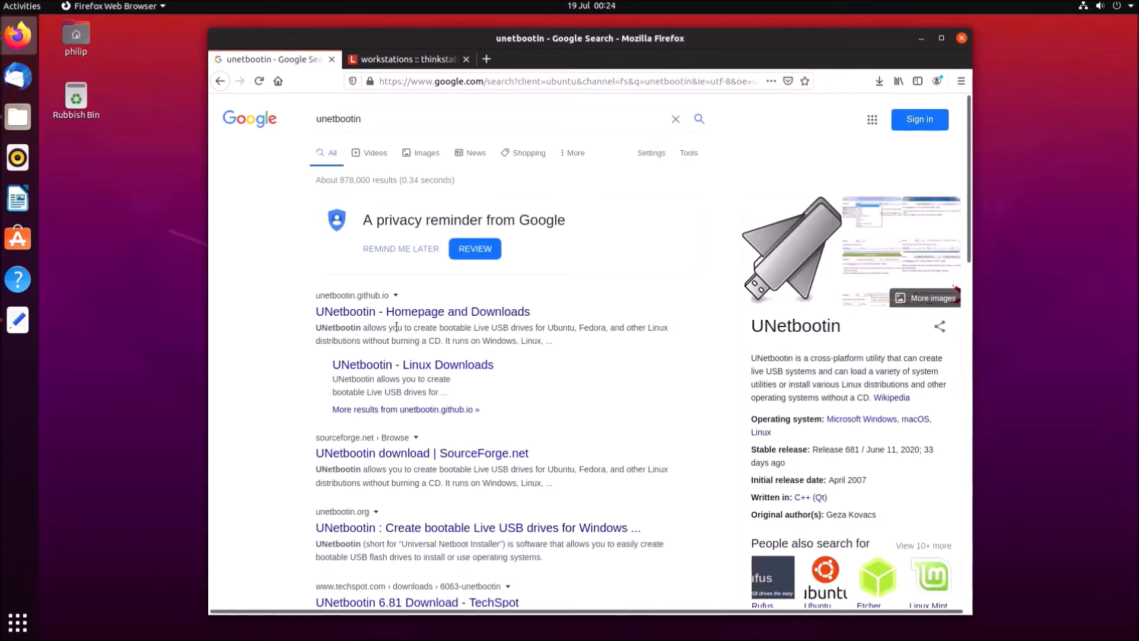
left_click(422, 311)
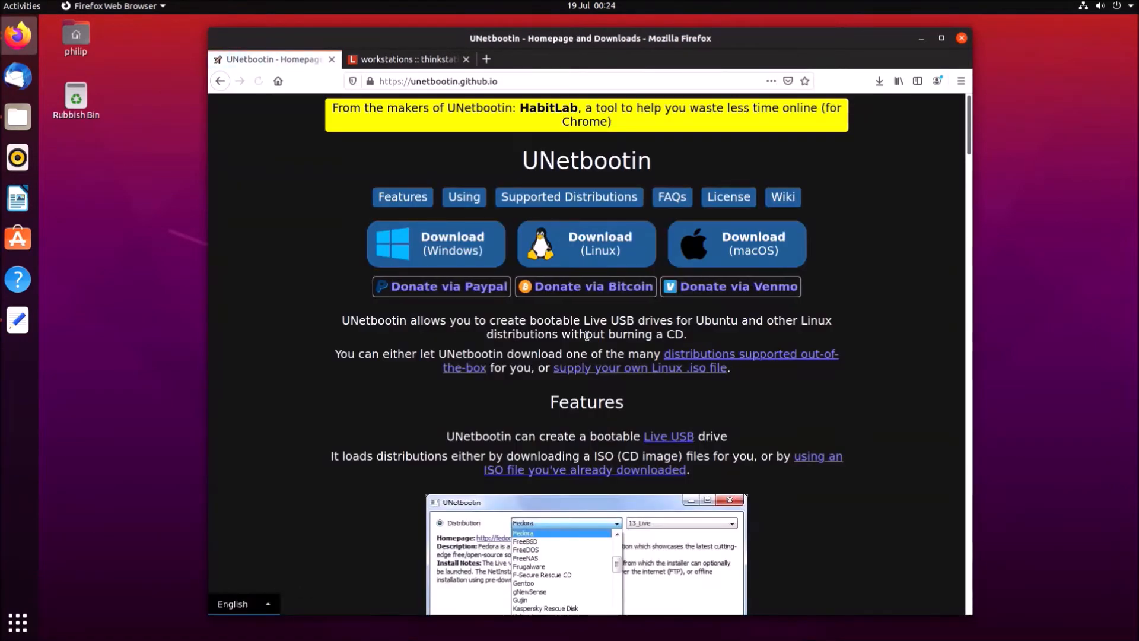
mouse_move(701, 252)
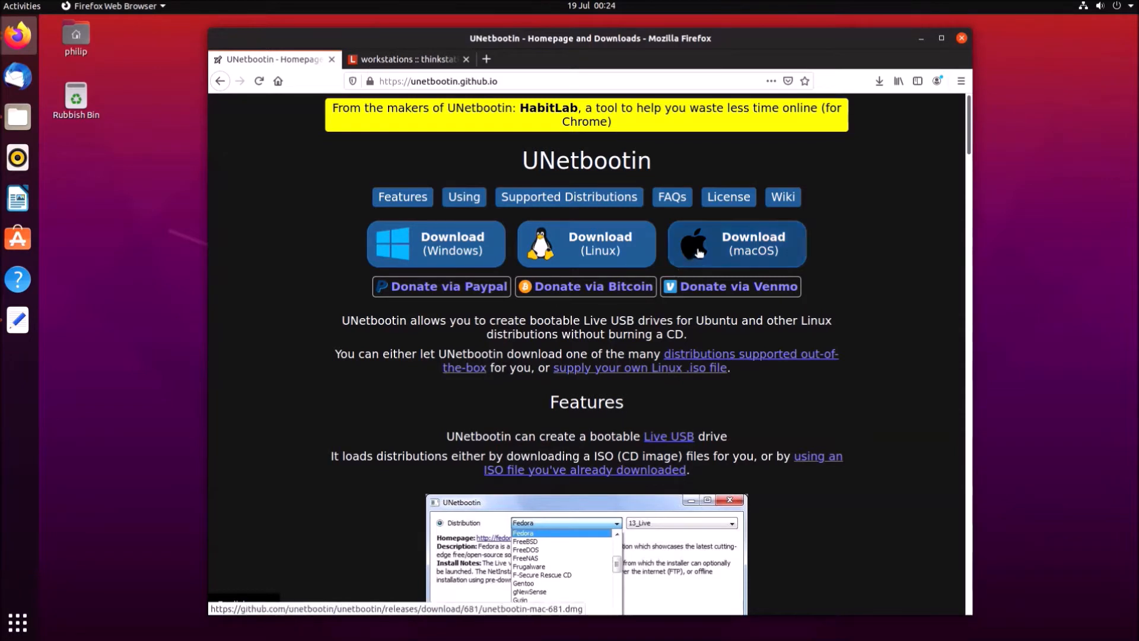
left_click(586, 243)
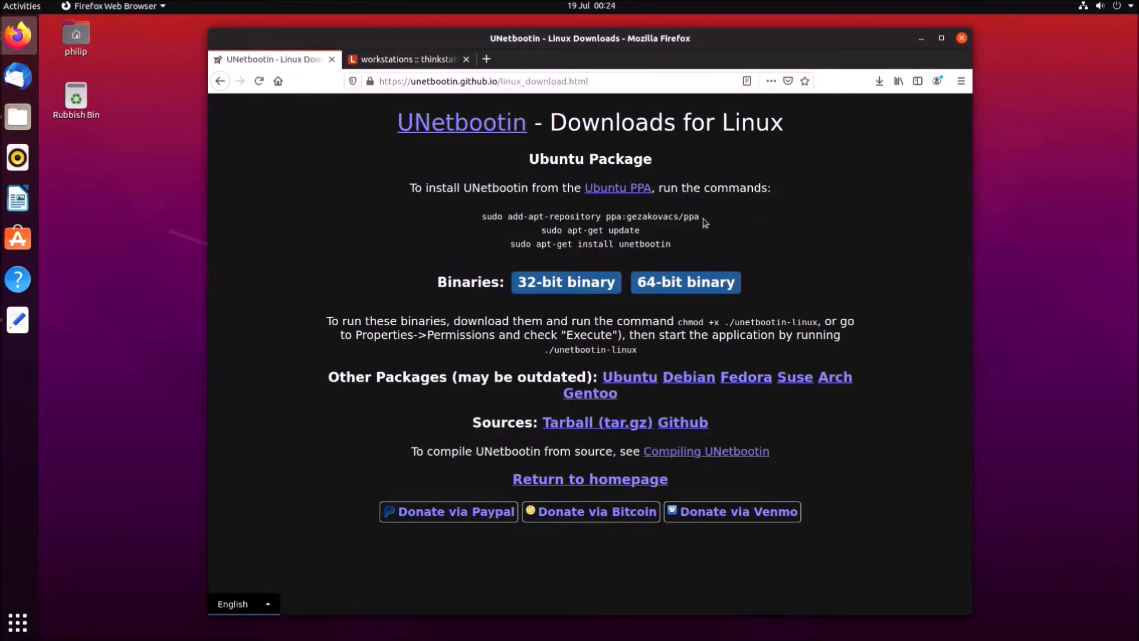
triple_click(589, 217)
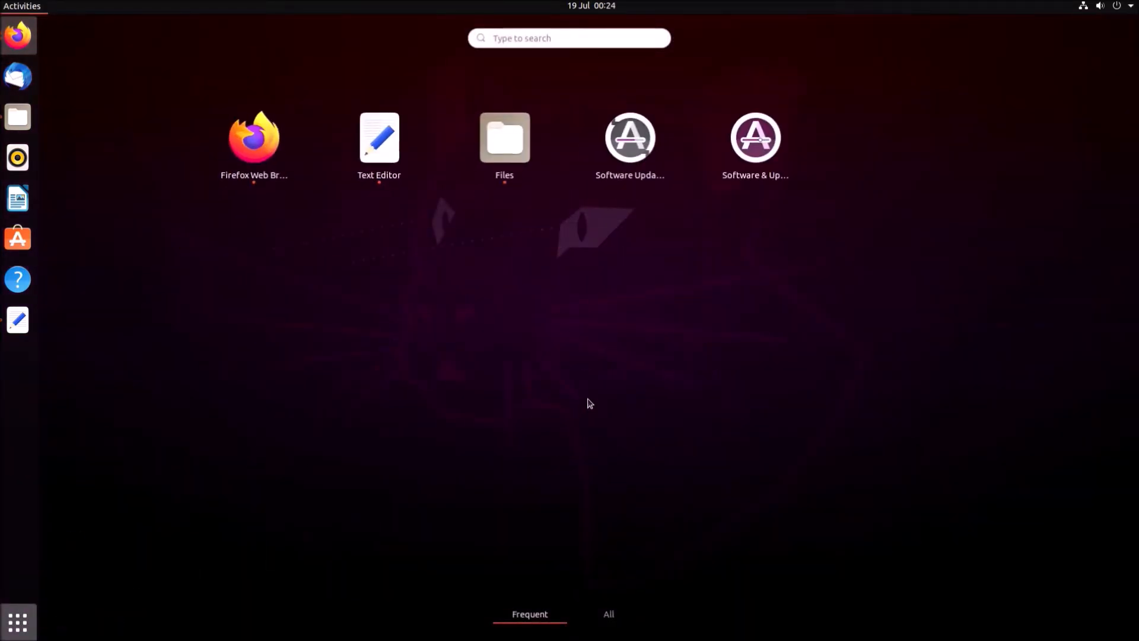
- Run 'sudo add-apt-repository ppa:gezakovacs/ppa' in Terminal and confirm adding it
left_click(608, 614)
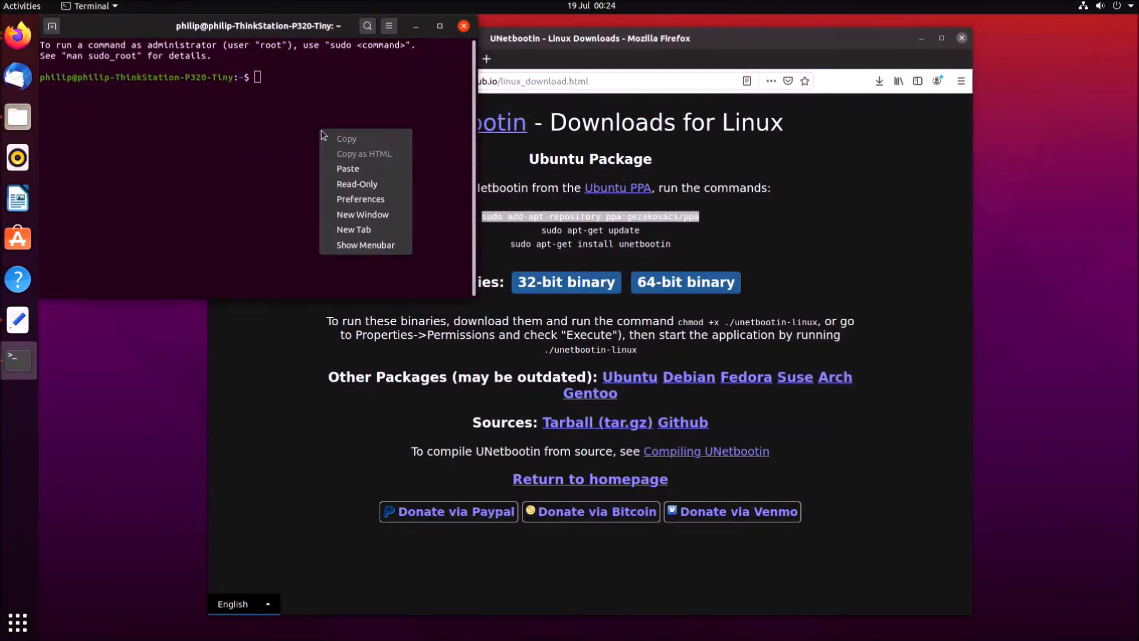
left_click(348, 168)
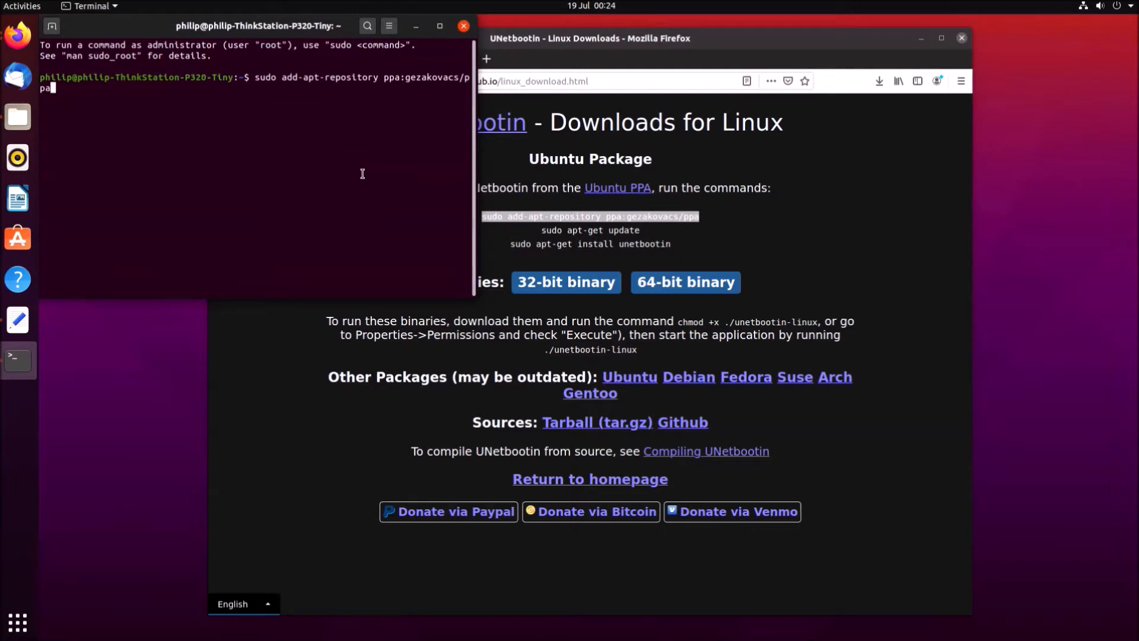
key("Return")
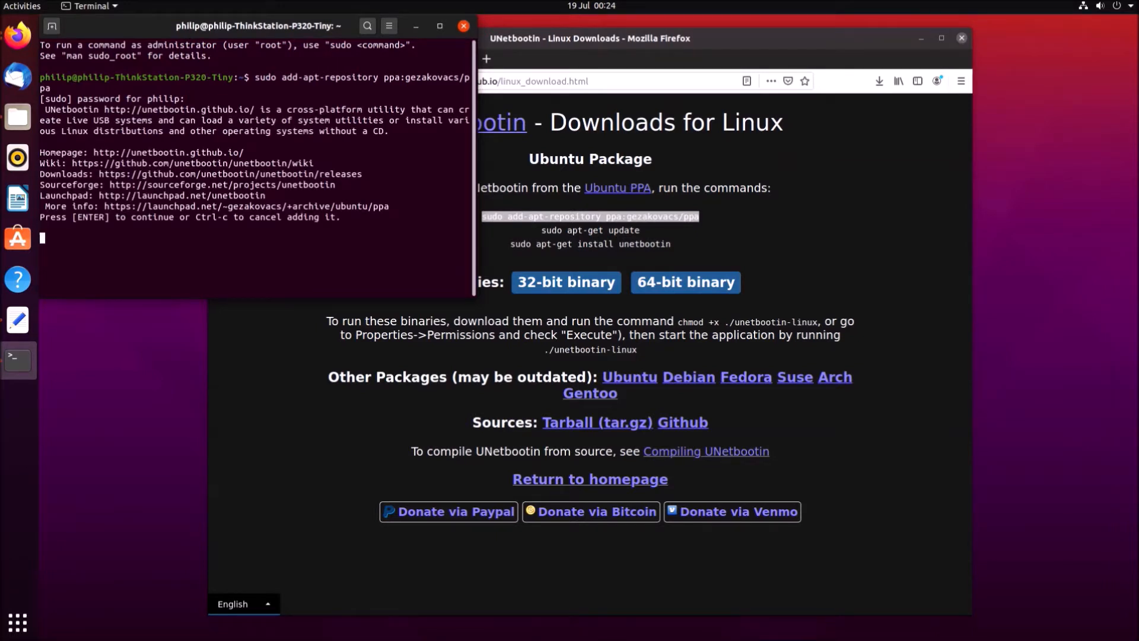
key("Return")
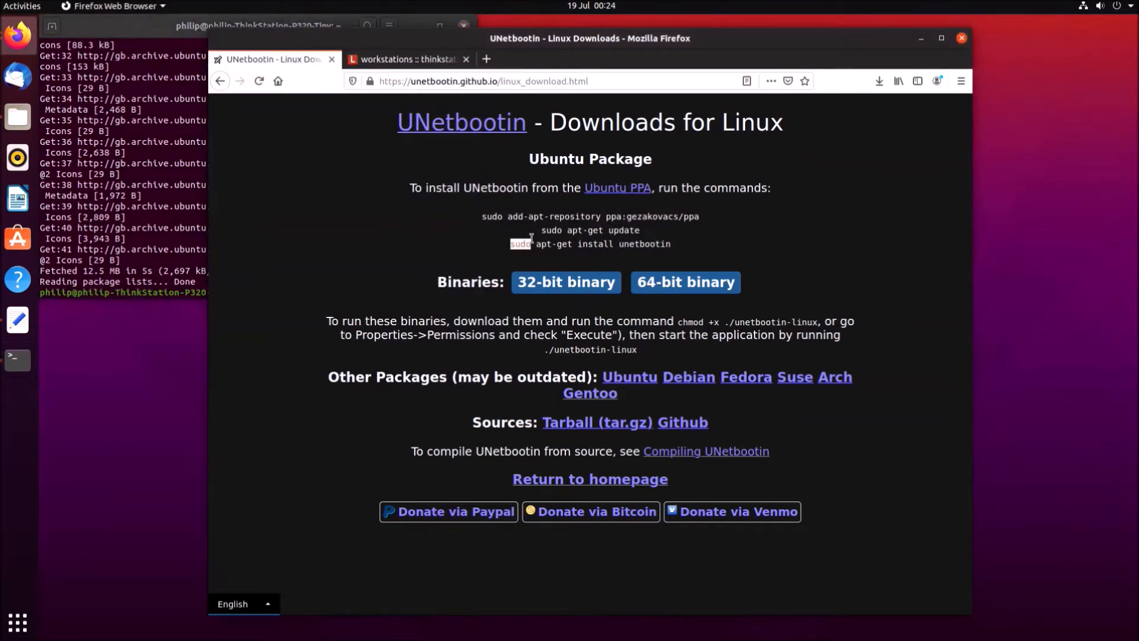
- Copy 'sudo apt-get update' from the webpage and paste it into Terminal
double_click(590, 230)
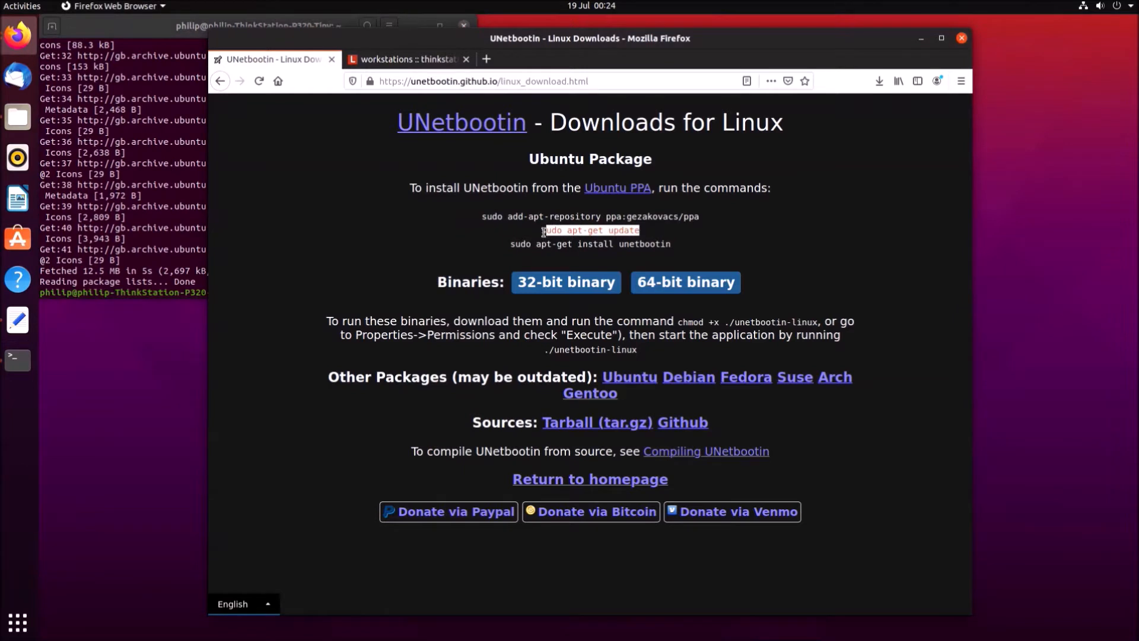
right_click(577, 230)
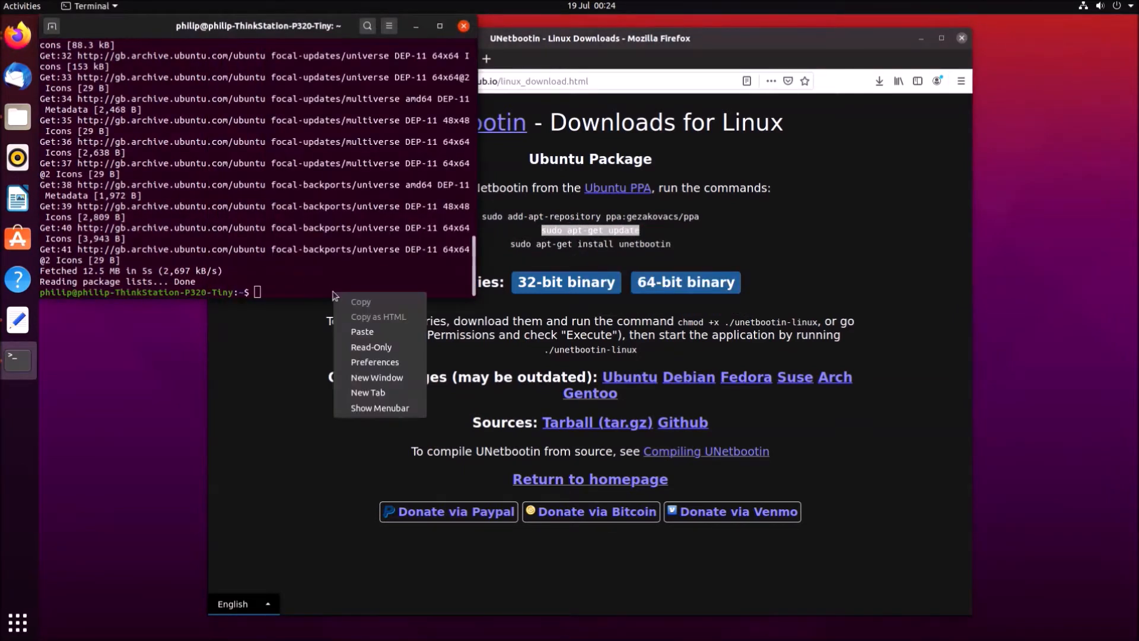
left_click(362, 331)
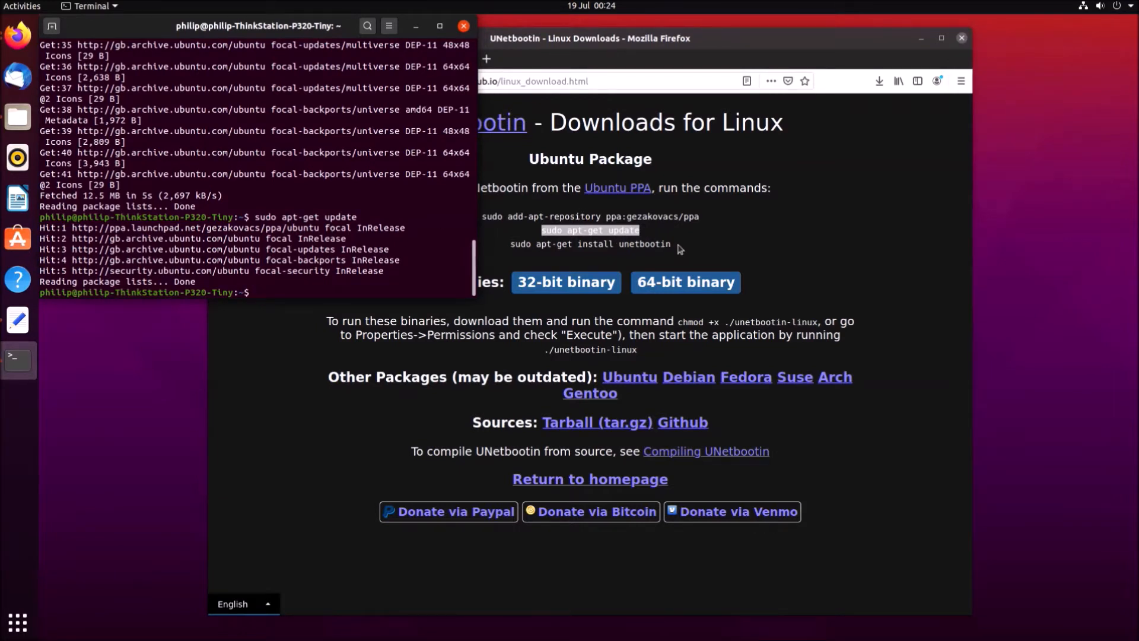
mouse_move(689, 255)
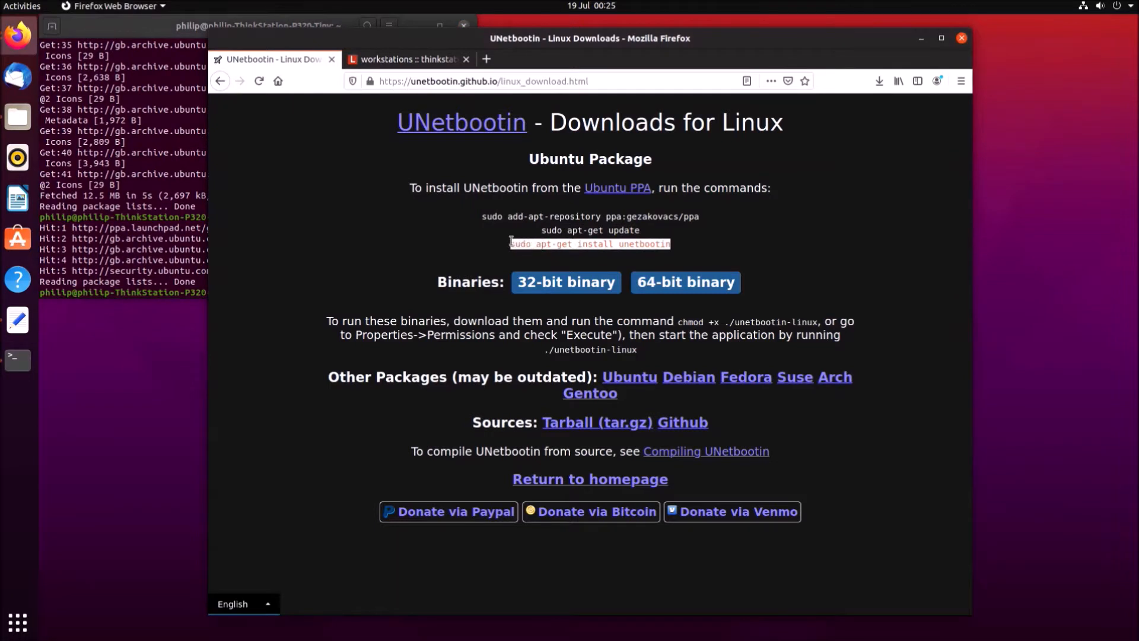
mouse_move(595, 212)
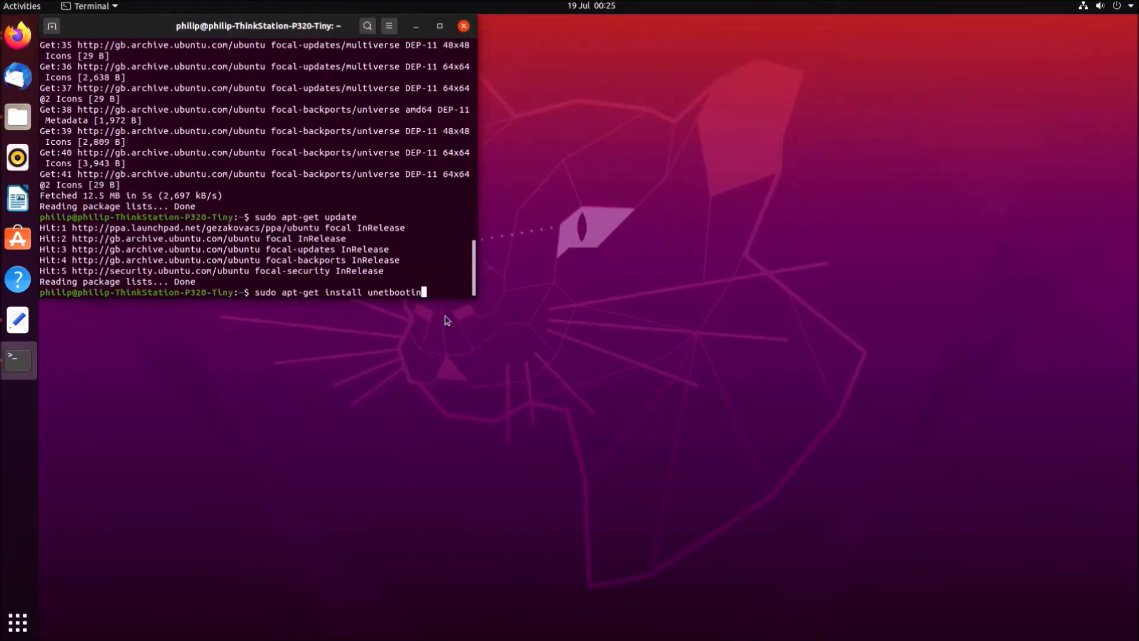
- Run 'sudo apt-get install unetbootin' and answer Y to continue
key("Return")
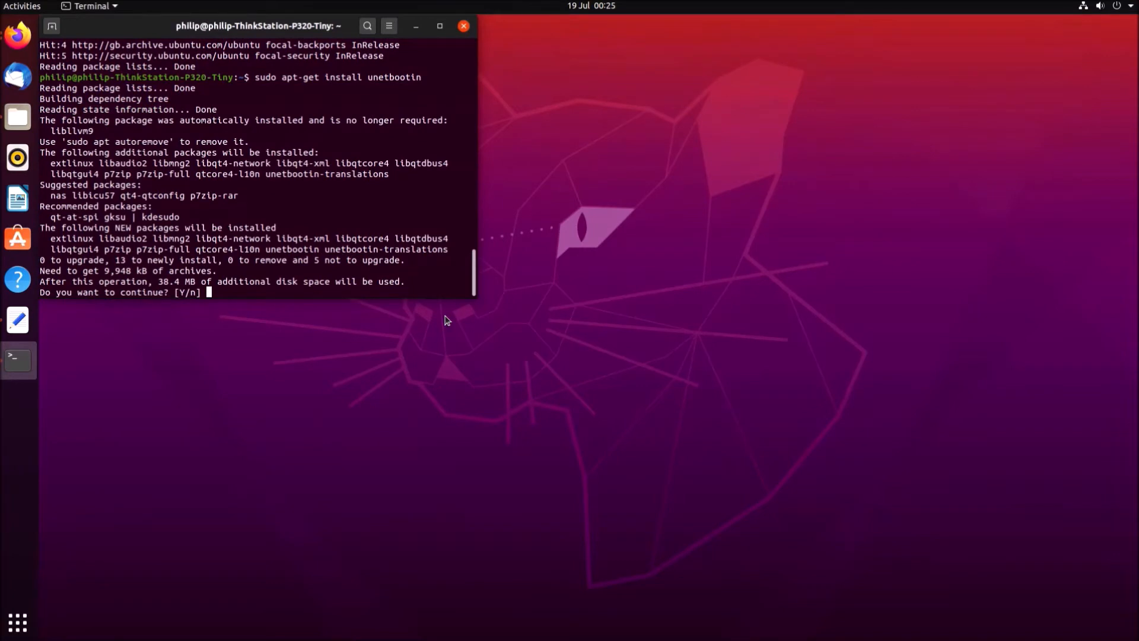
type("Y")
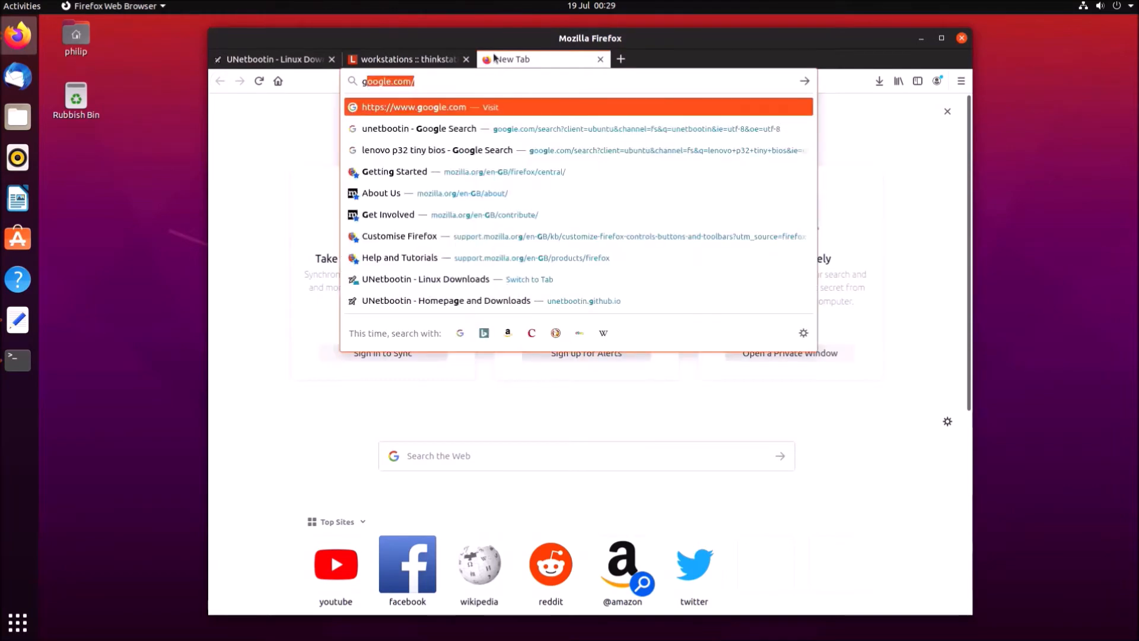
- Search 'gparted install linux', open GParted's download page, and scroll to the distribution table
type("gparted instal")
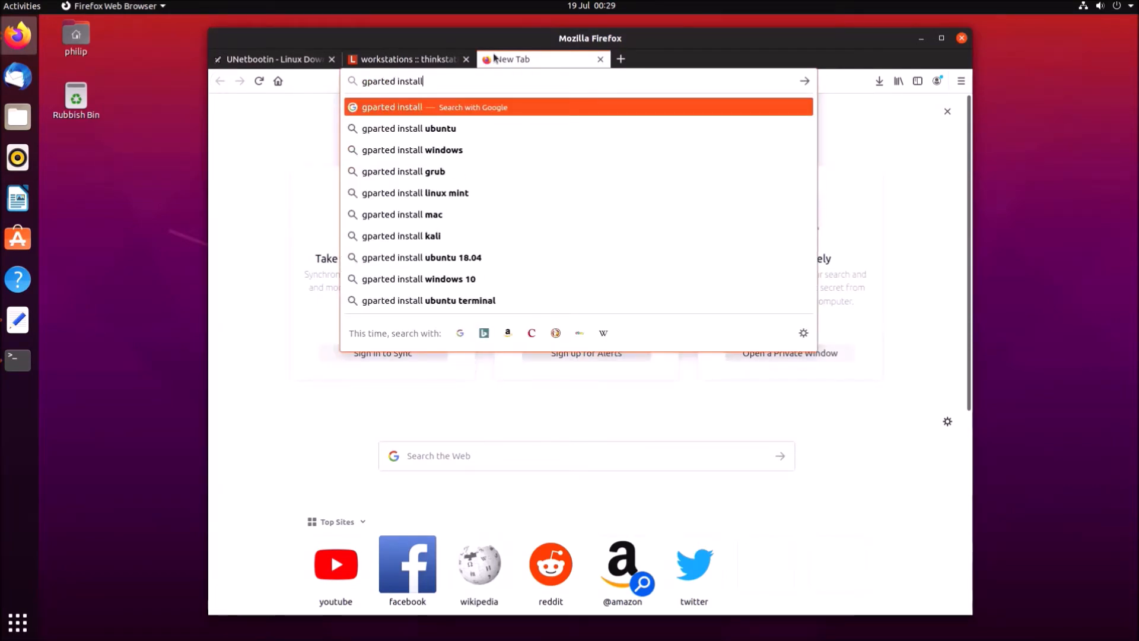
type("linux&ie=u")
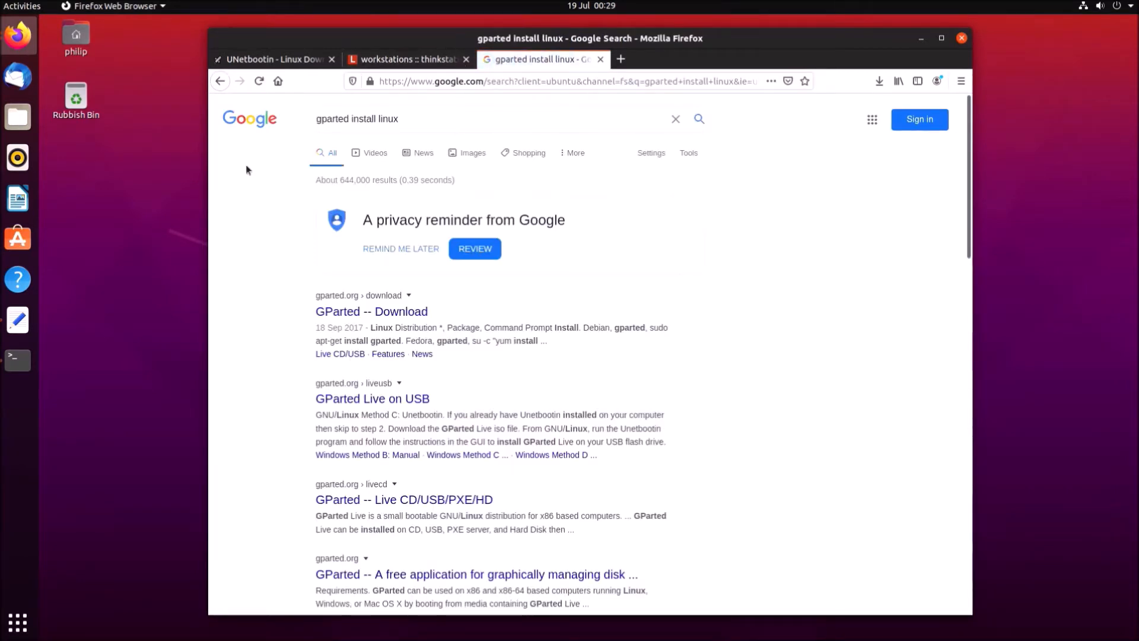
left_click(372, 311)
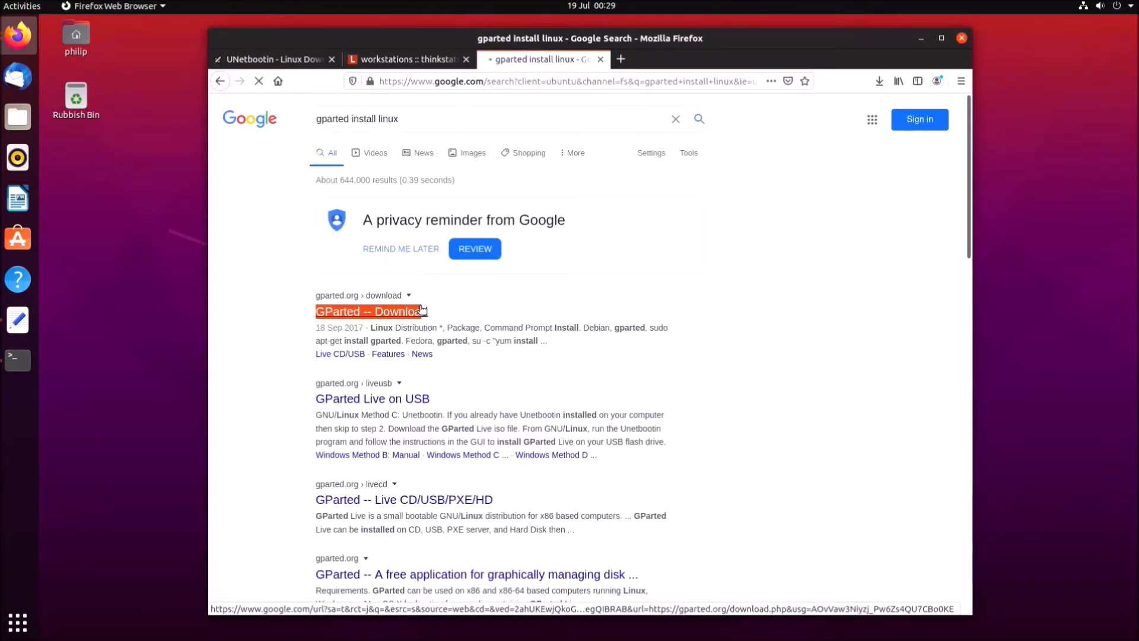
left_click(366, 311)
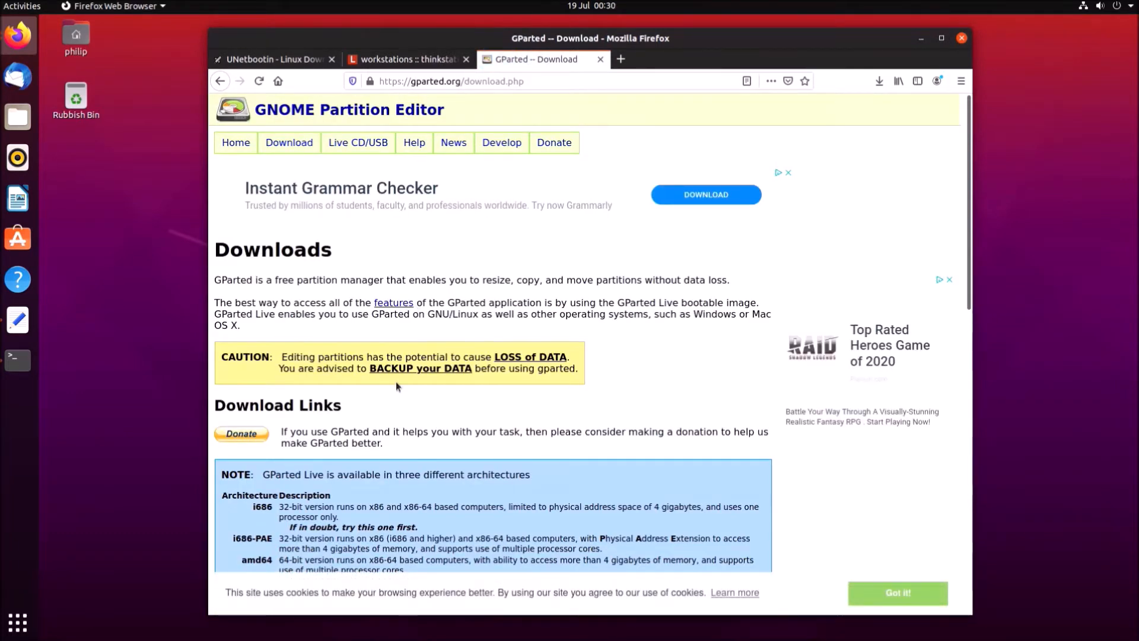
scroll("down", 3)
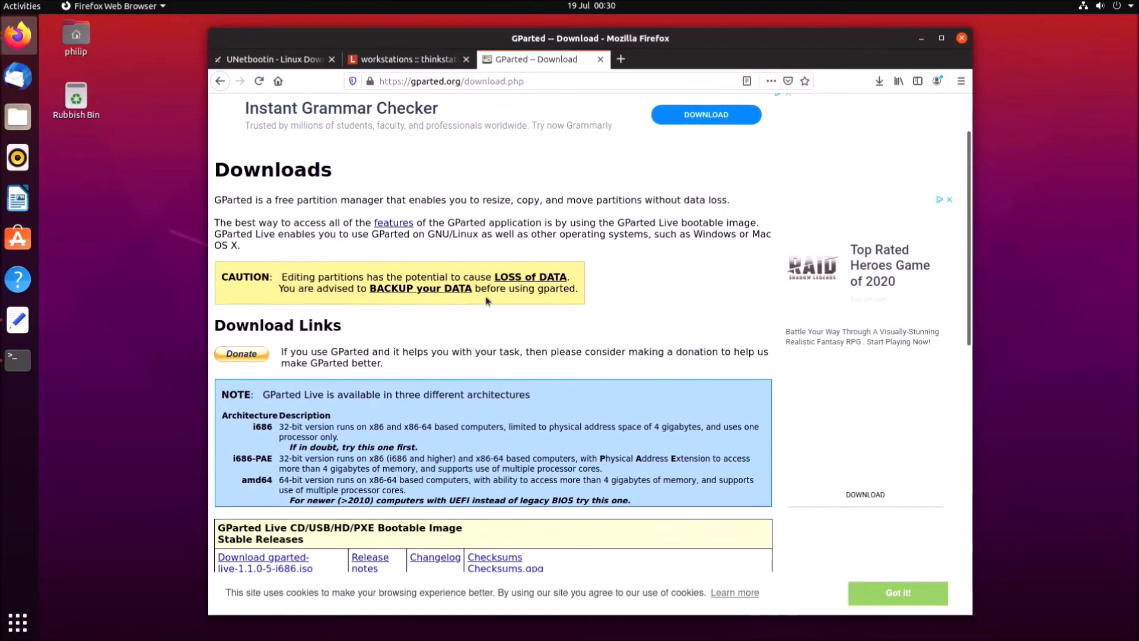
scroll("down", 3)
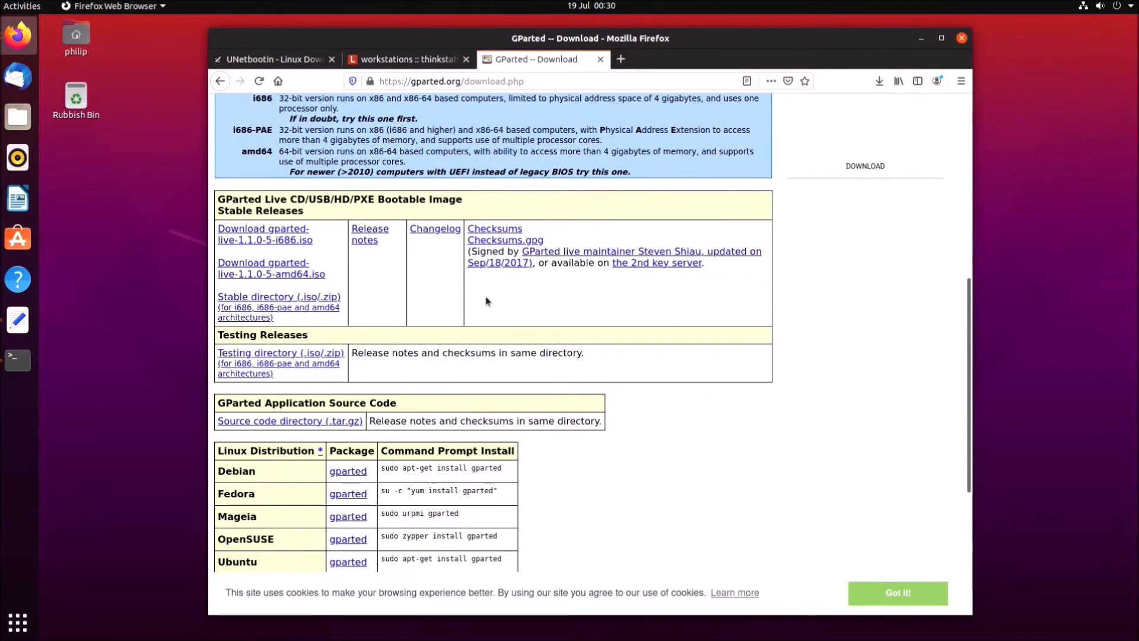
scroll("down", 3)
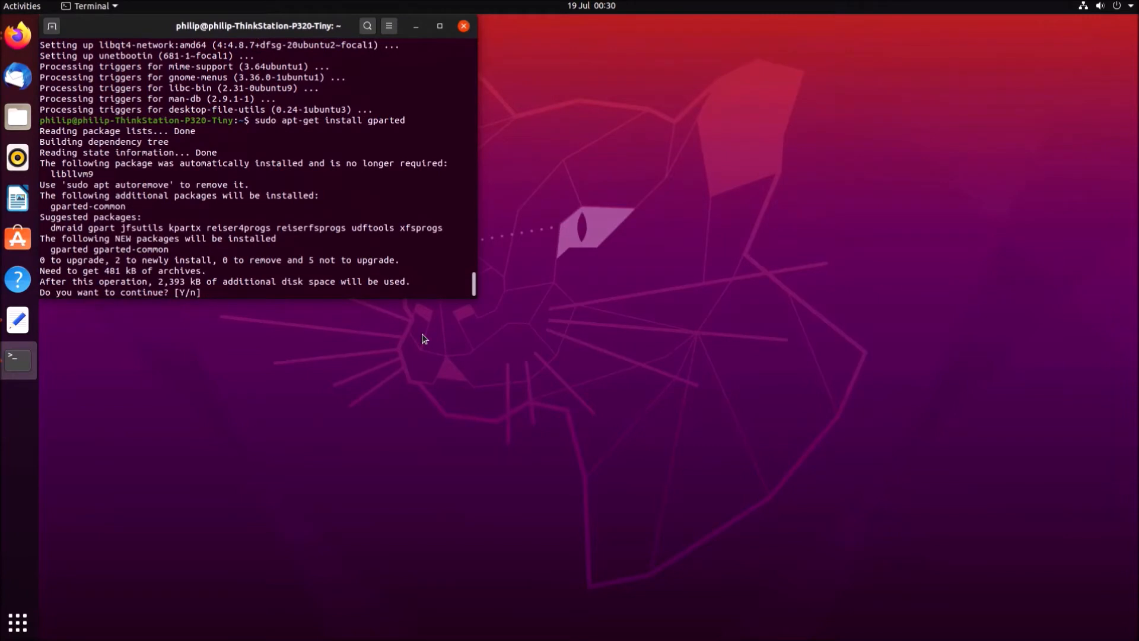
- Confirm the GParted install with Y and minimise the Terminal window
type("Y")
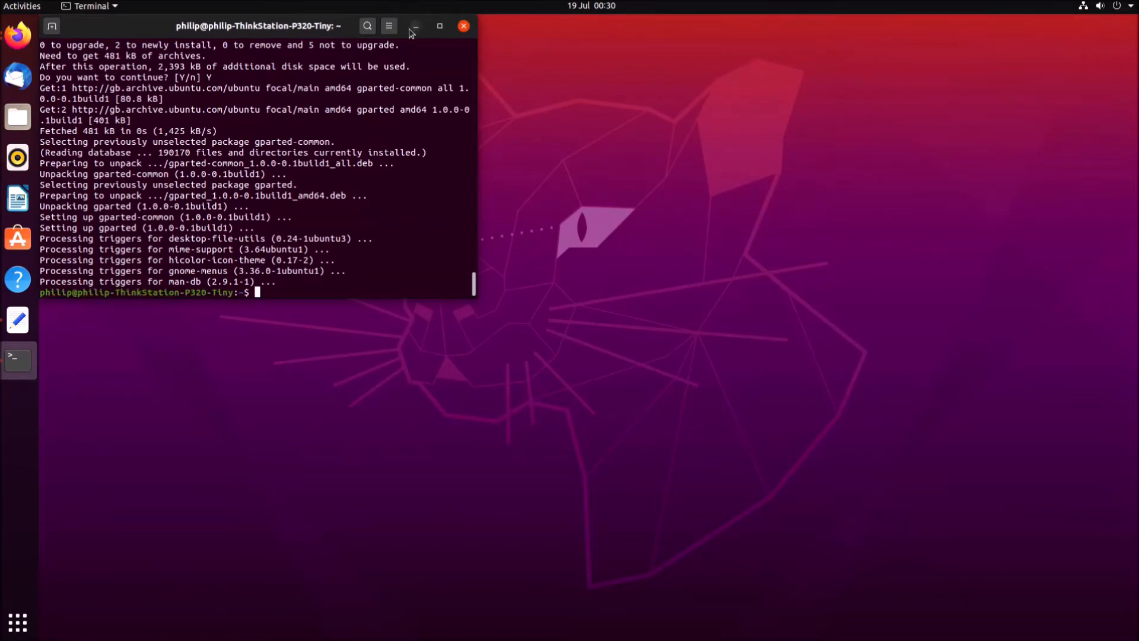
left_click(463, 26)
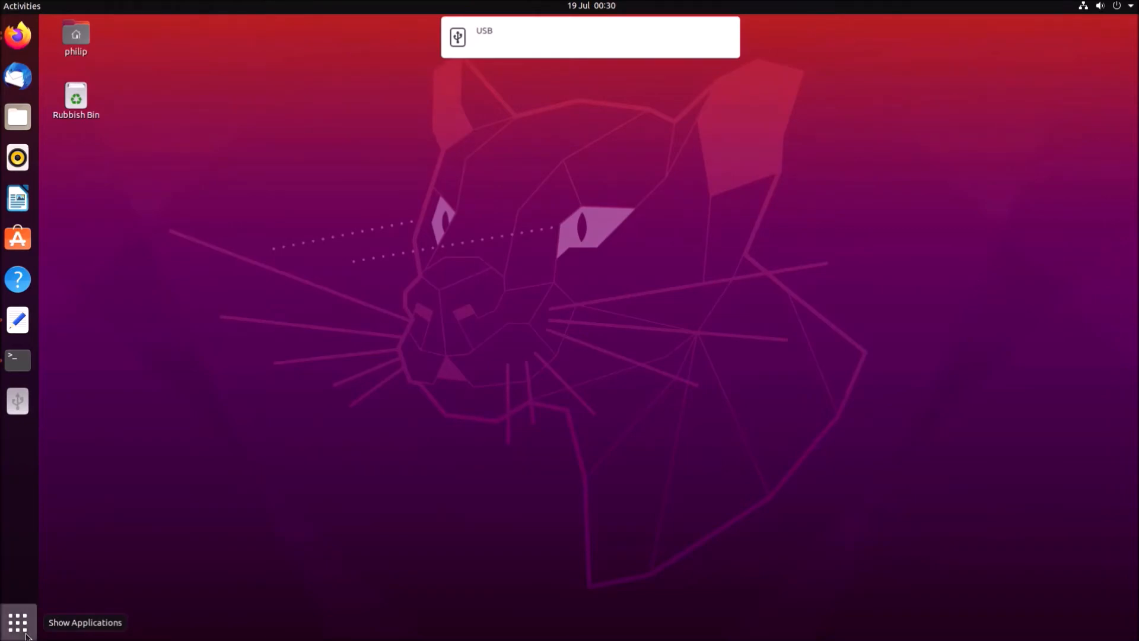
- Launch GParted from the app grid and authenticate as root with the password
left_click(14, 622)
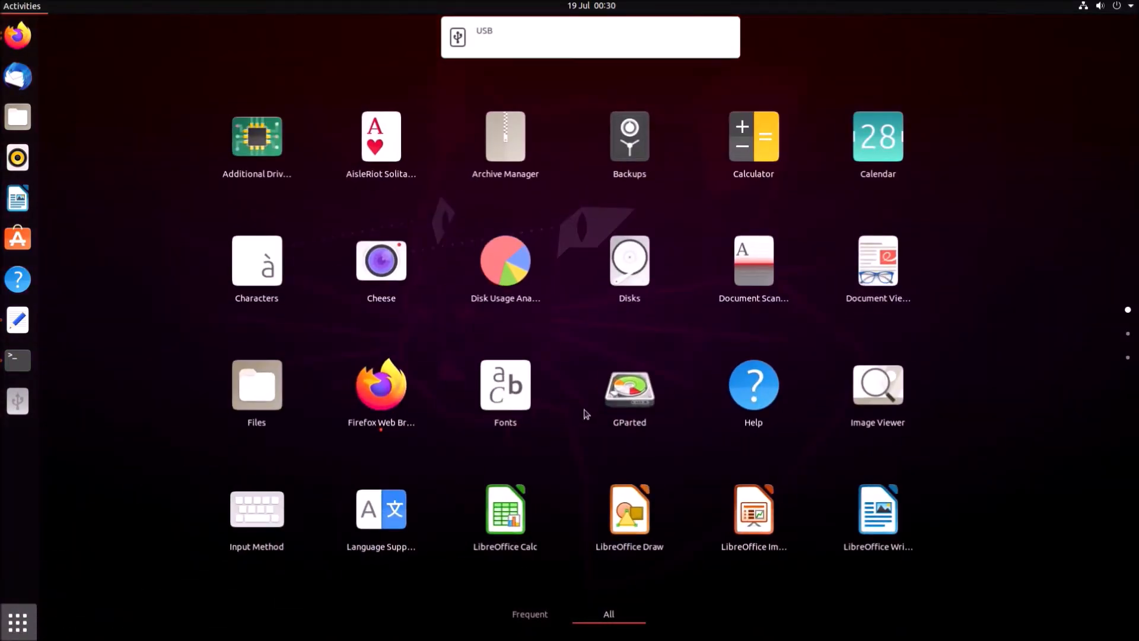
left_click(629, 386)
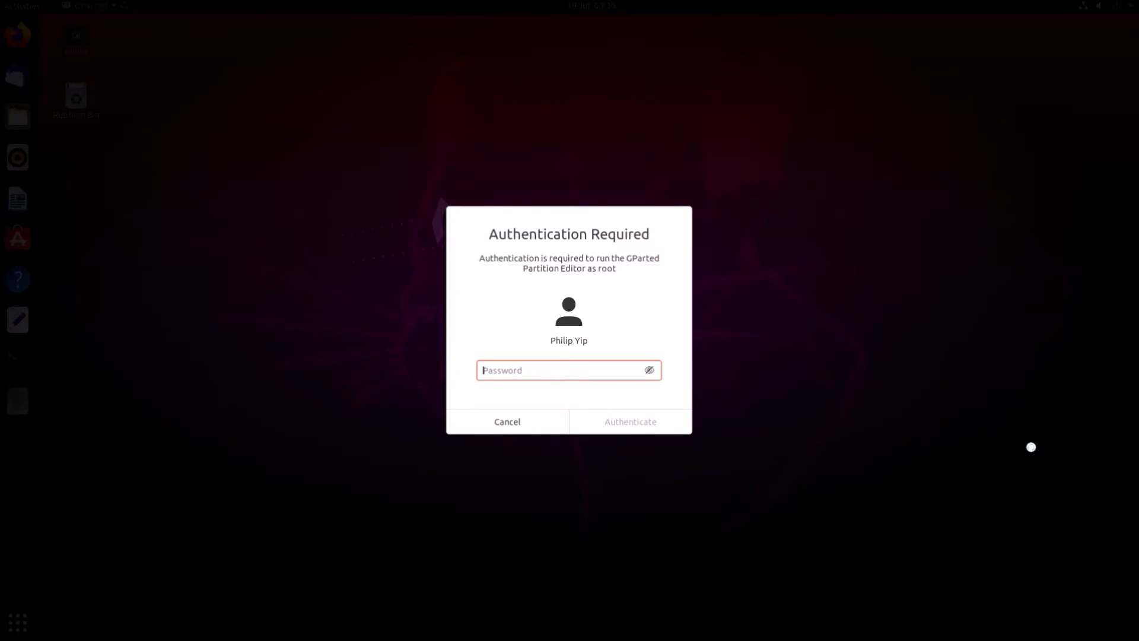
mouse_move(1018, 464)
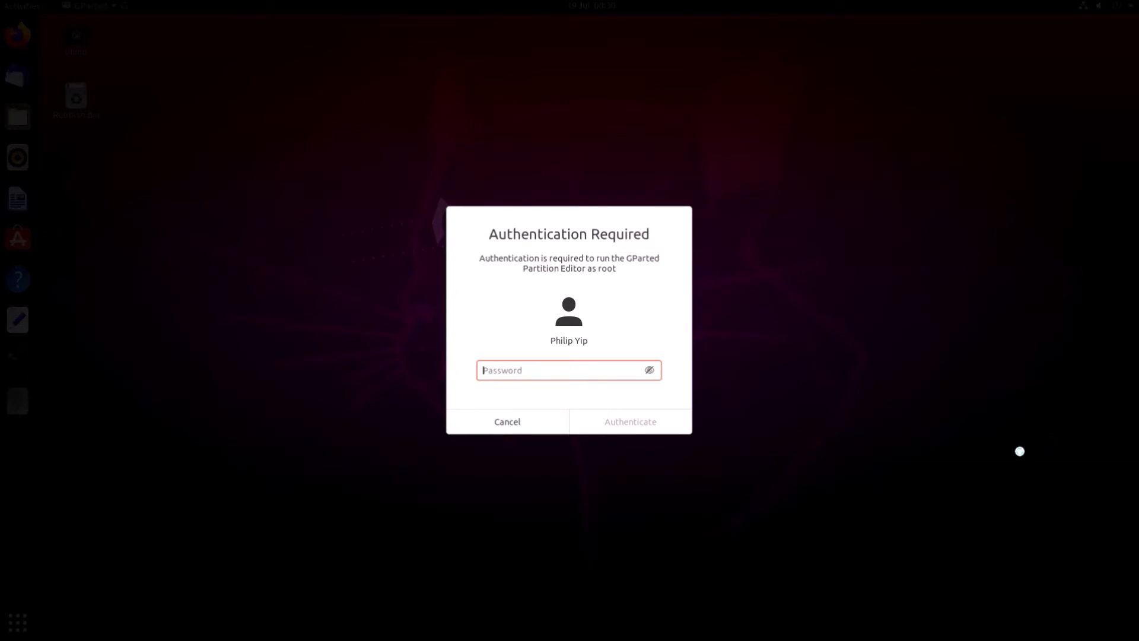
mouse_move(681, 465)
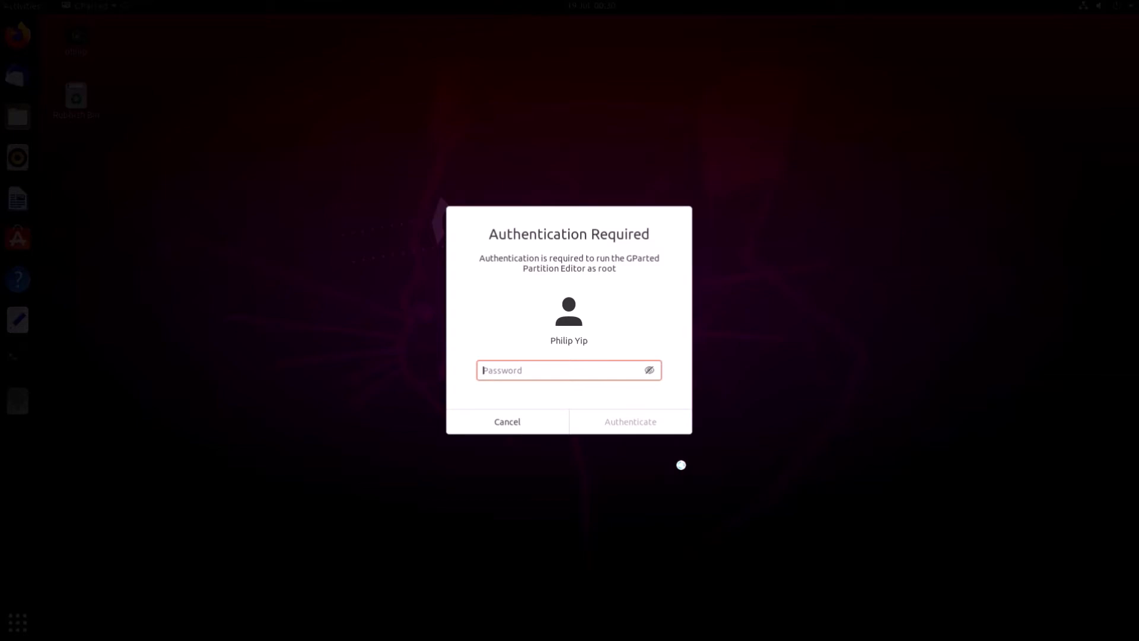
type("password")
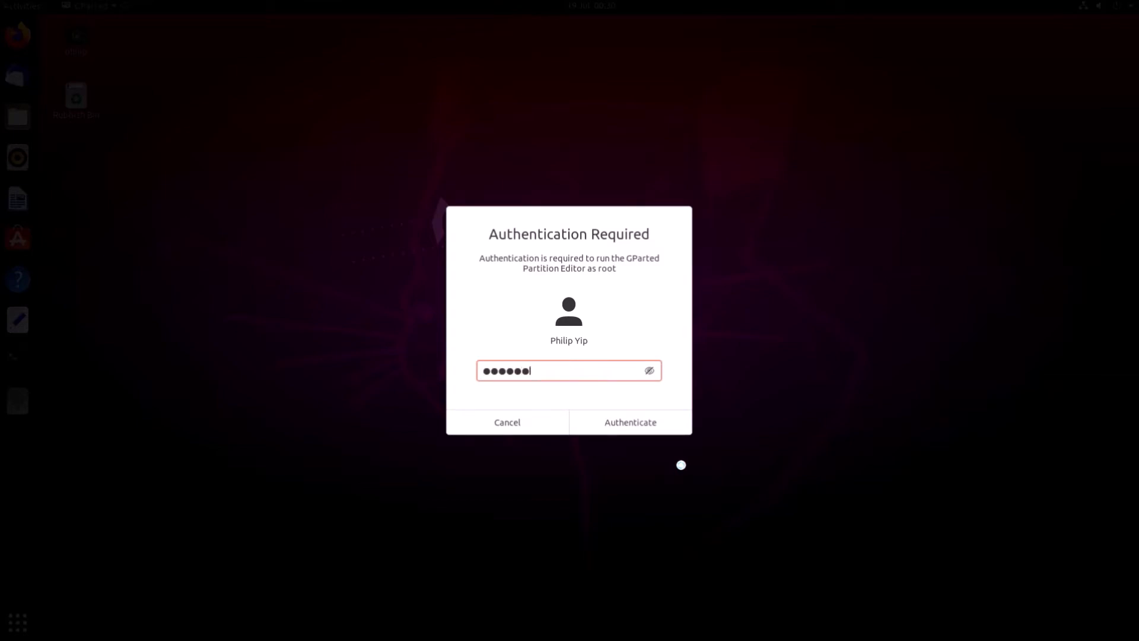
left_click(630, 423)
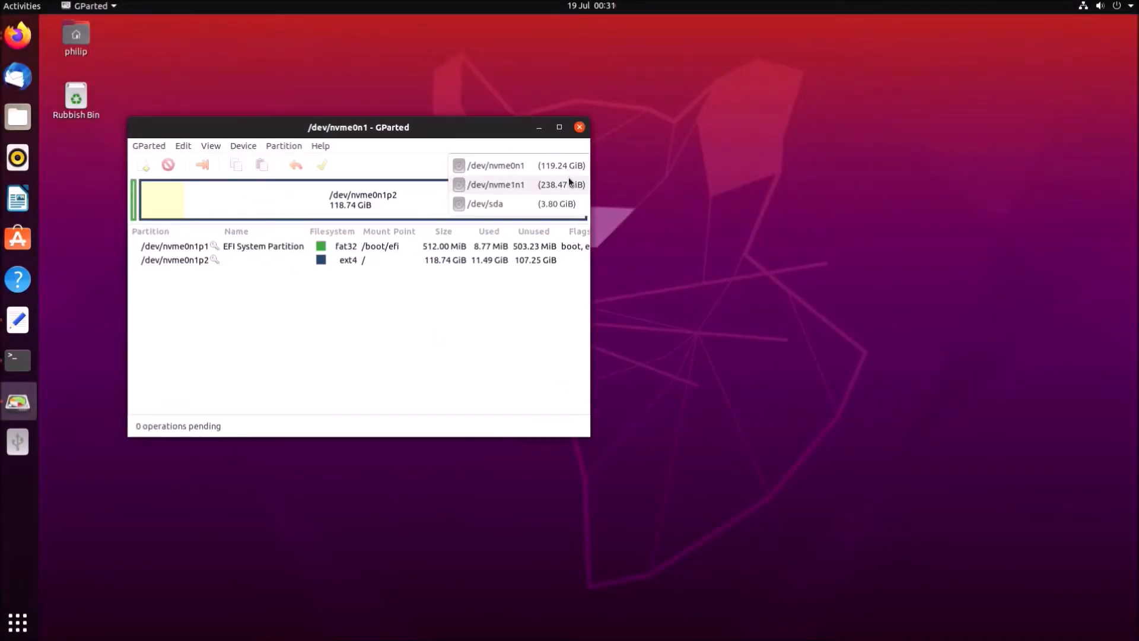
mouse_move(562, 211)
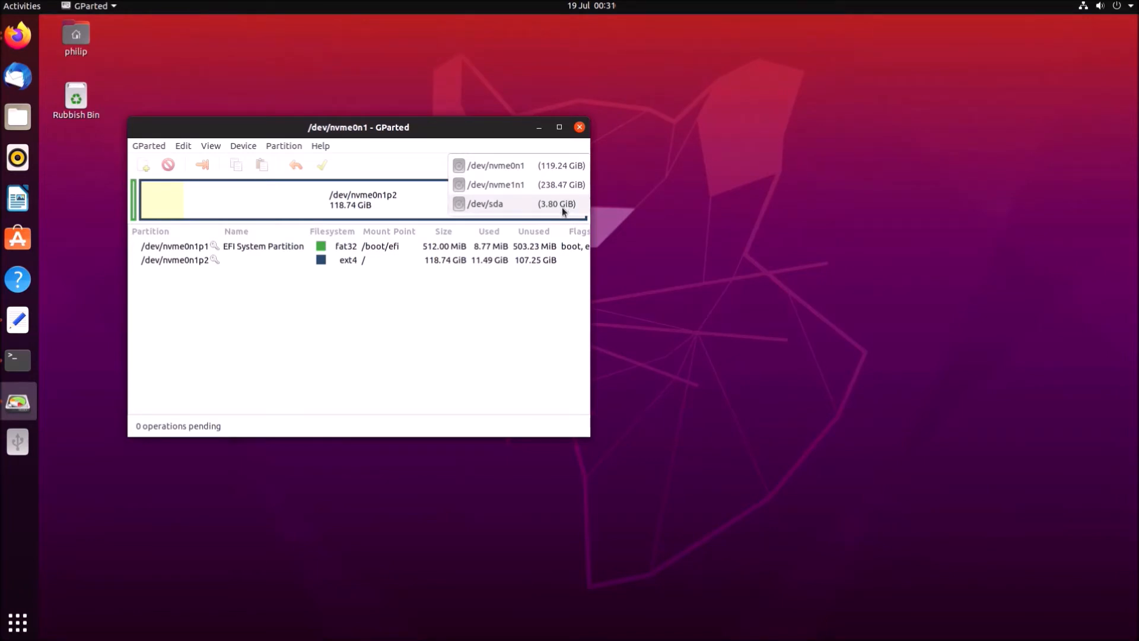
- Switch GParted's device view to the 3.80 GiB USB drive /dev/sda
left_click(485, 203)
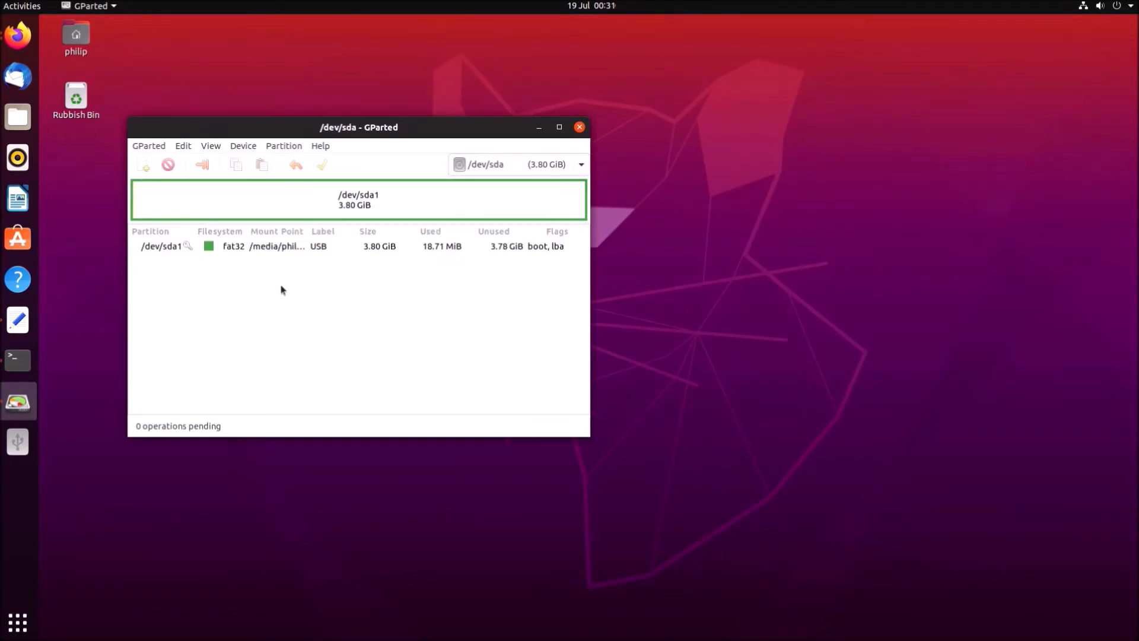
mouse_move(264, 273)
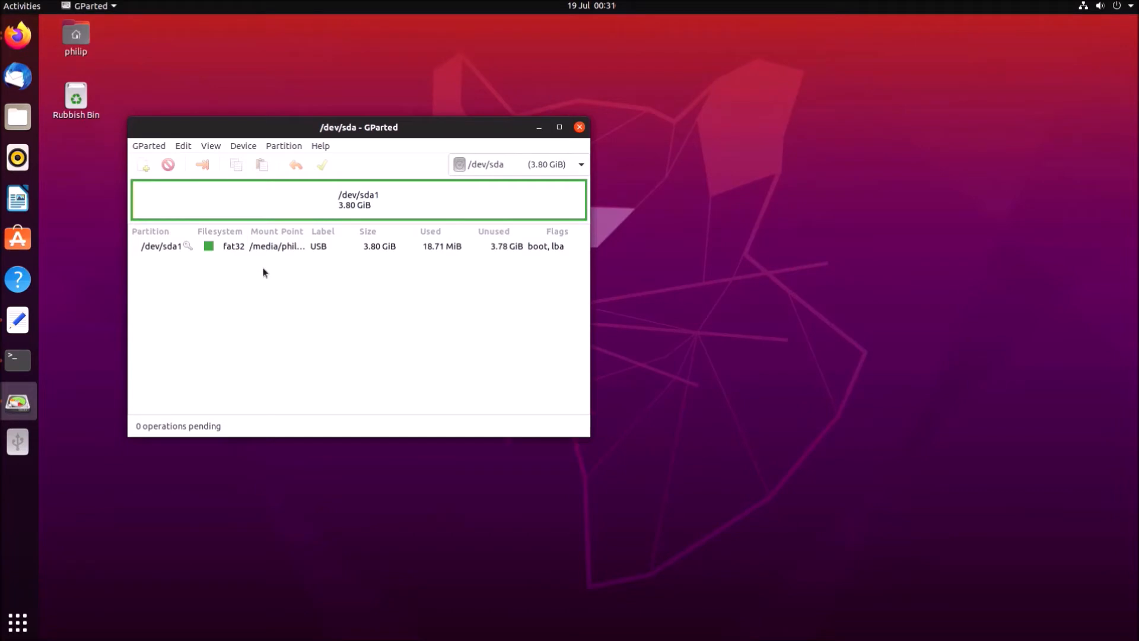
mouse_move(424, 212)
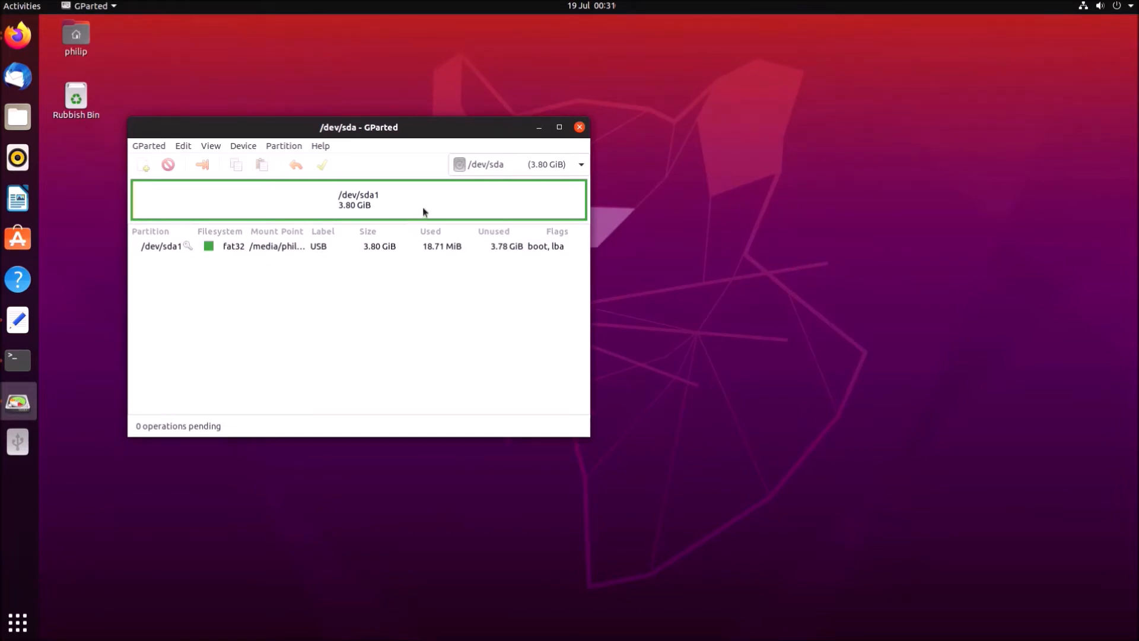
mouse_move(448, 211)
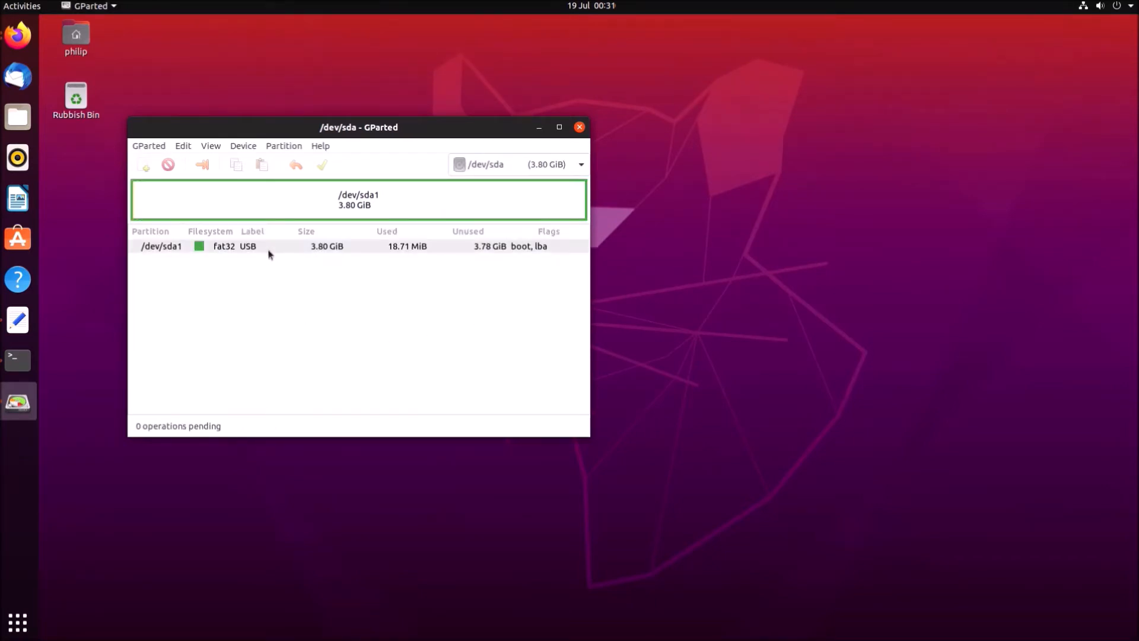
mouse_move(284, 258)
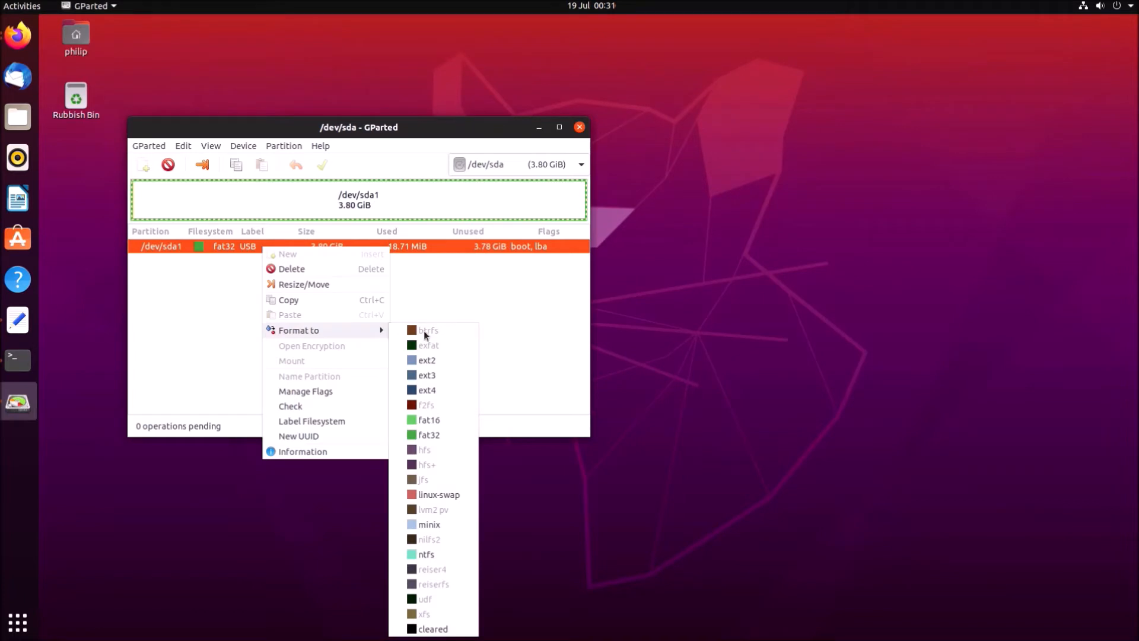
- Format /dev/sda1 as fat32, apply and confirm the operation, then close GParted
left_click(428, 435)
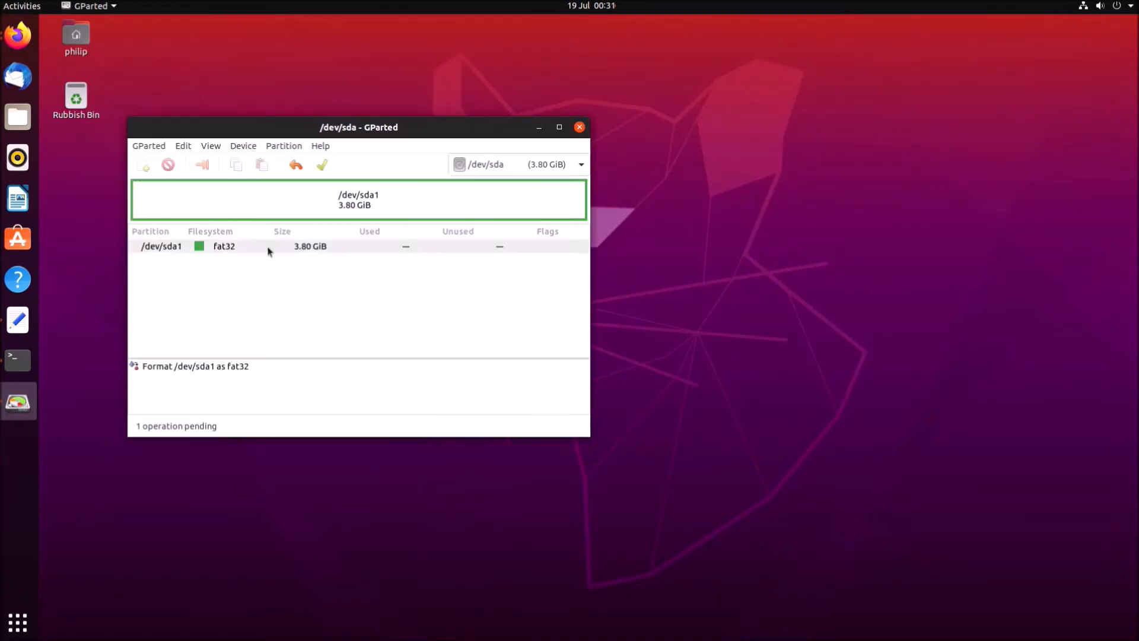
left_click(322, 165)
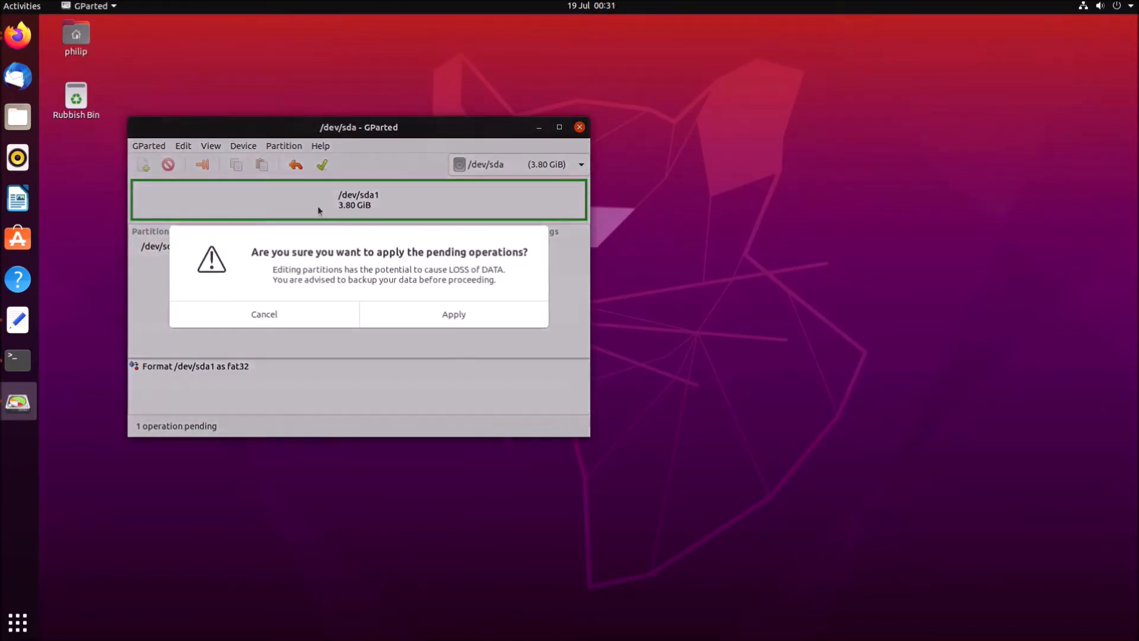
left_click(453, 314)
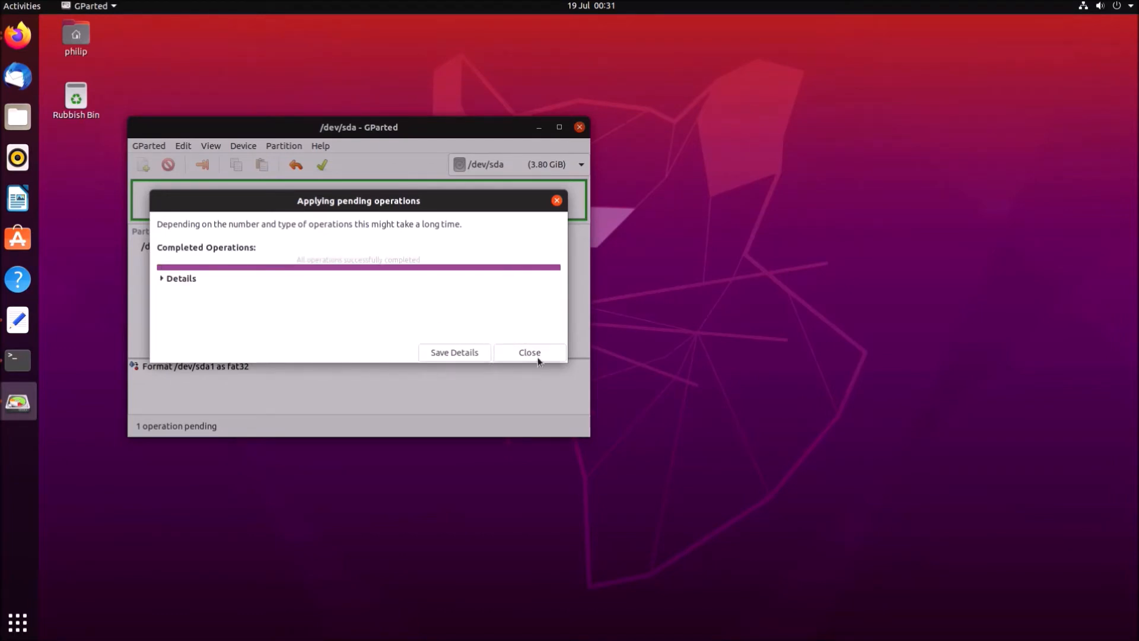
left_click(529, 352)
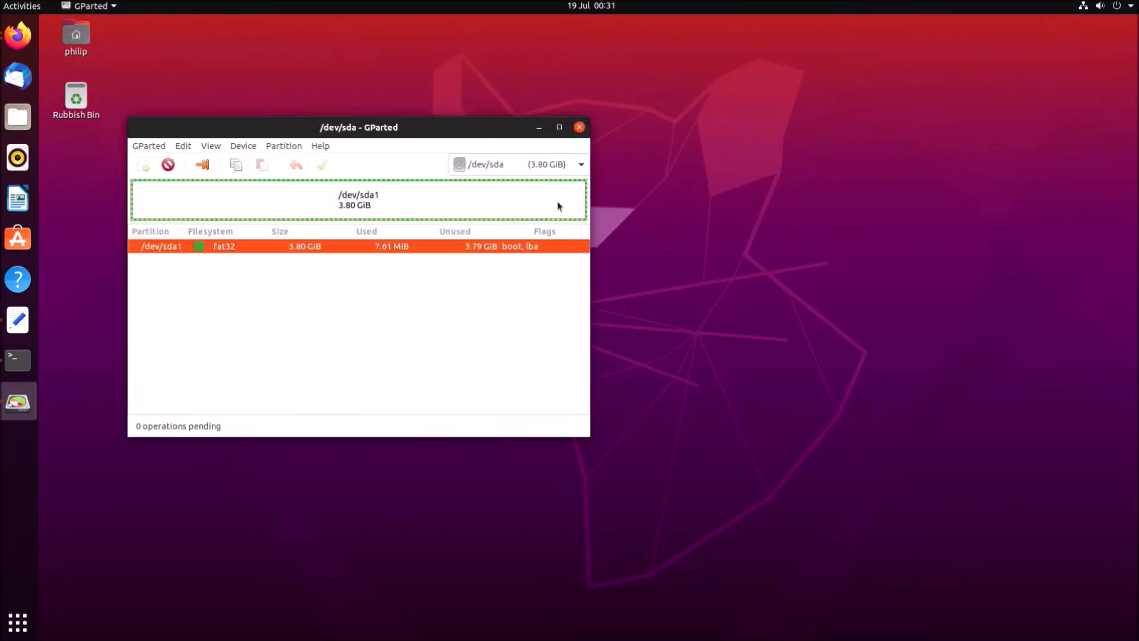
mouse_move(607, 149)
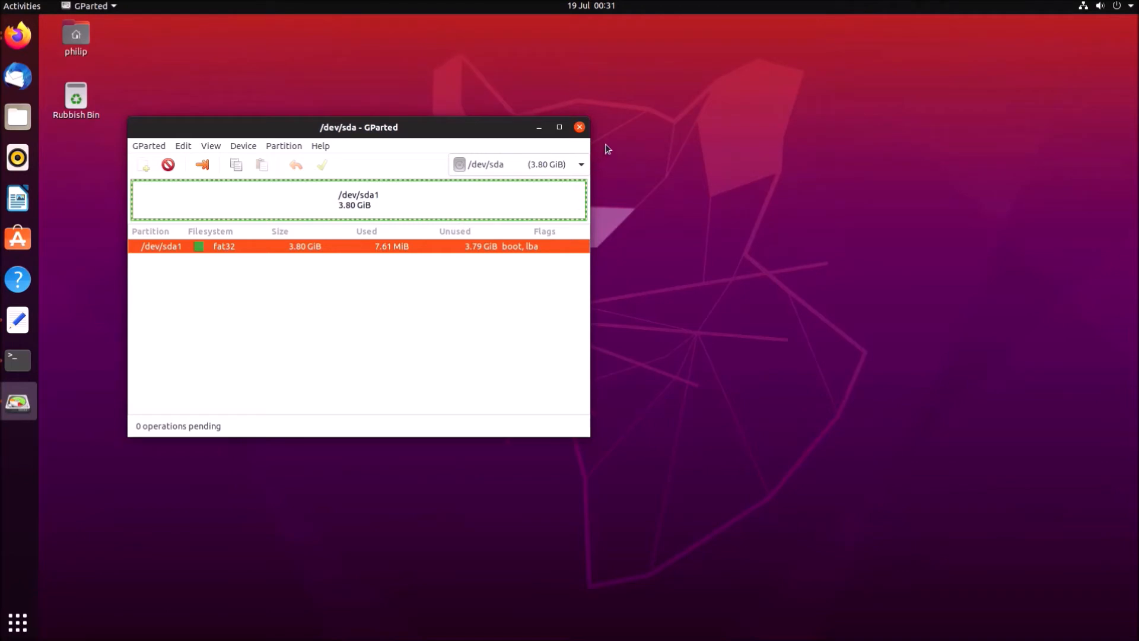
mouse_move(592, 129)
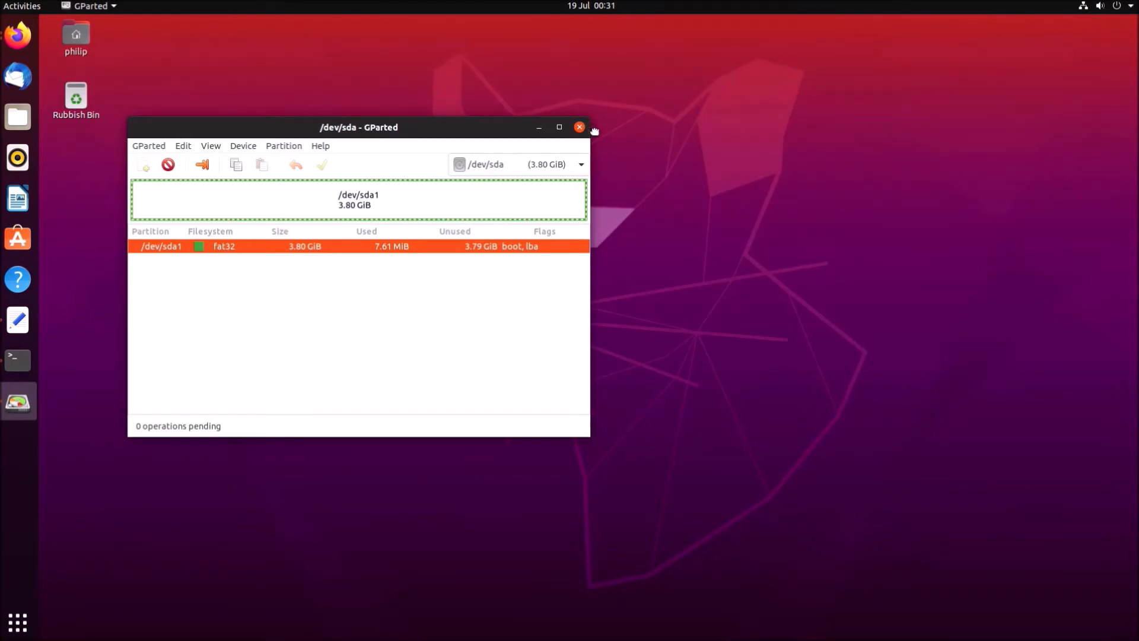
left_click(580, 127)
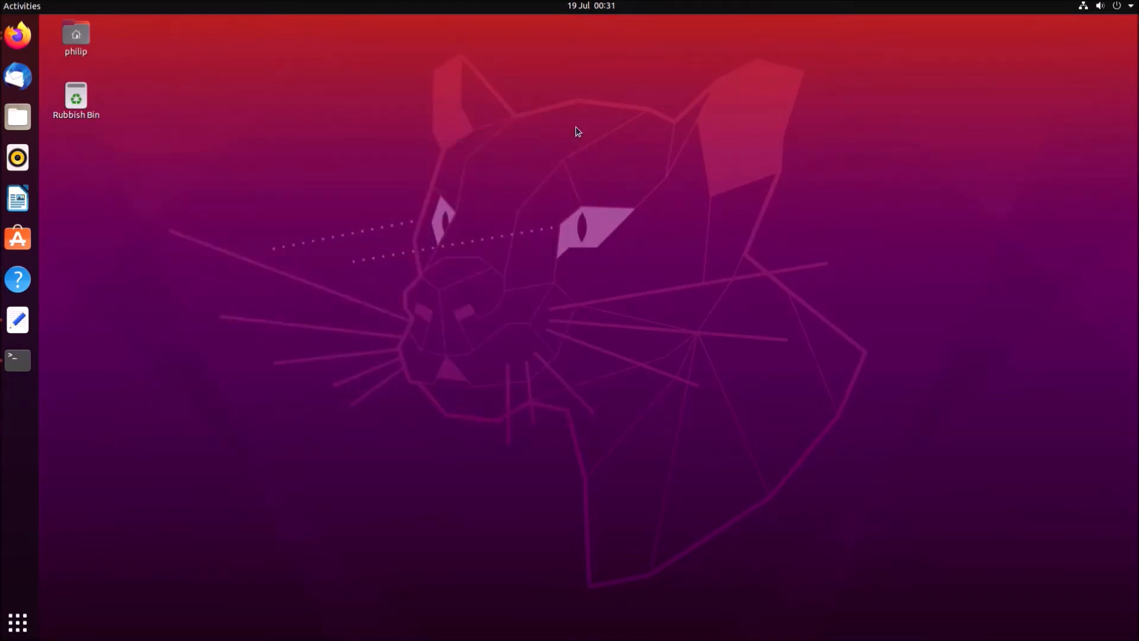
mouse_move(566, 143)
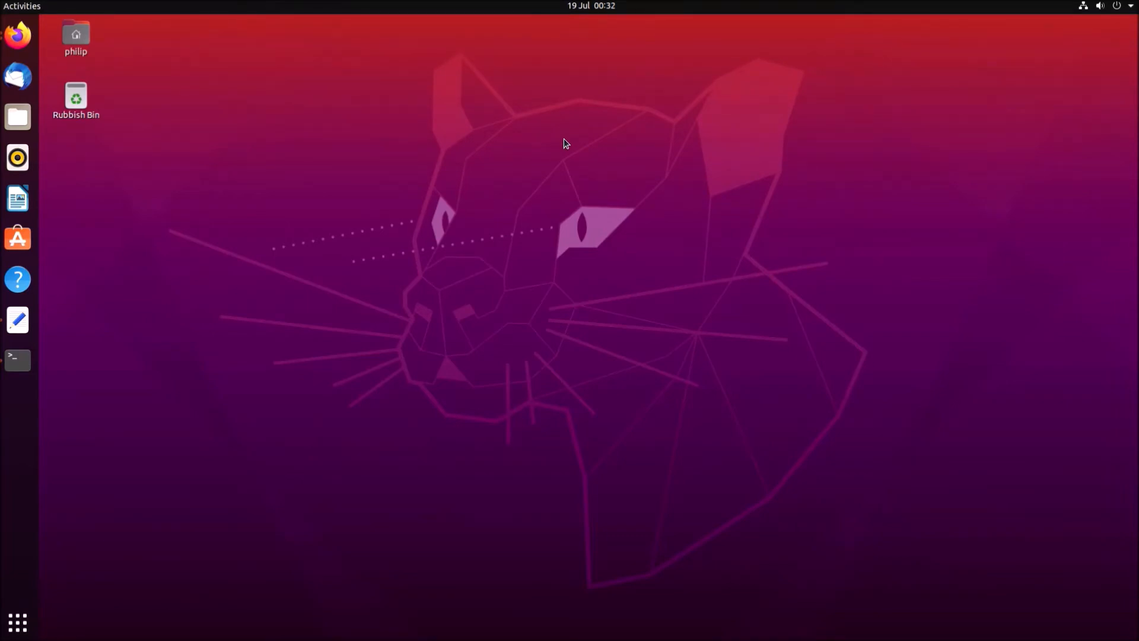
- Launch UNetbootin from the app grid and authenticate with the super user password
left_click(19, 620)
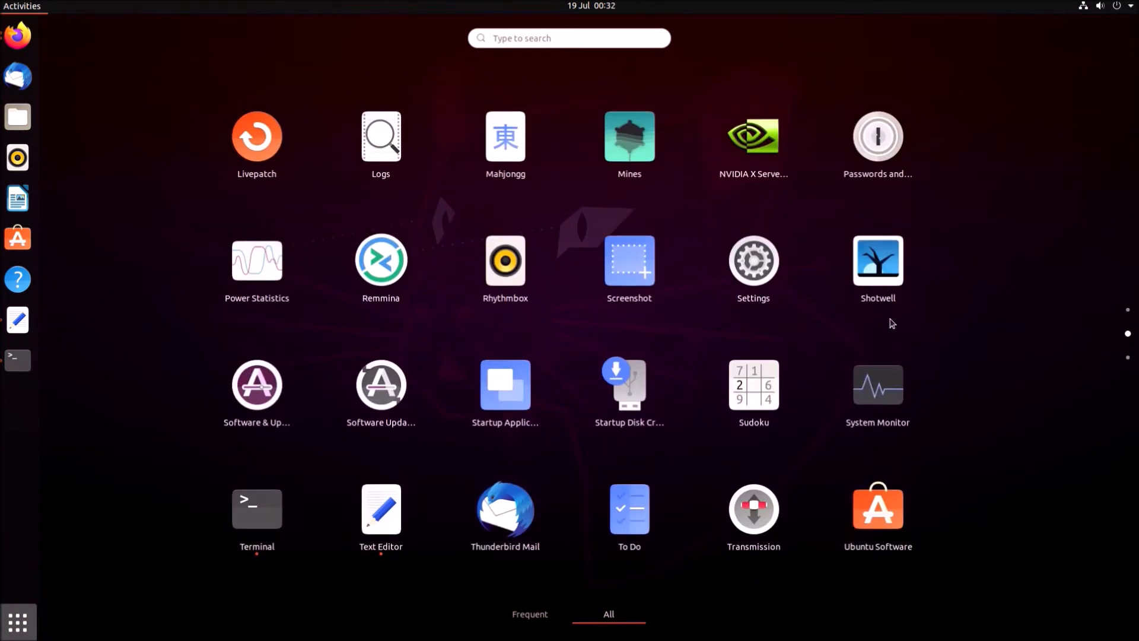
mouse_move(884, 376)
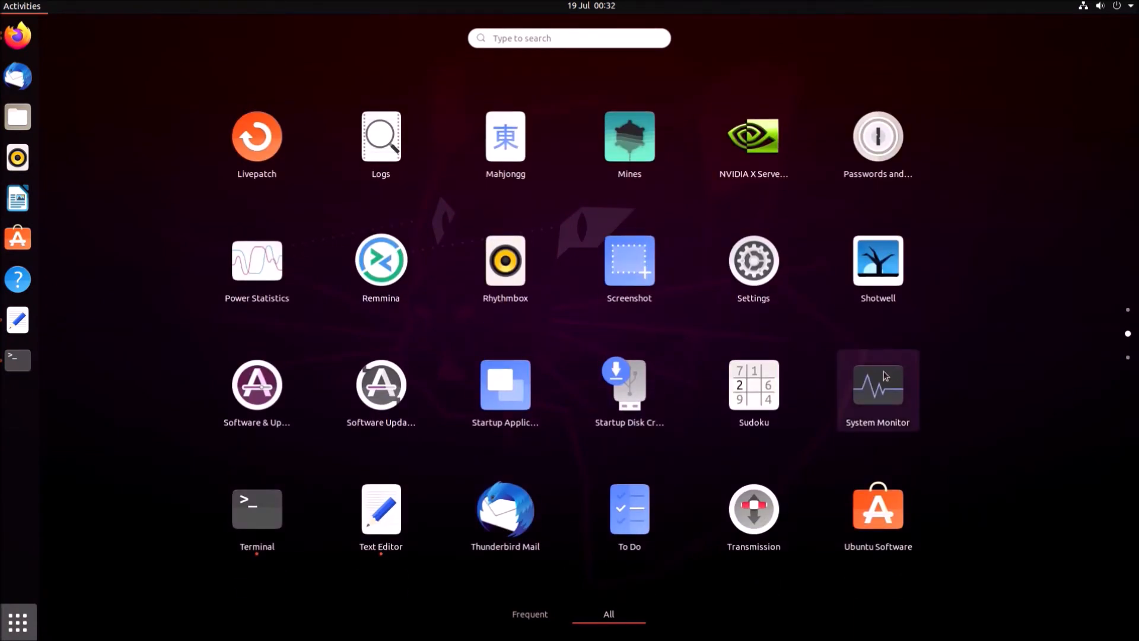
mouse_move(831, 426)
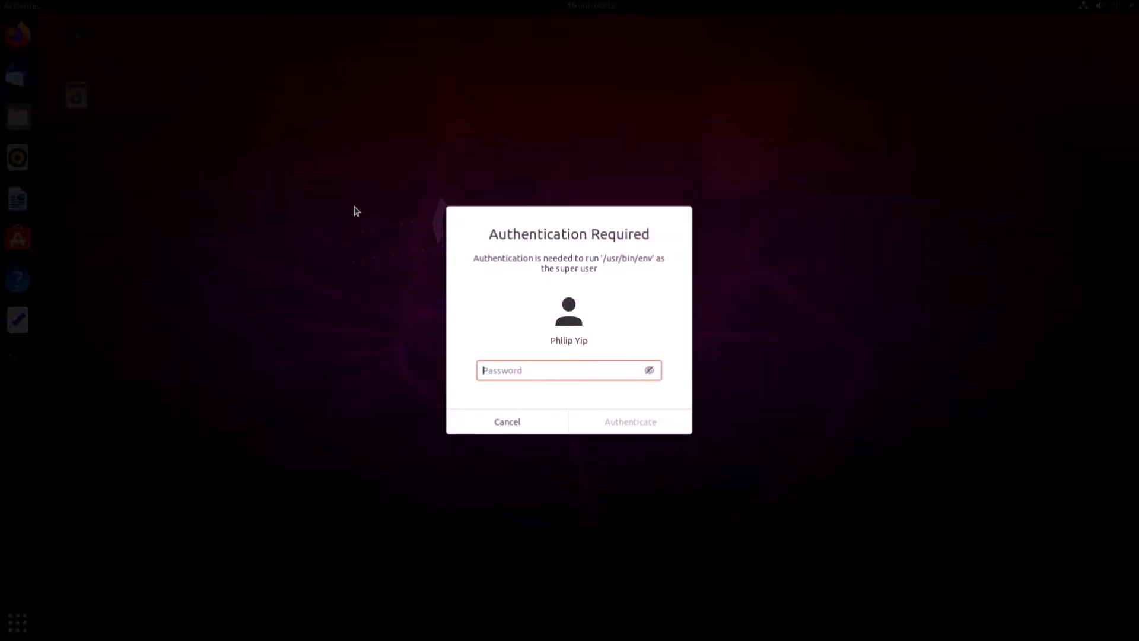
type("password")
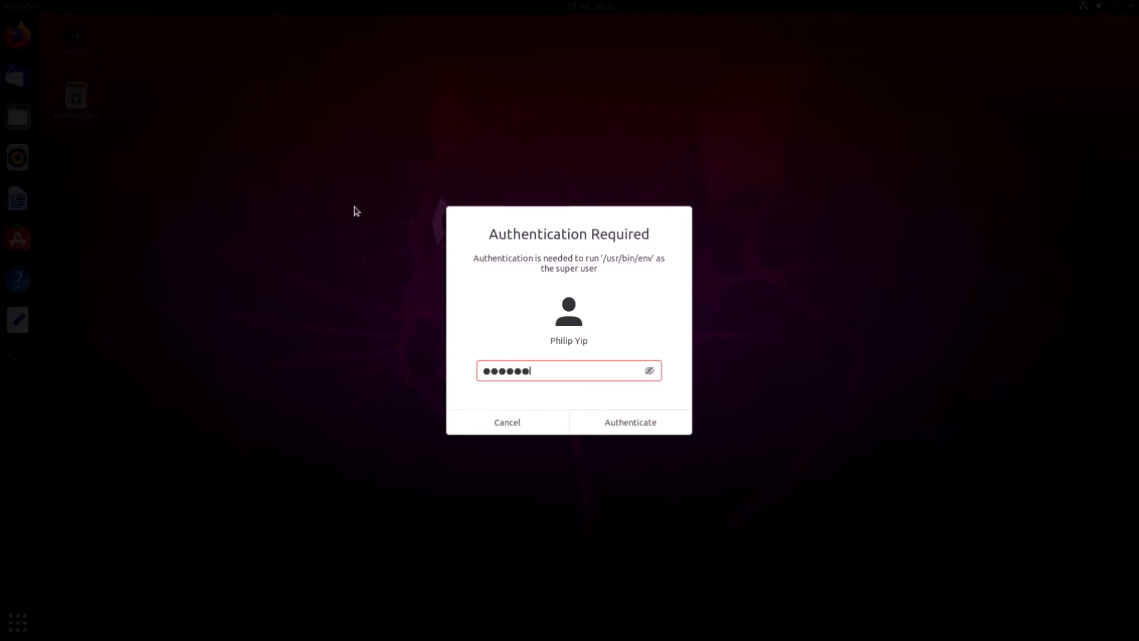
left_click(631, 423)
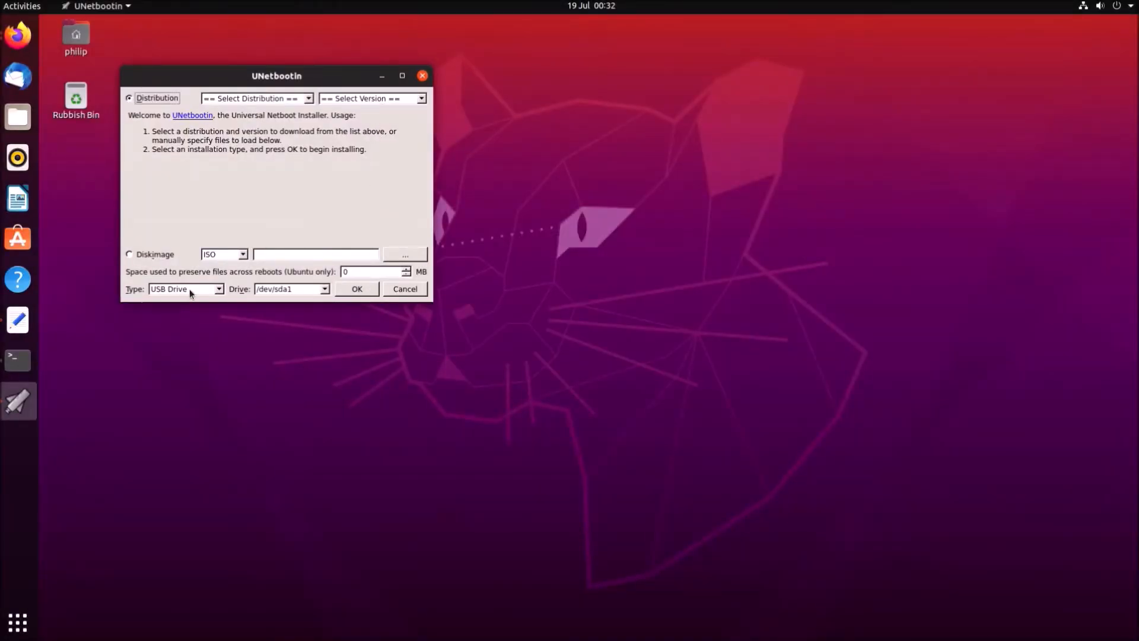
- Pick FreeDOS 1.0 in UNetbootin, start writing, and dismiss the '/dev/sda1 not mounted' warning
left_click(181, 289)
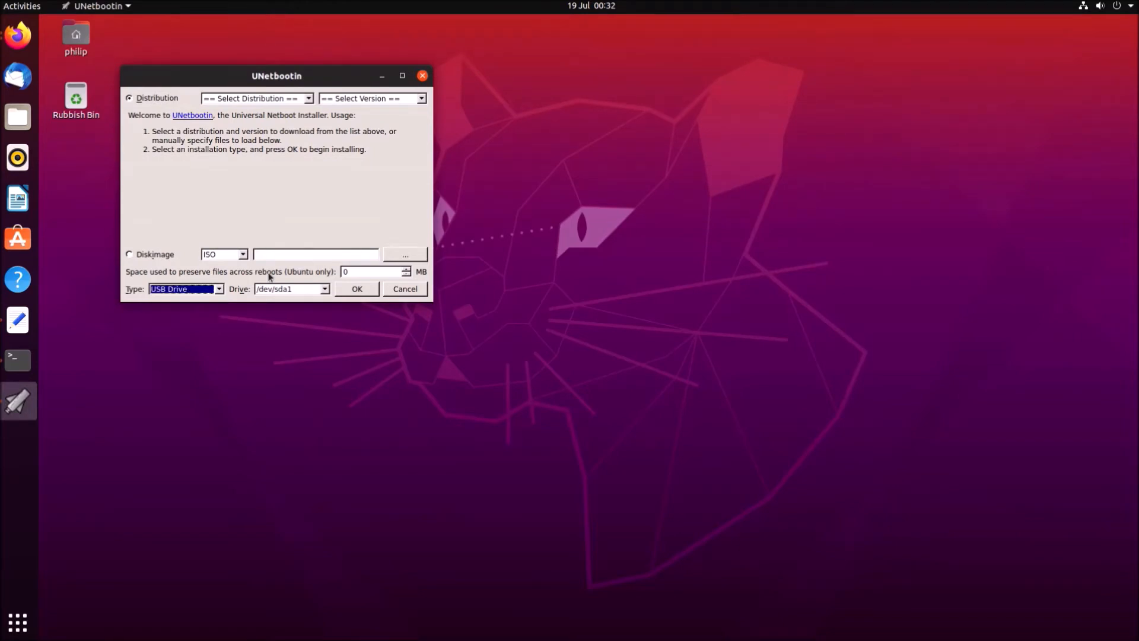
left_click(287, 289)
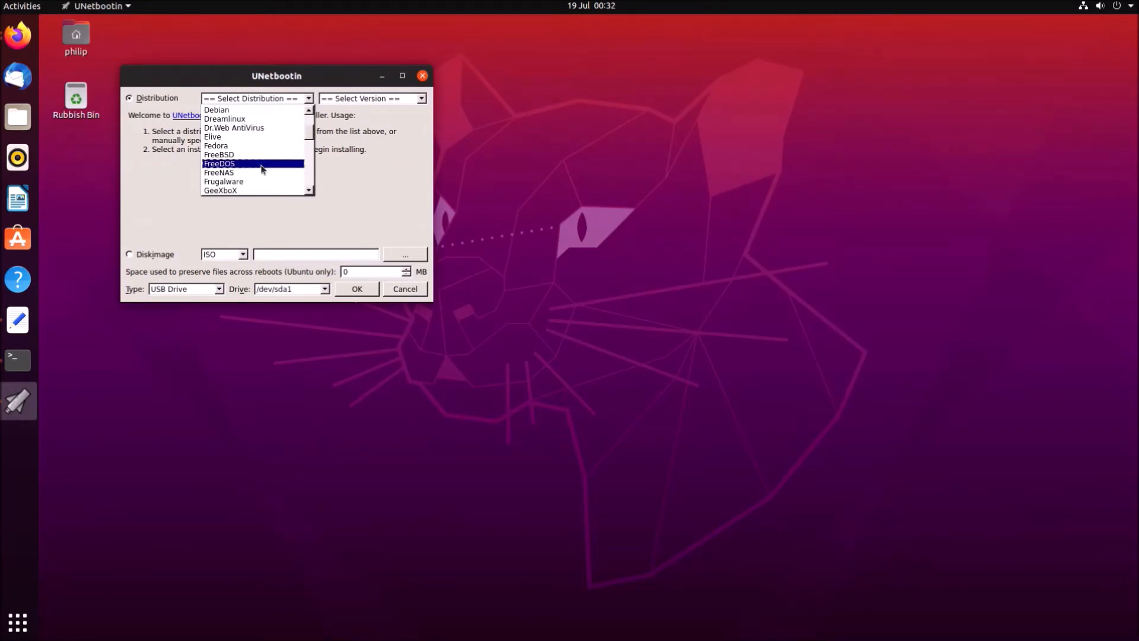
left_click(220, 163)
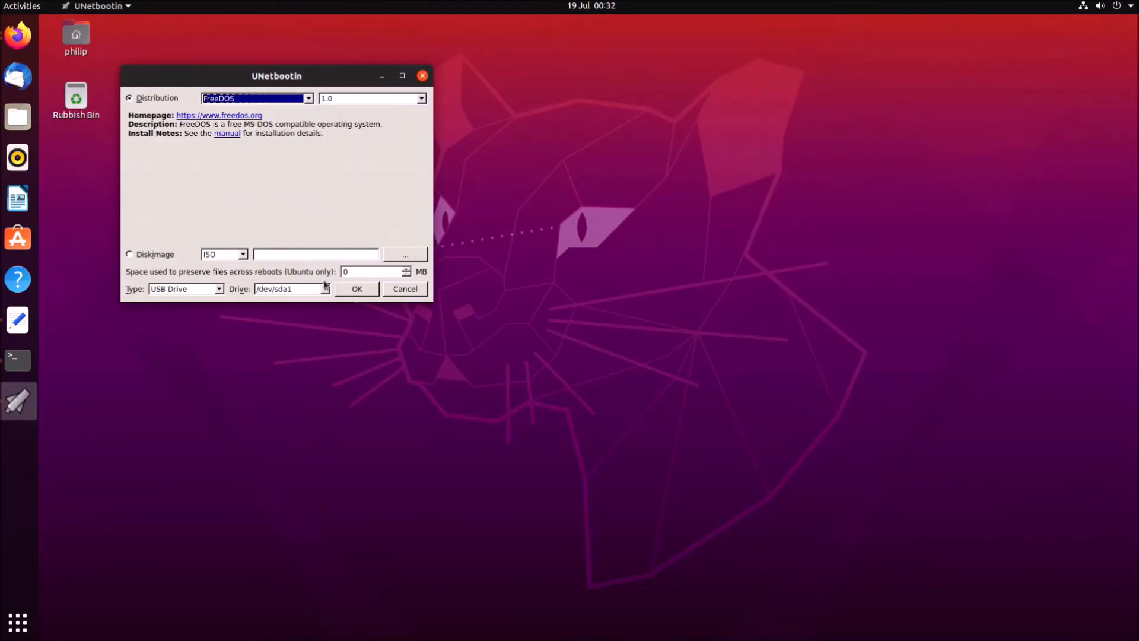
left_click(357, 289)
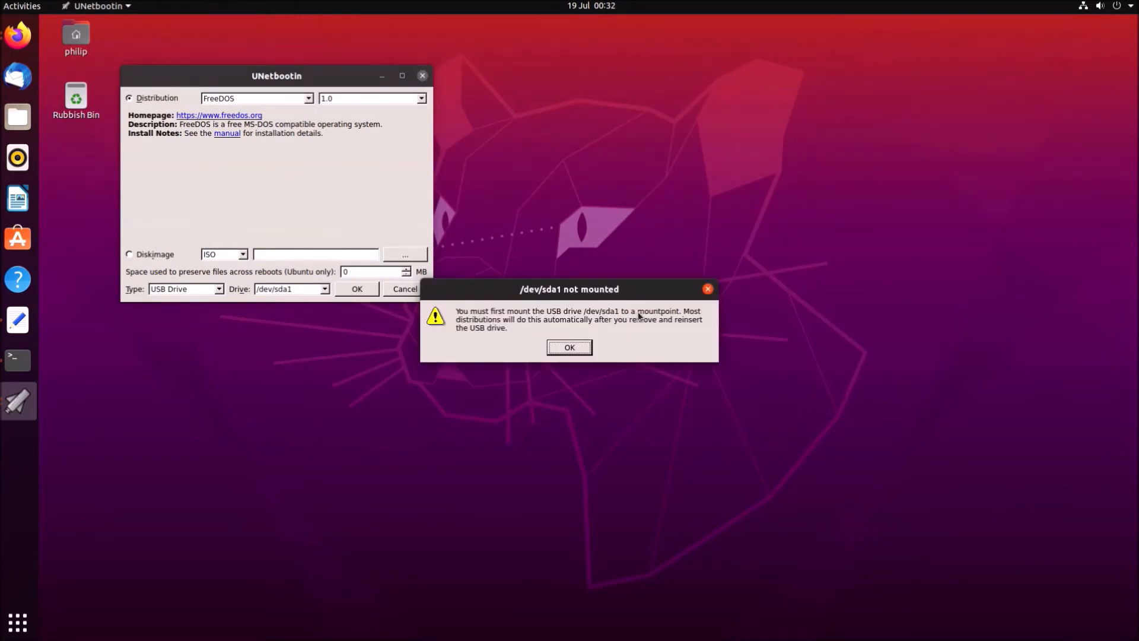
mouse_move(681, 318)
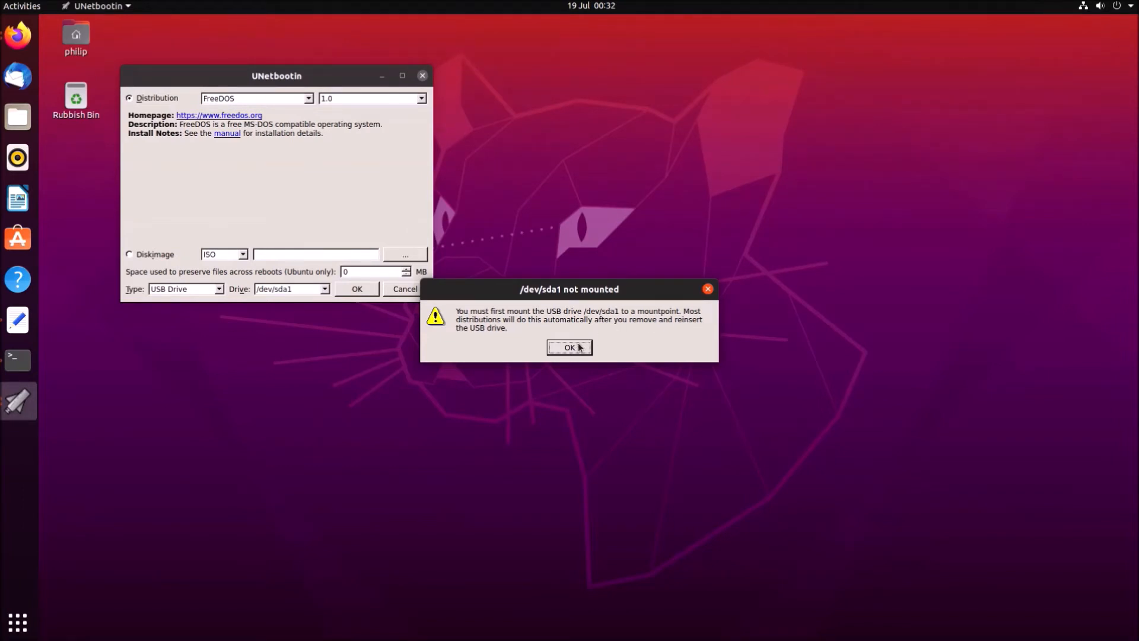
left_click(569, 348)
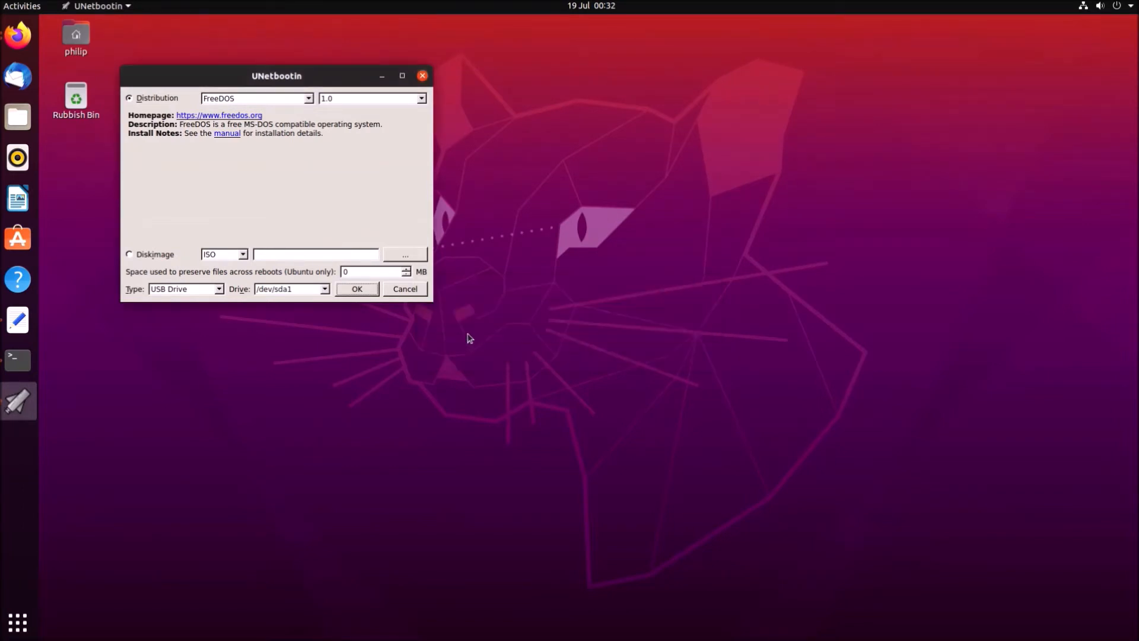
mouse_move(344, 318)
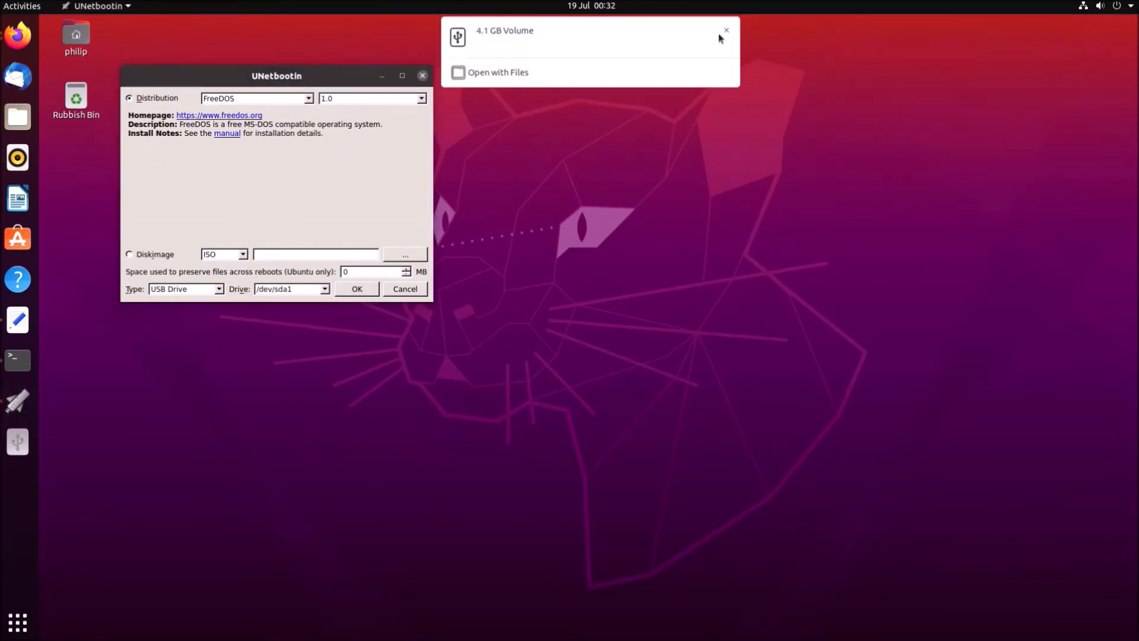
- Mount the 4.1 GB volume, rerun the FreeDOS write, and exit UNetbootin
left_click(498, 73)
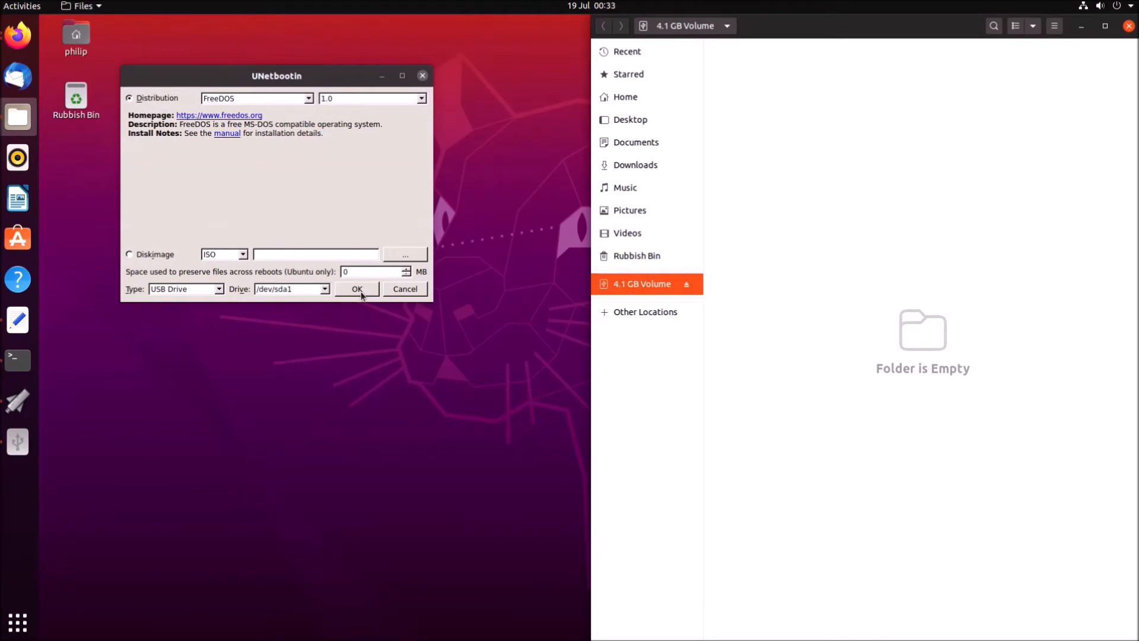
left_click(357, 289)
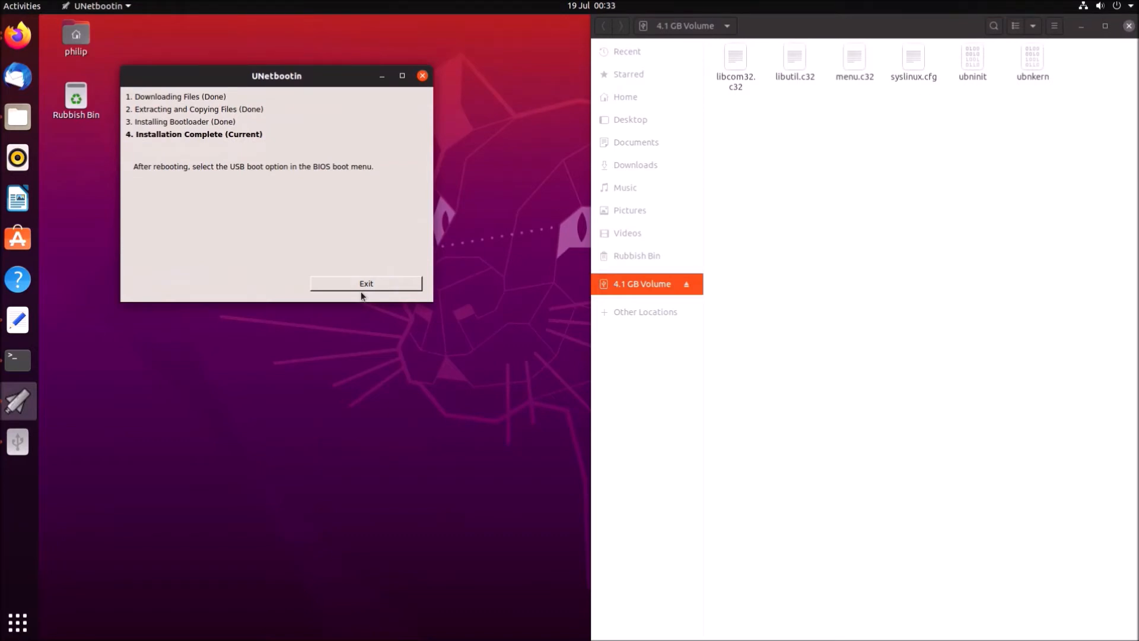
left_click(366, 283)
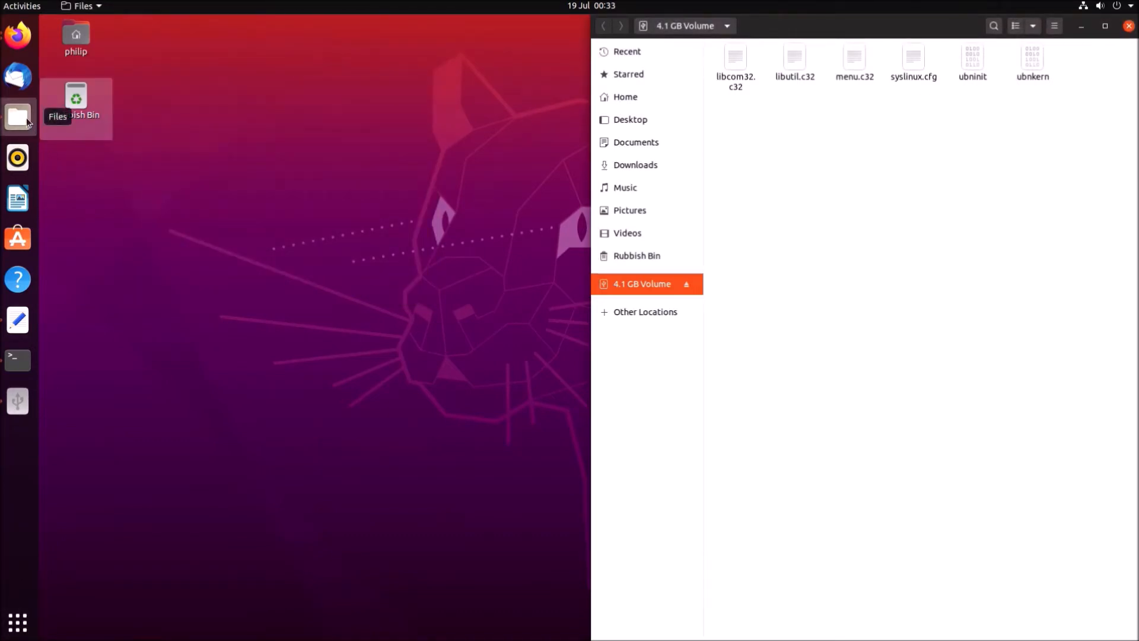
- Open a new Files window and browse into the m1ajt4busa BIOS download folder
right_click(16, 117)
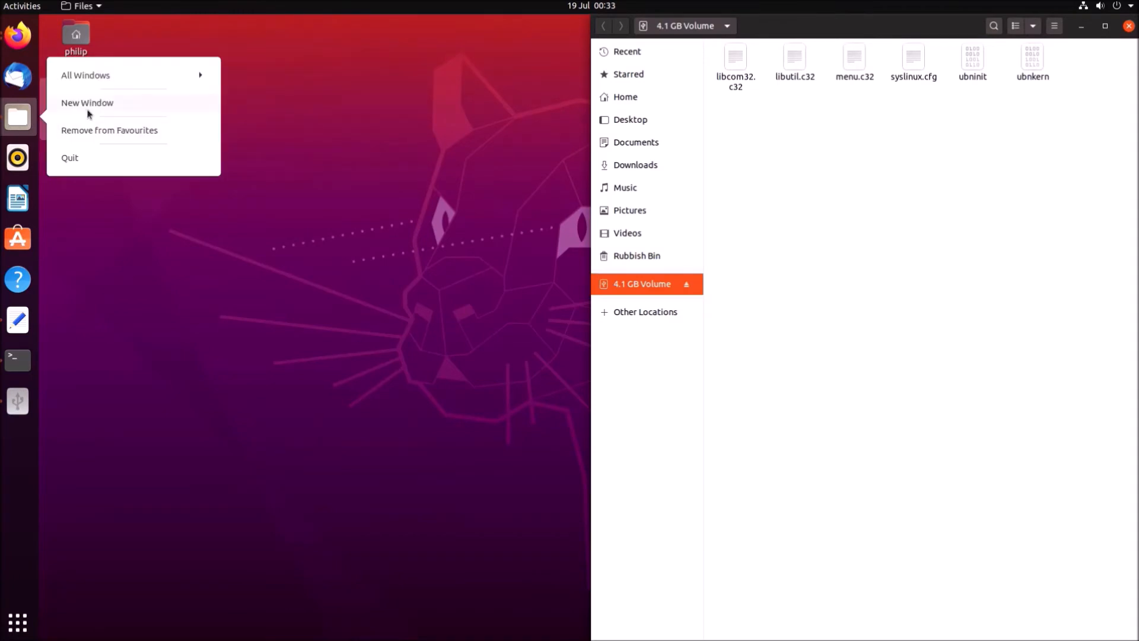
left_click(87, 103)
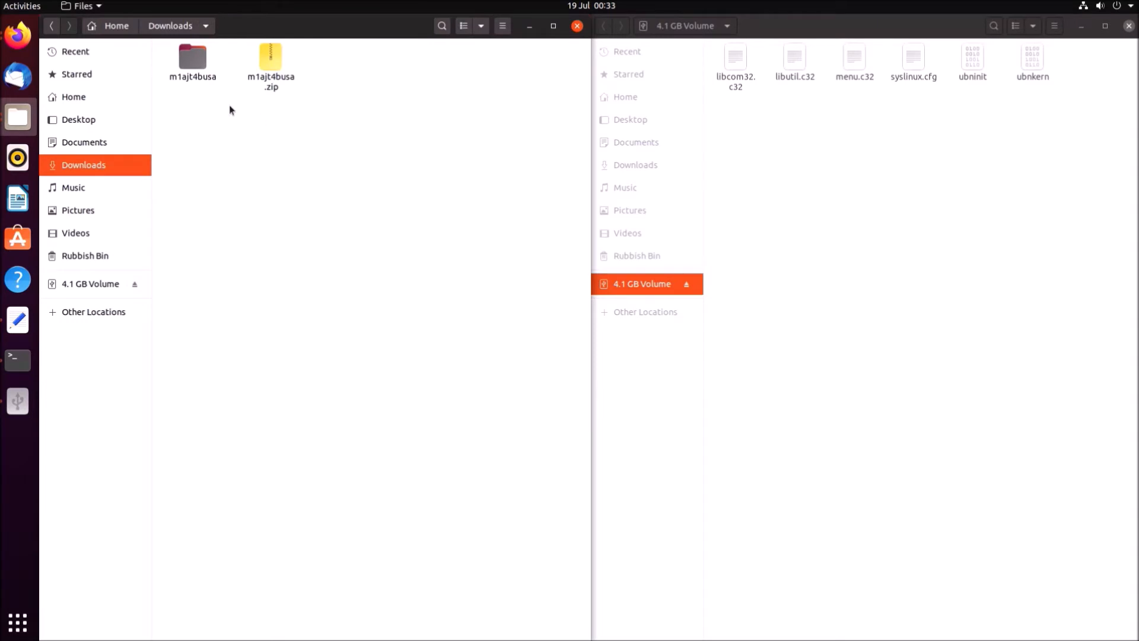
double_click(192, 56)
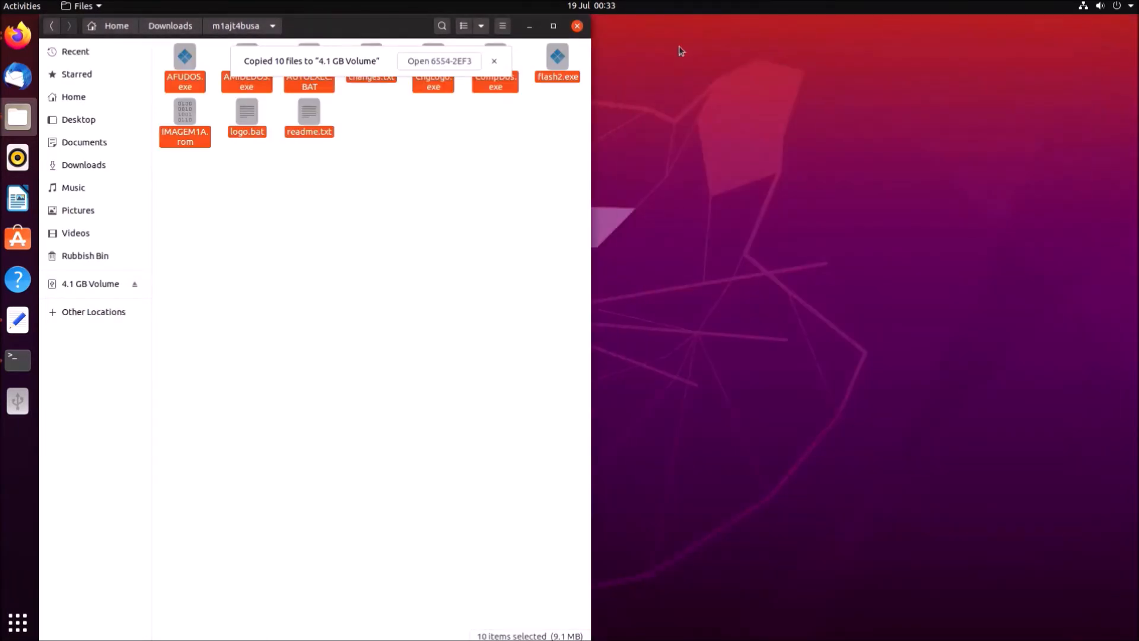
- Close the Files window and power off Ubuntu from the top-right system menu
left_click(576, 26)
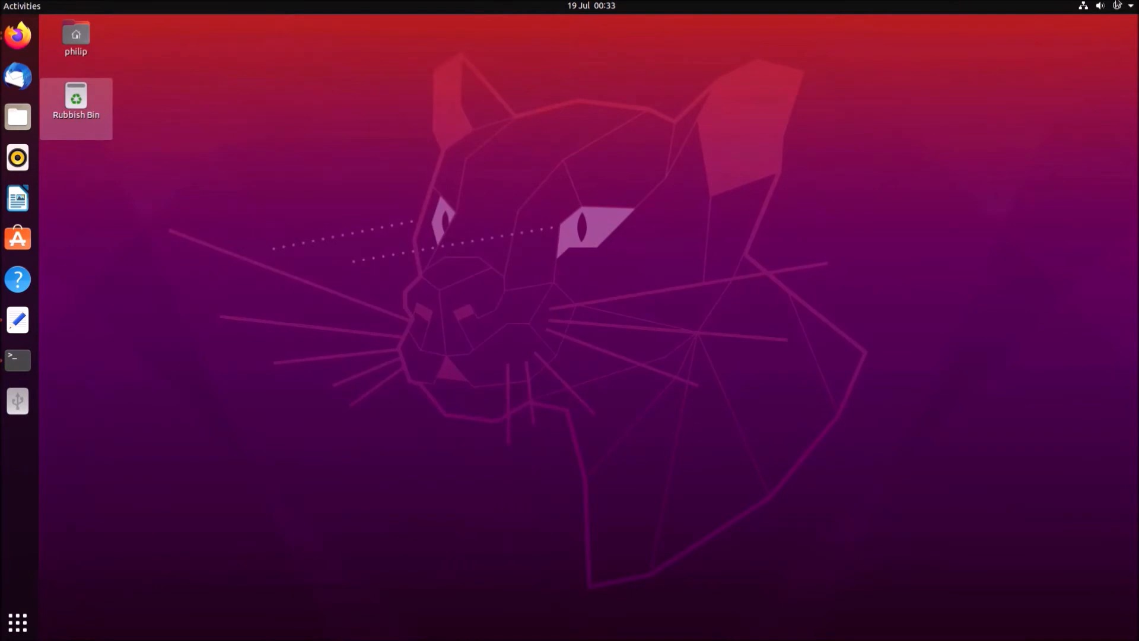
left_click(1115, 5)
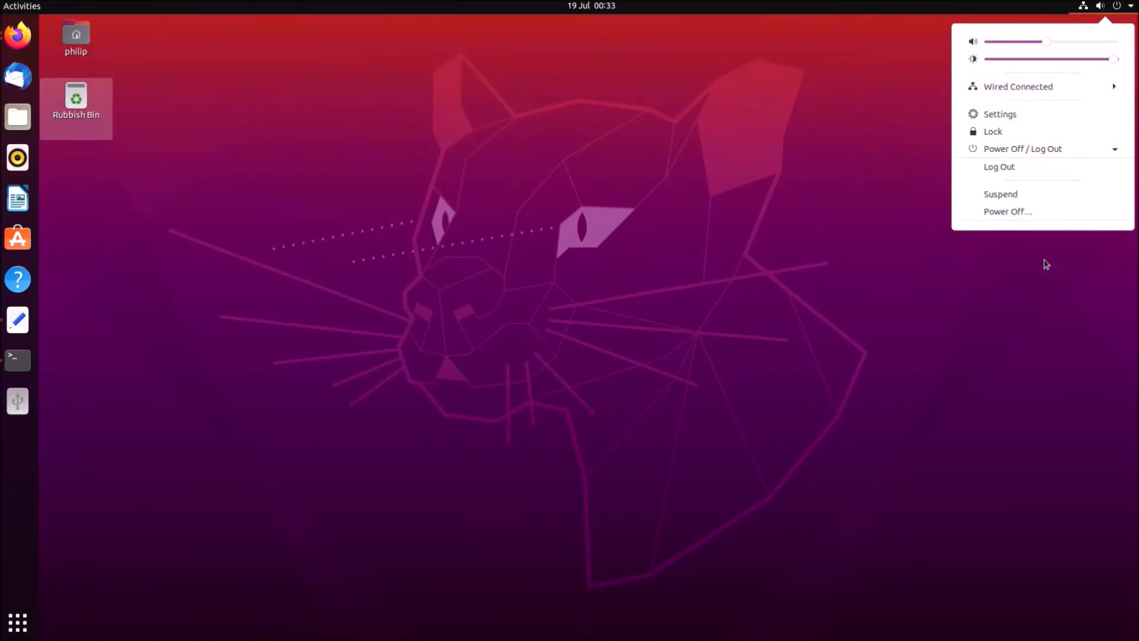
left_click(1008, 211)
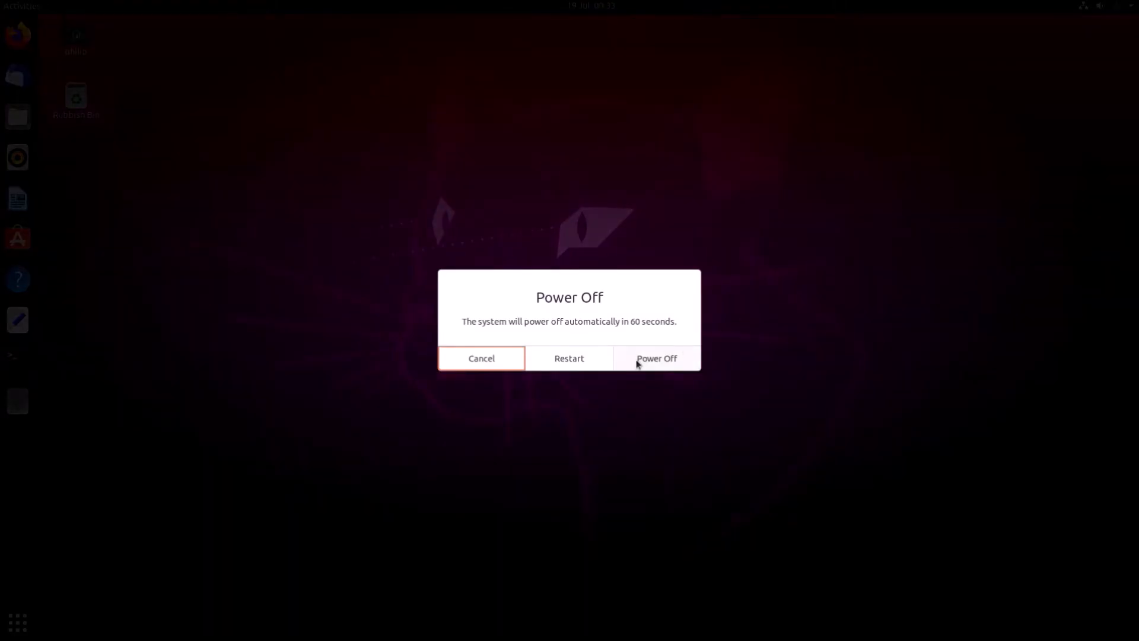
left_click(481, 358)
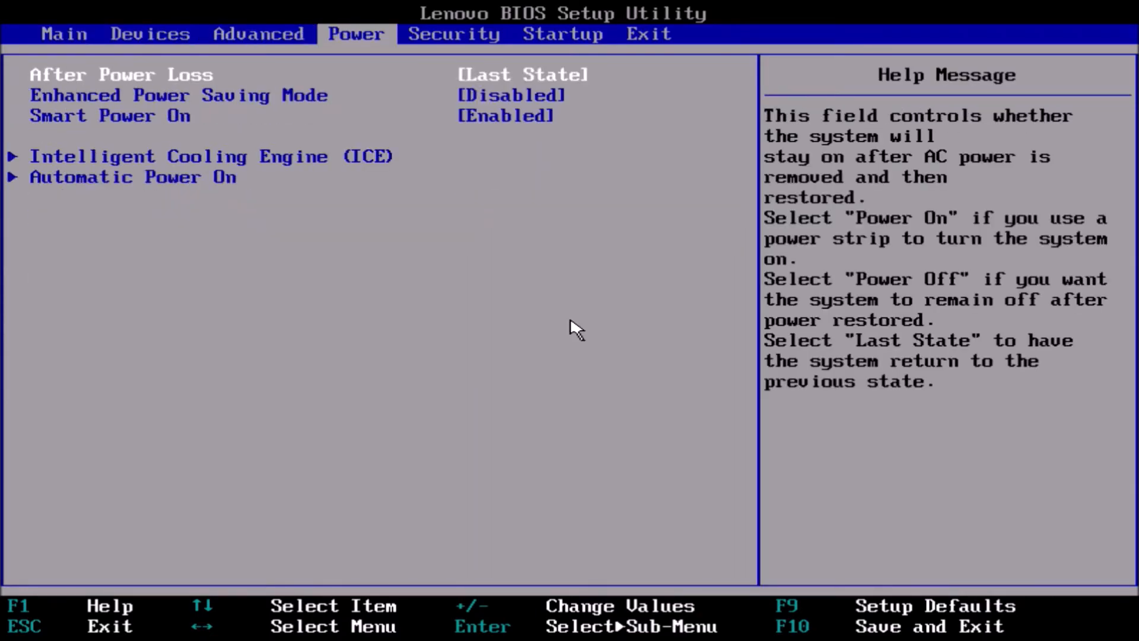
- Open the BIOS Security tab and move past flashing password and Smart USB Protection to Secure Boot
left_click(454, 35)
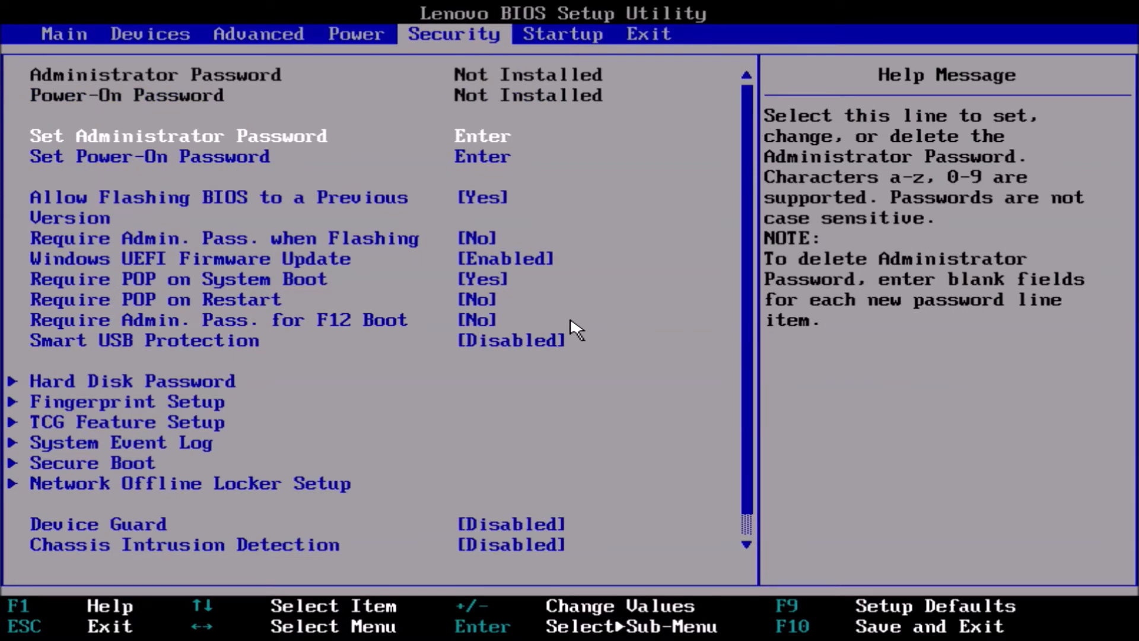
key("Down")
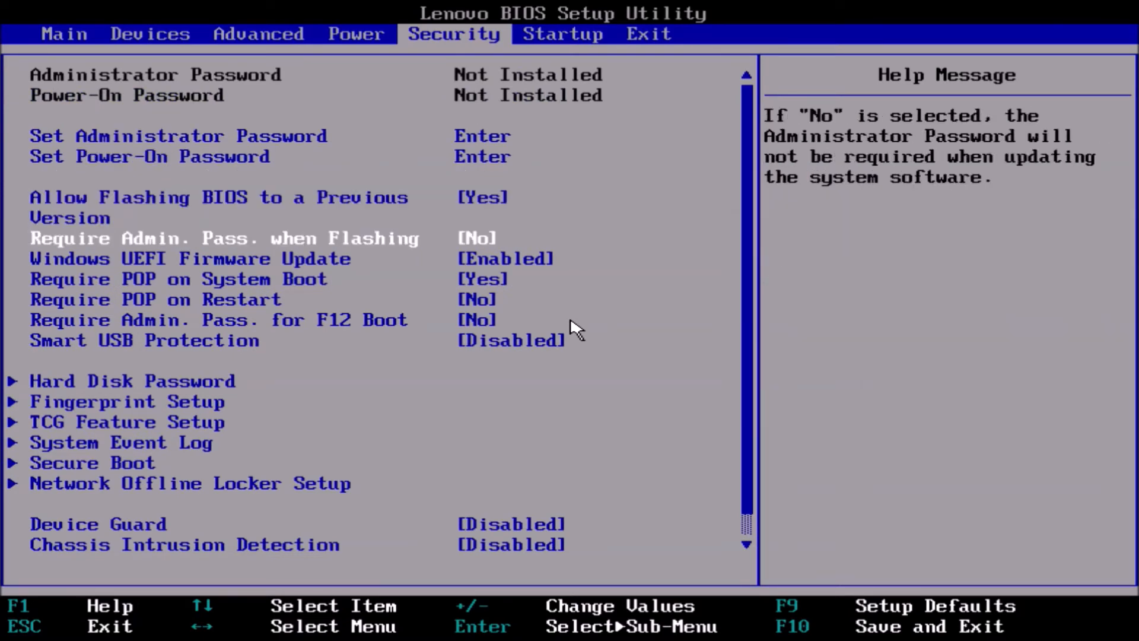
key("Down")
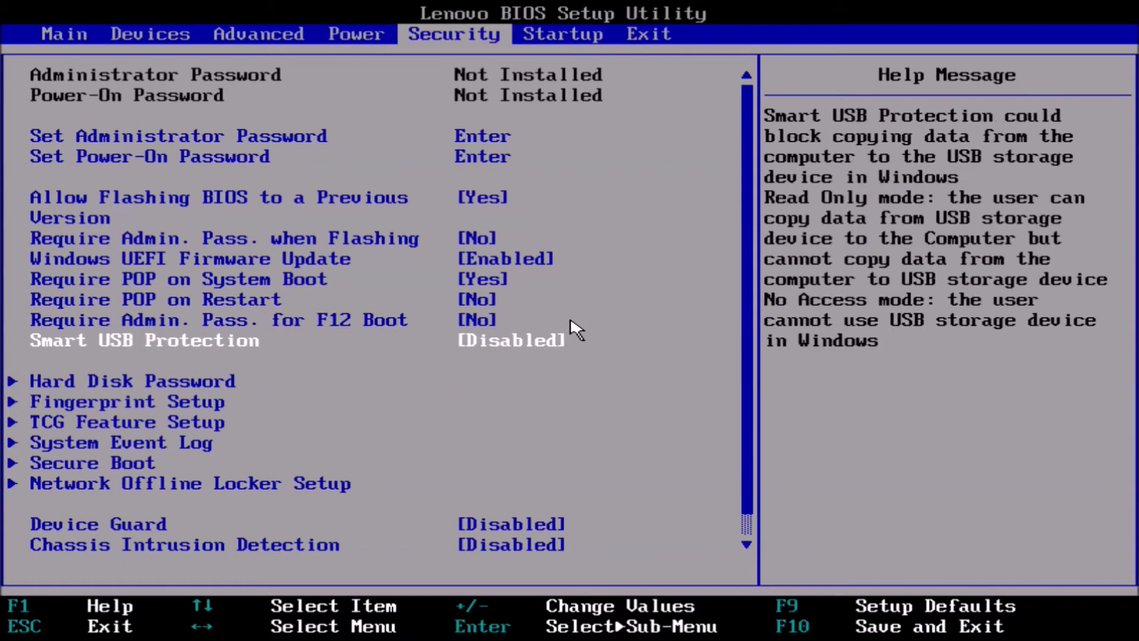
key("Down")
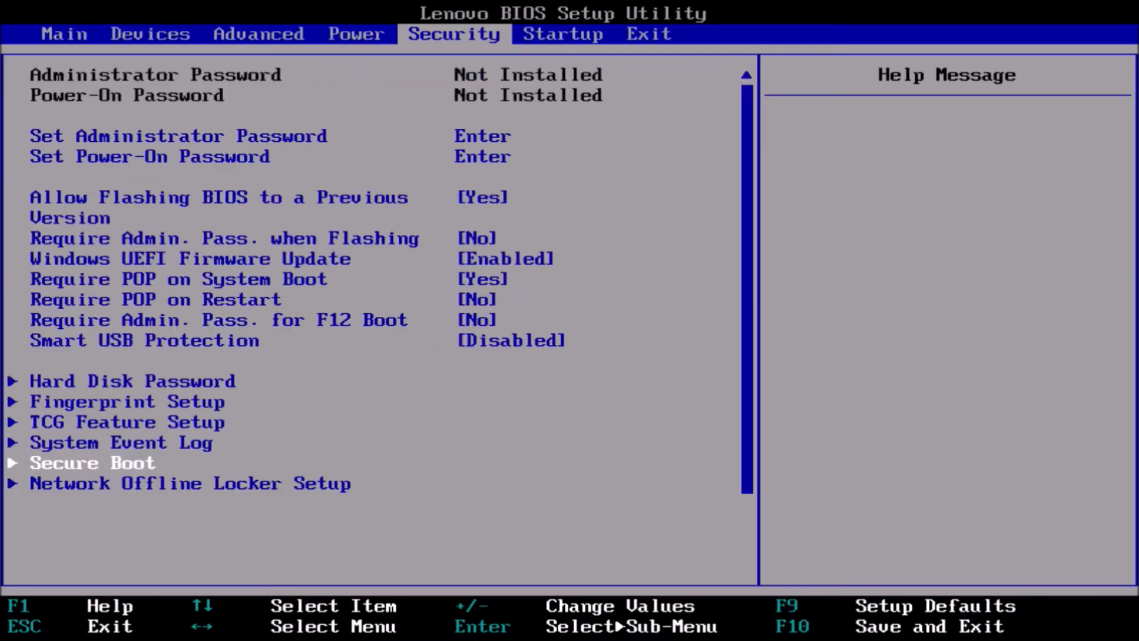
- On the Startup tab, set CSM to Enabled and Boot Mode to Legacy Only
left_click(562, 33)
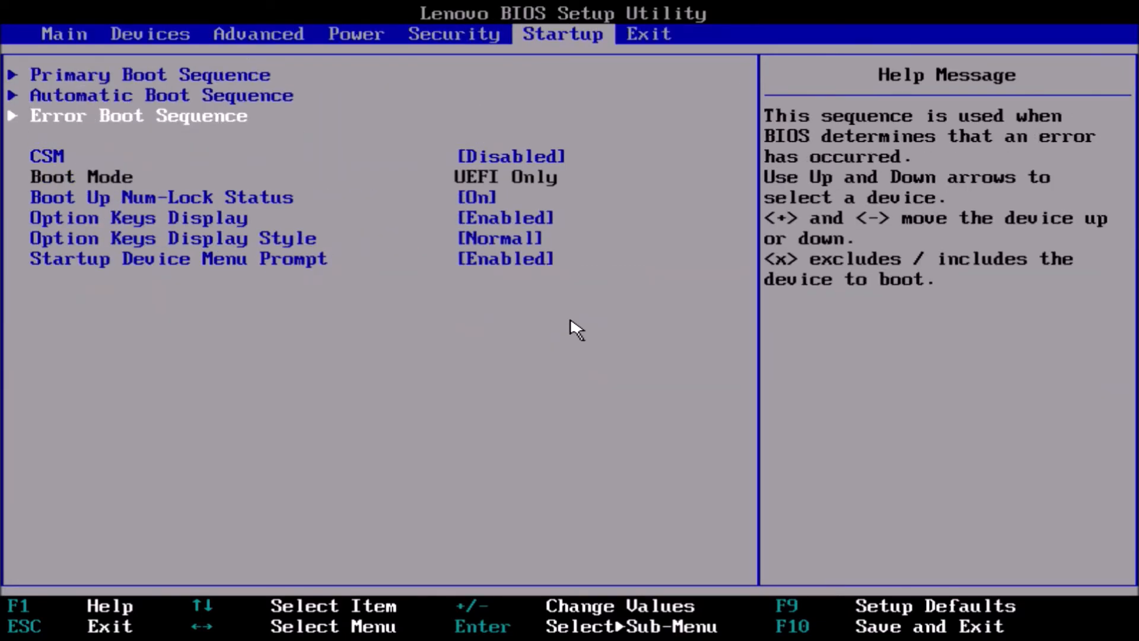
left_click(46, 156)
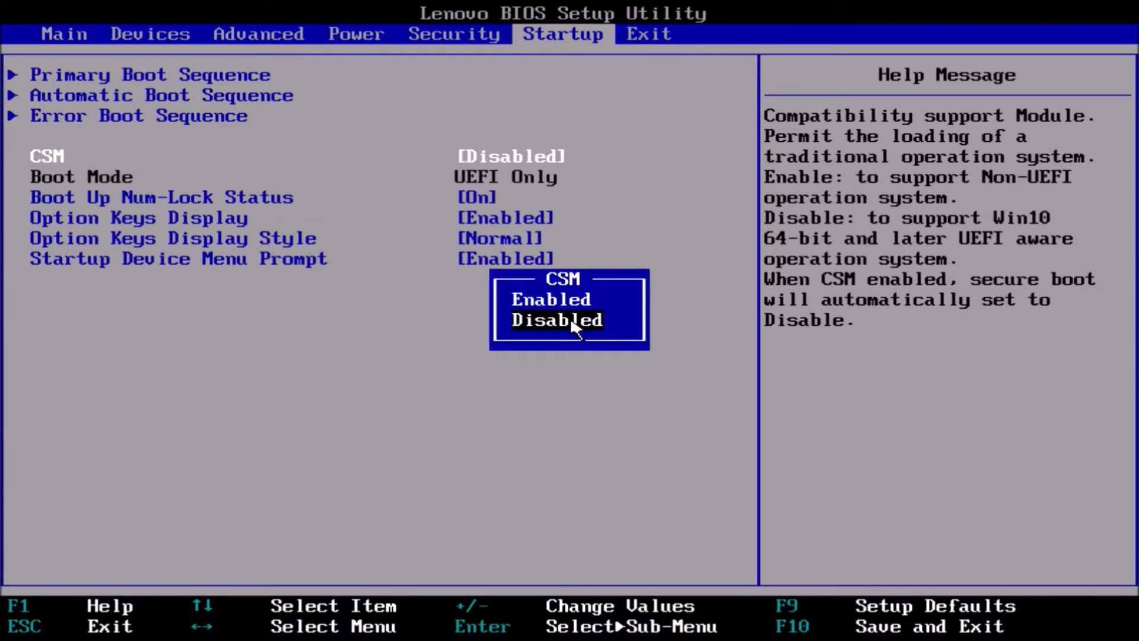
left_click(558, 319)
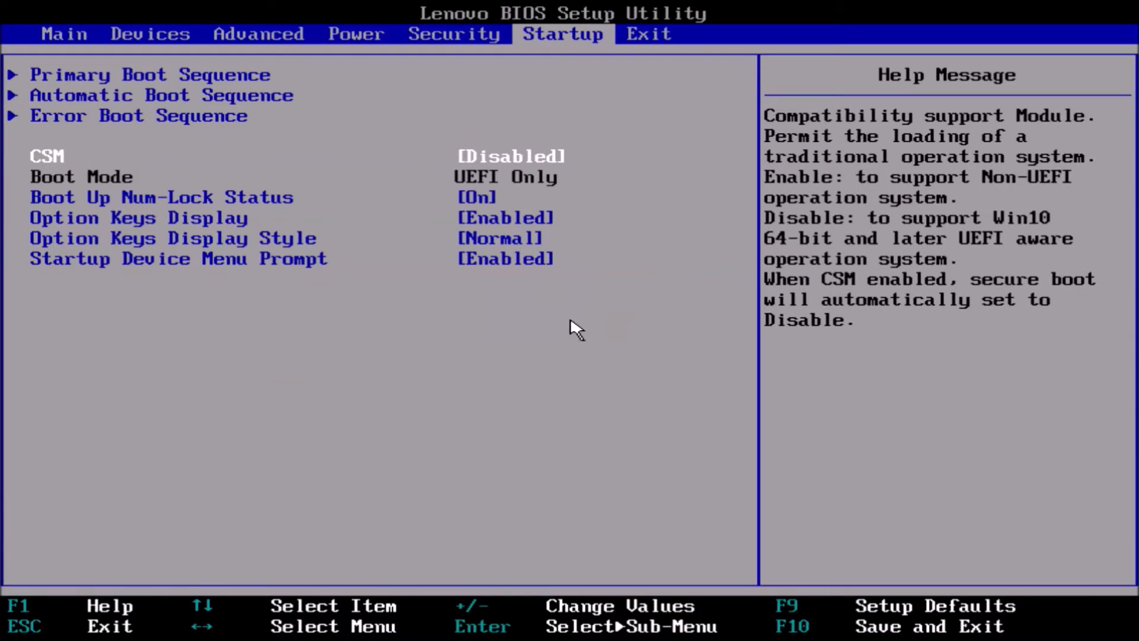
left_click(68, 176)
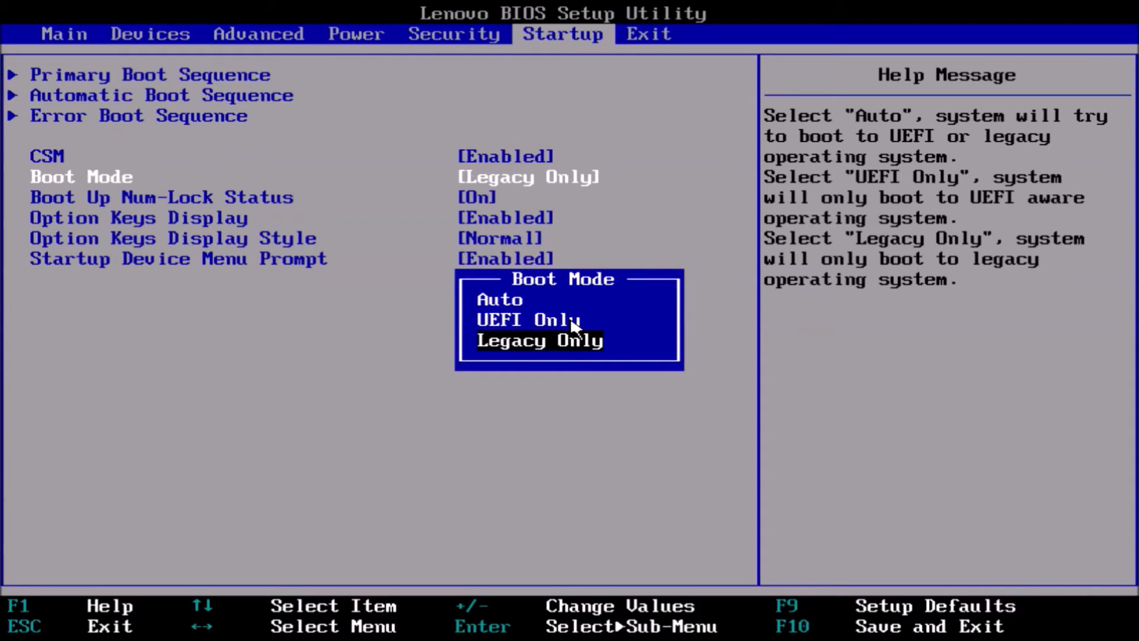
left_click(540, 340)
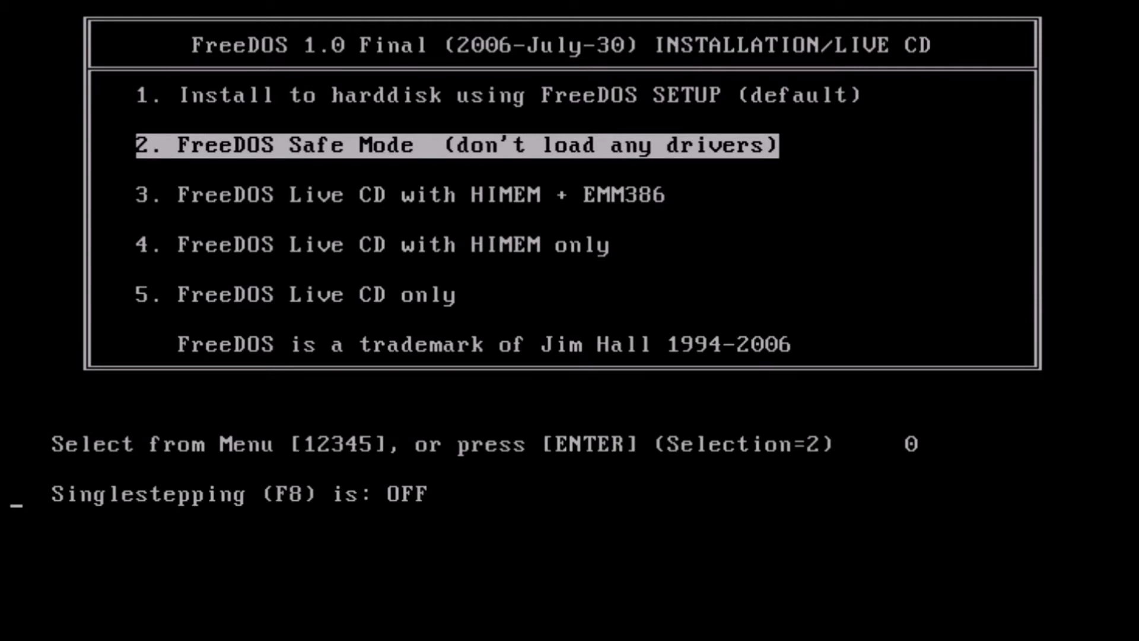
- Boot FreeDOS from the USB stick using option 2, Safe Mode without drivers
key("Enter")
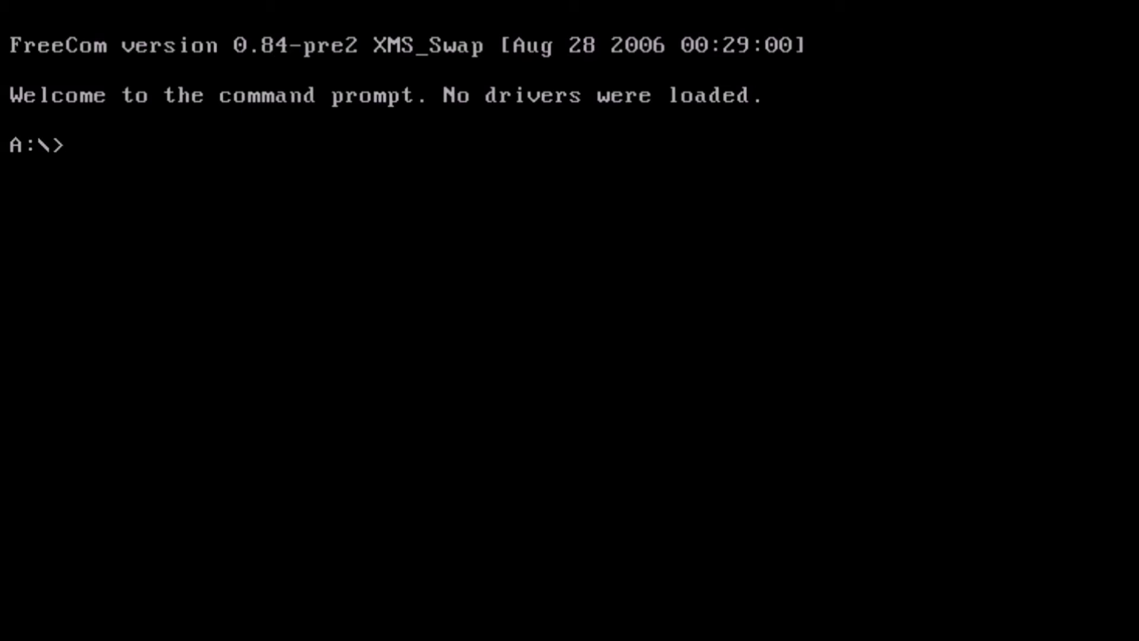
- Switch to drive C: and run FLASH2.EXE IMAGEM1A.ROM
type("C")
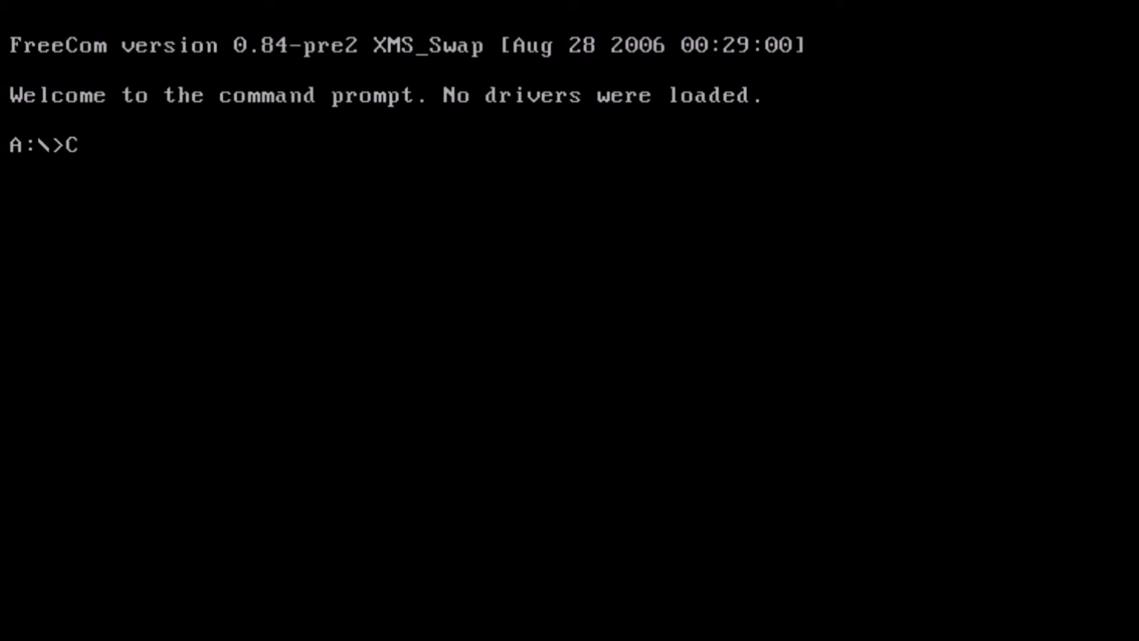
type(":")
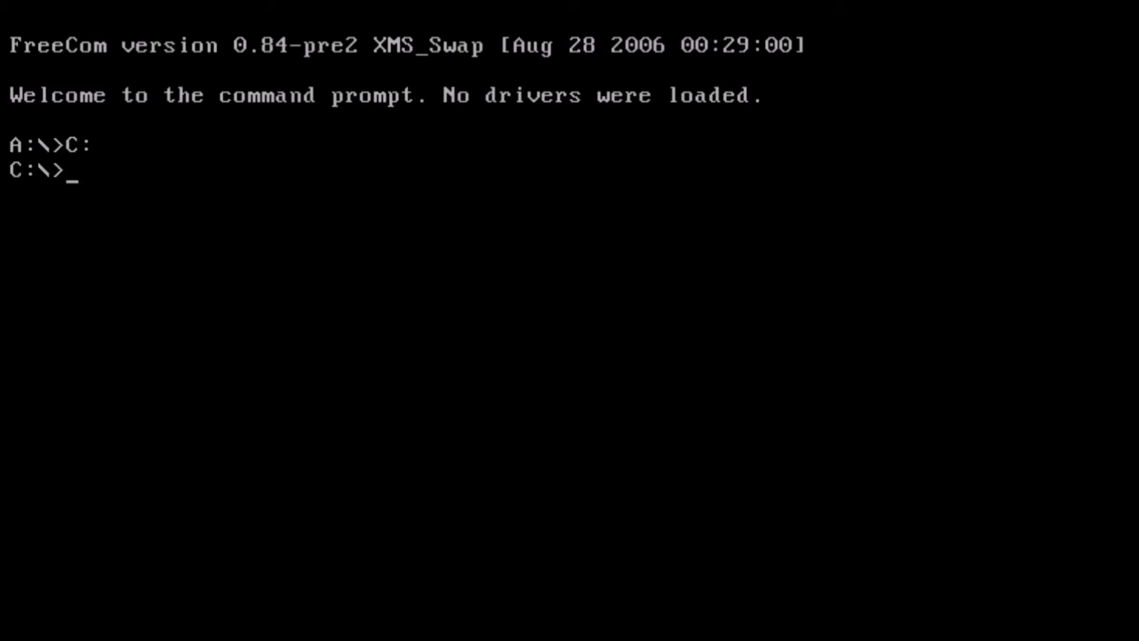
type("dir")
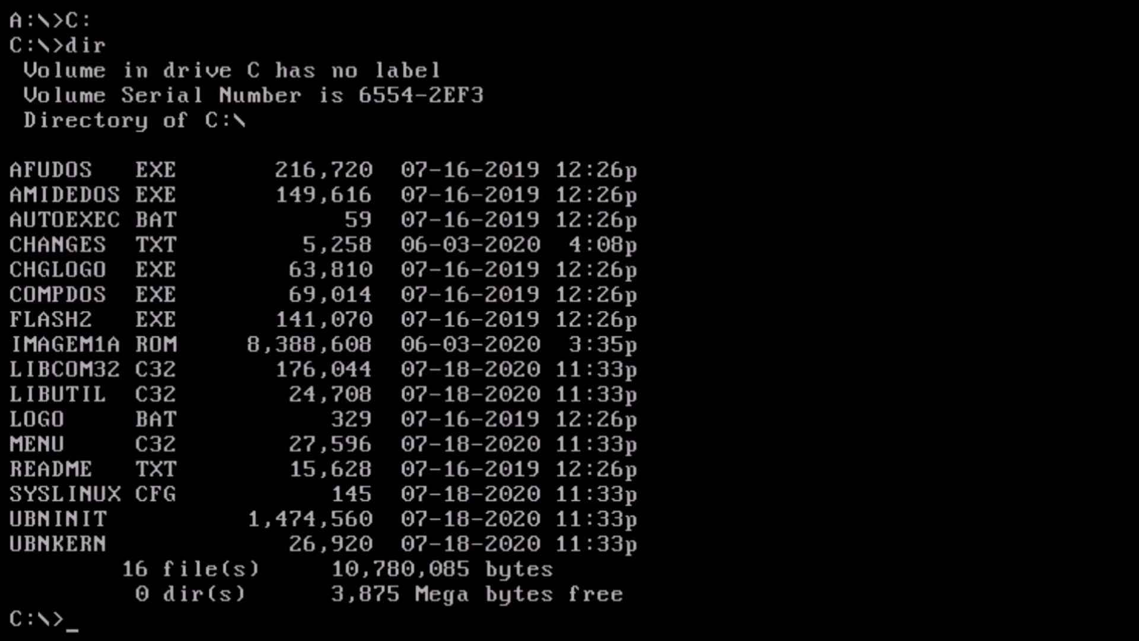
type("F")
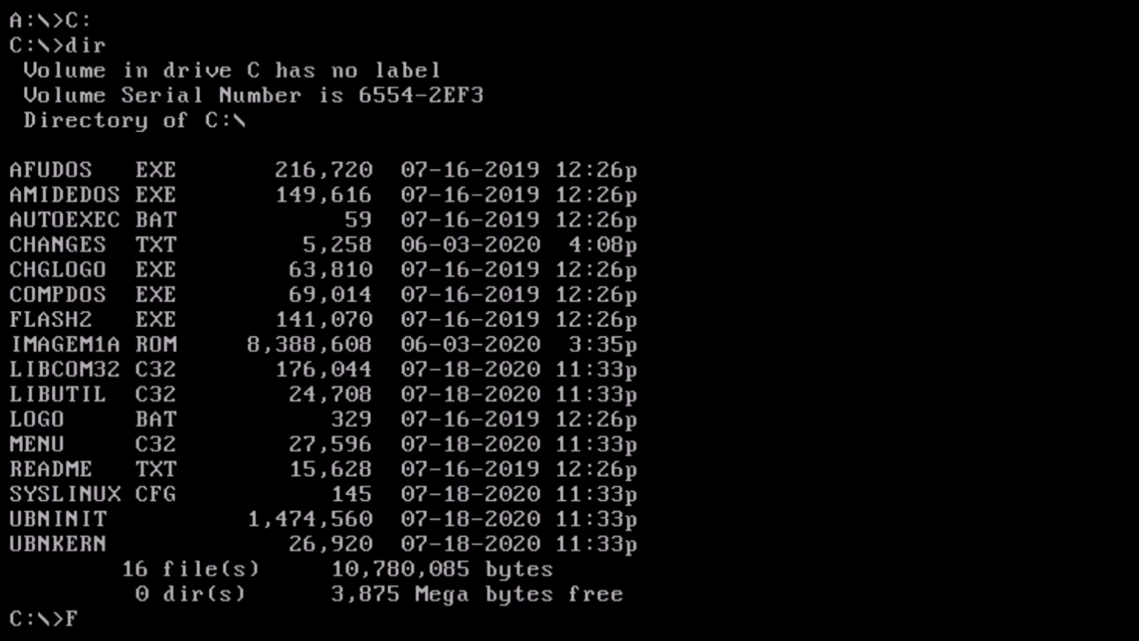
type("LASH")
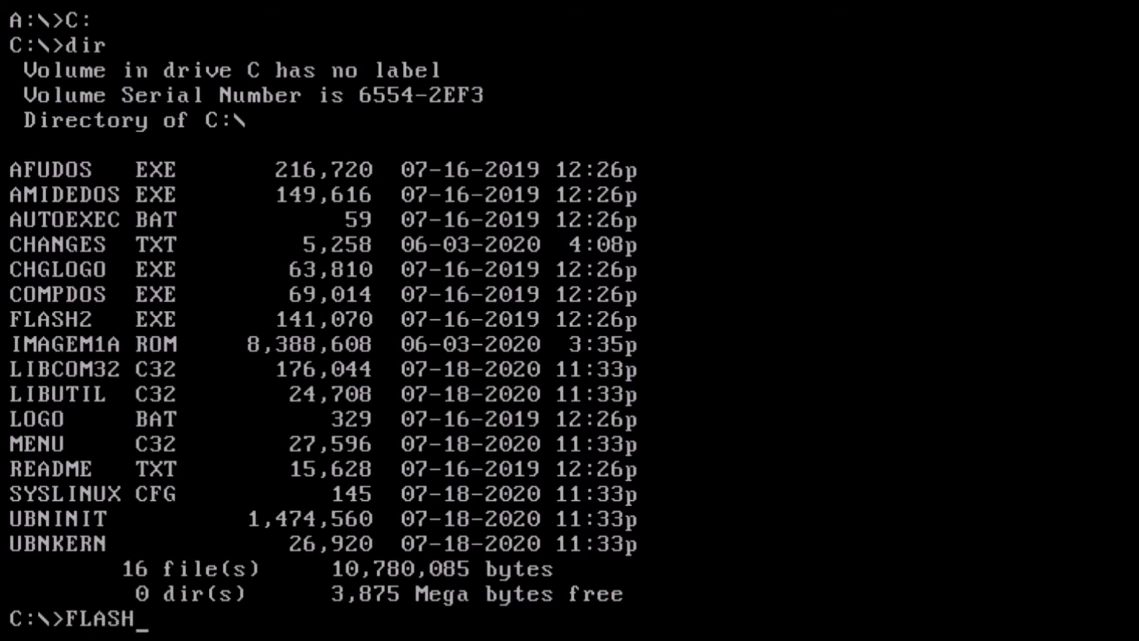
type("2.")
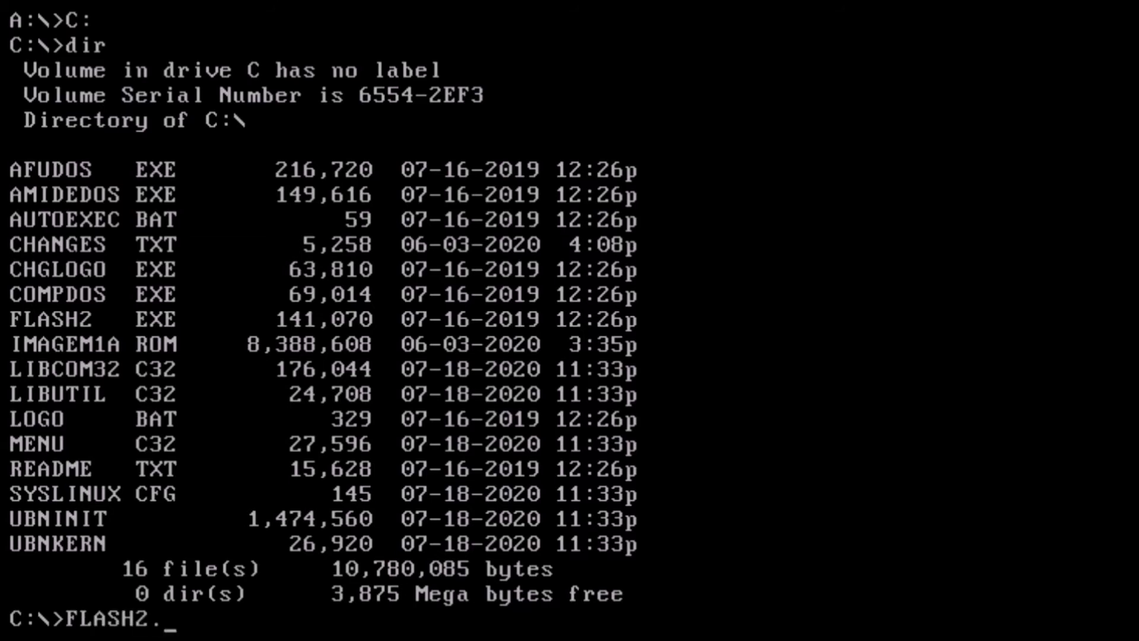
type("EXE I")
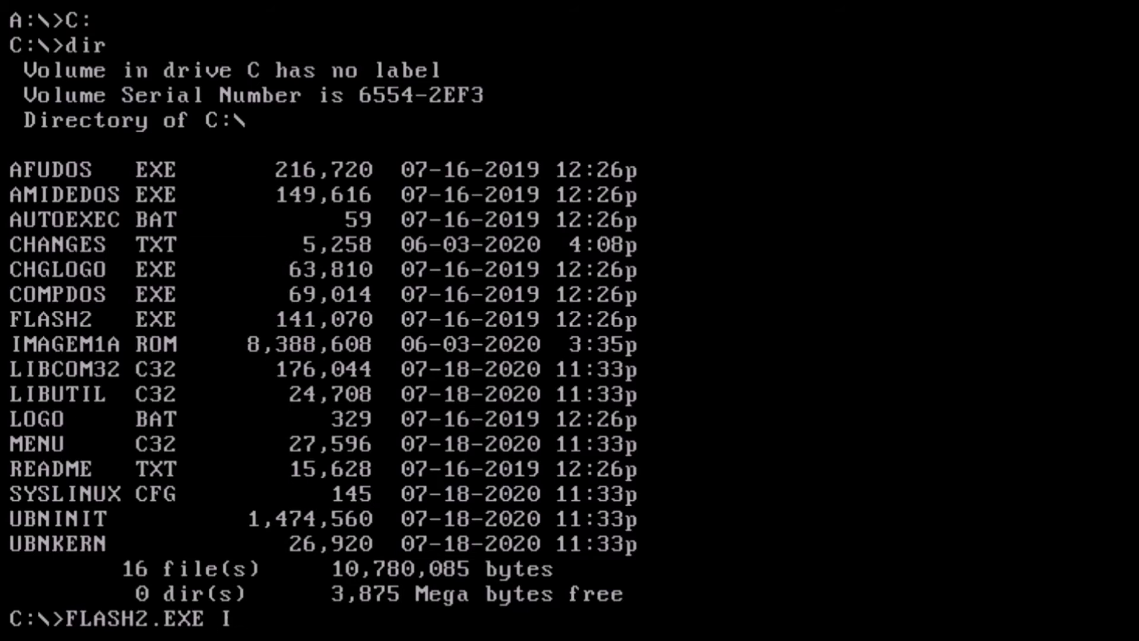
type("MAG")
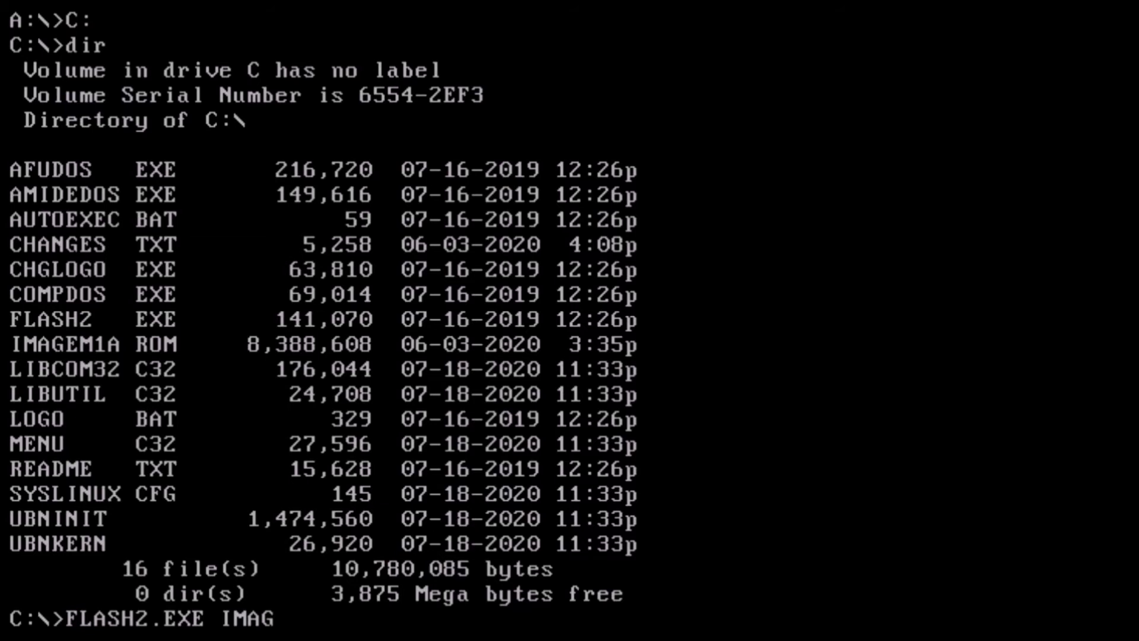
type("E")
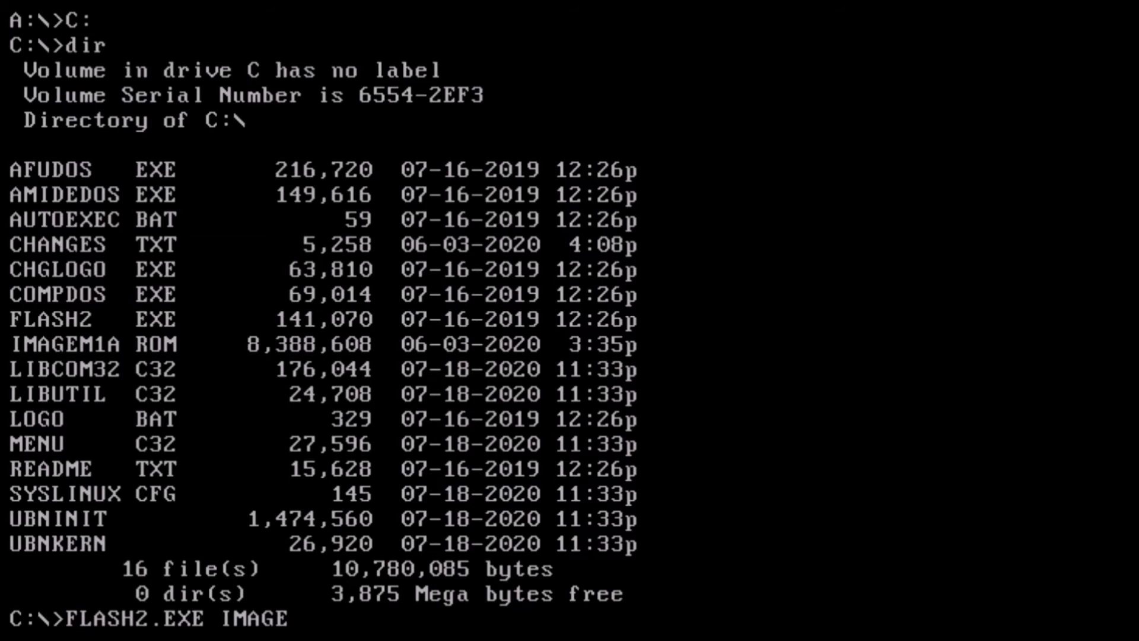
type("M1")
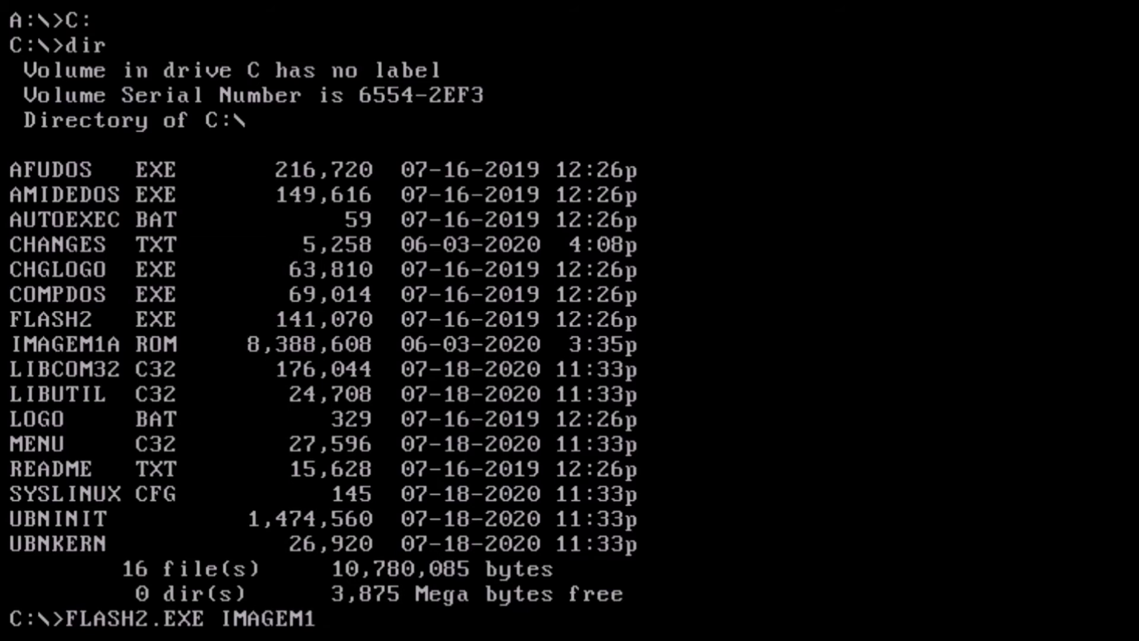
type("A.R")
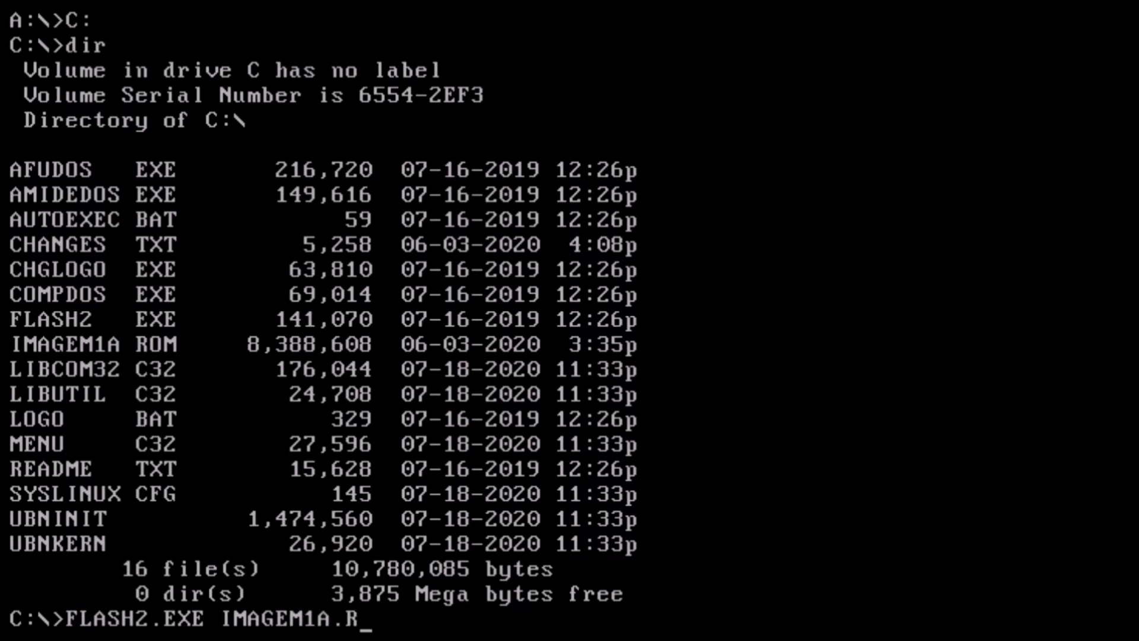
type("OM")
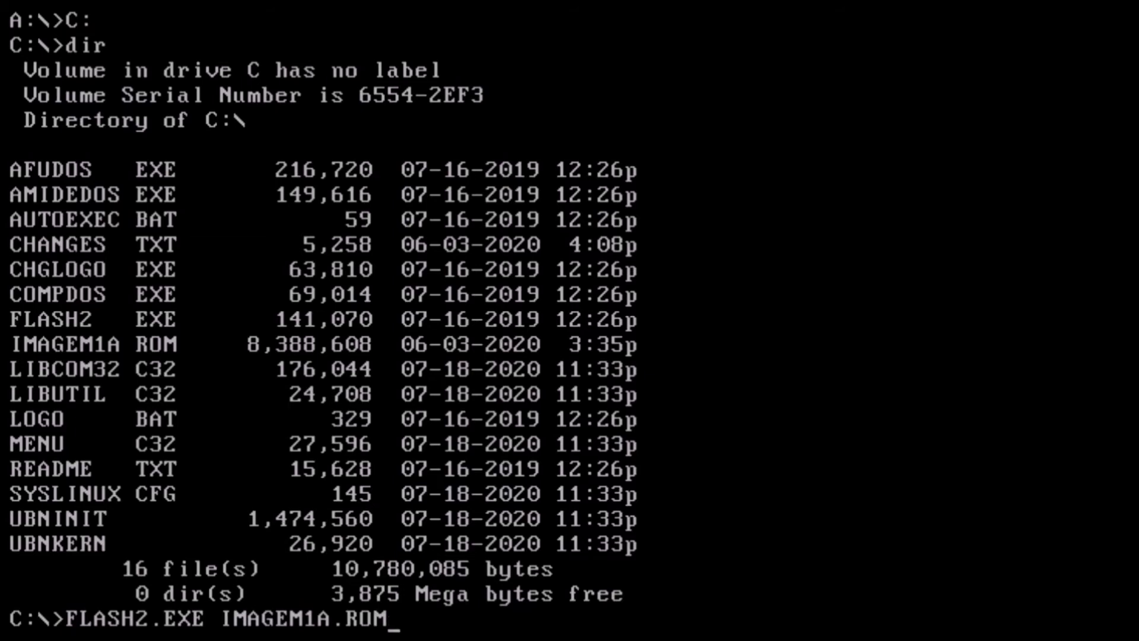
key("Return")
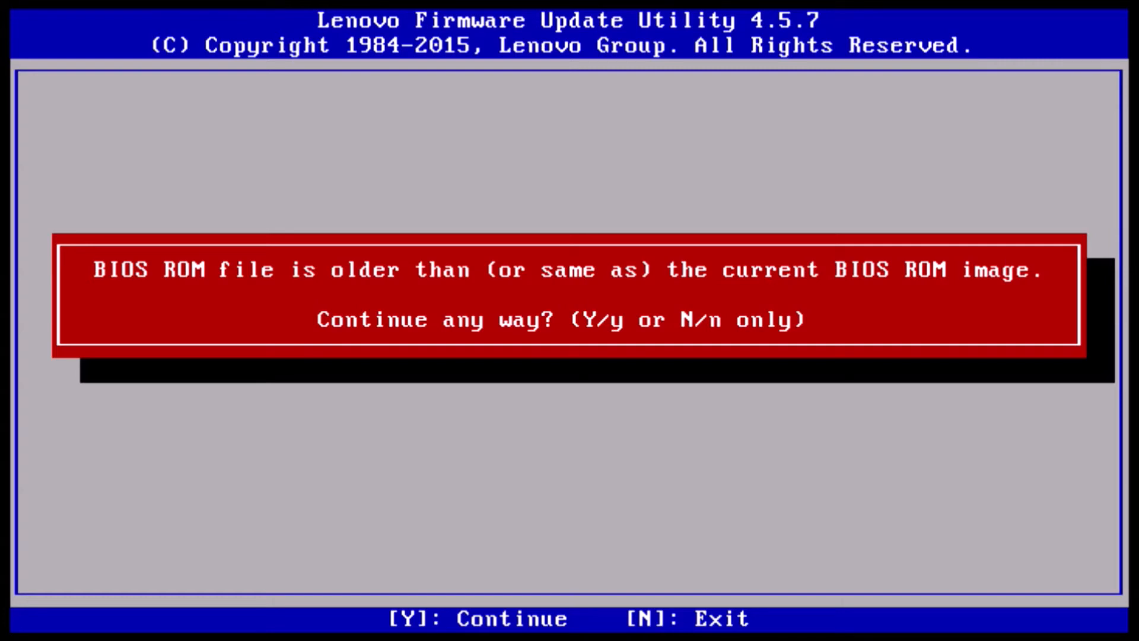
- Continue past the older-ROM warning and answer the serial number and machine type prompts
key("y")
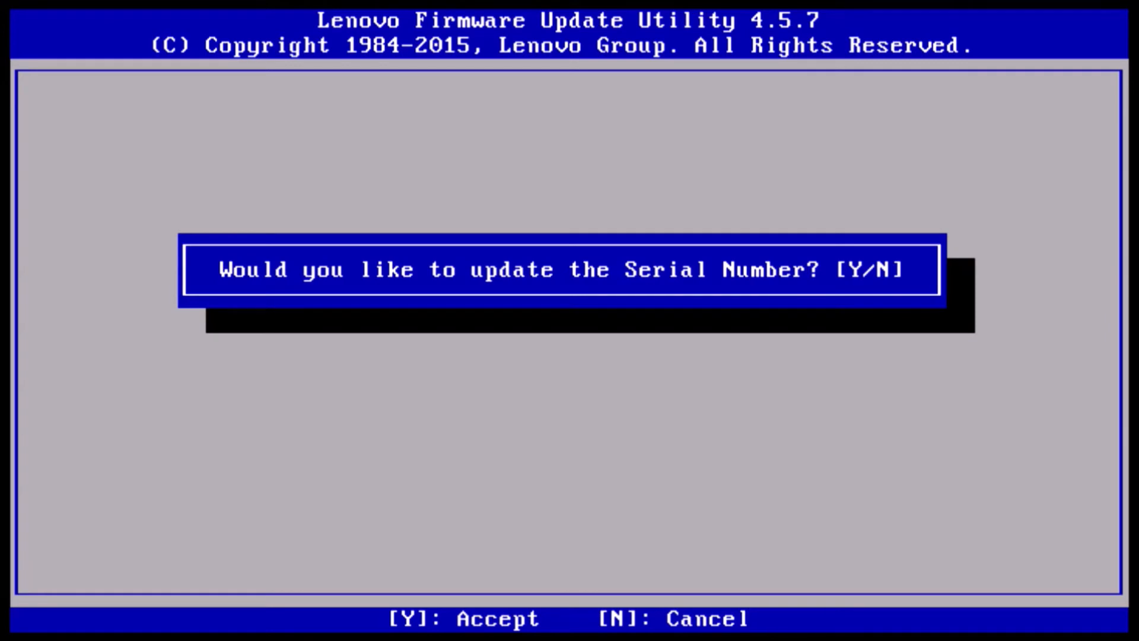
key("Y")
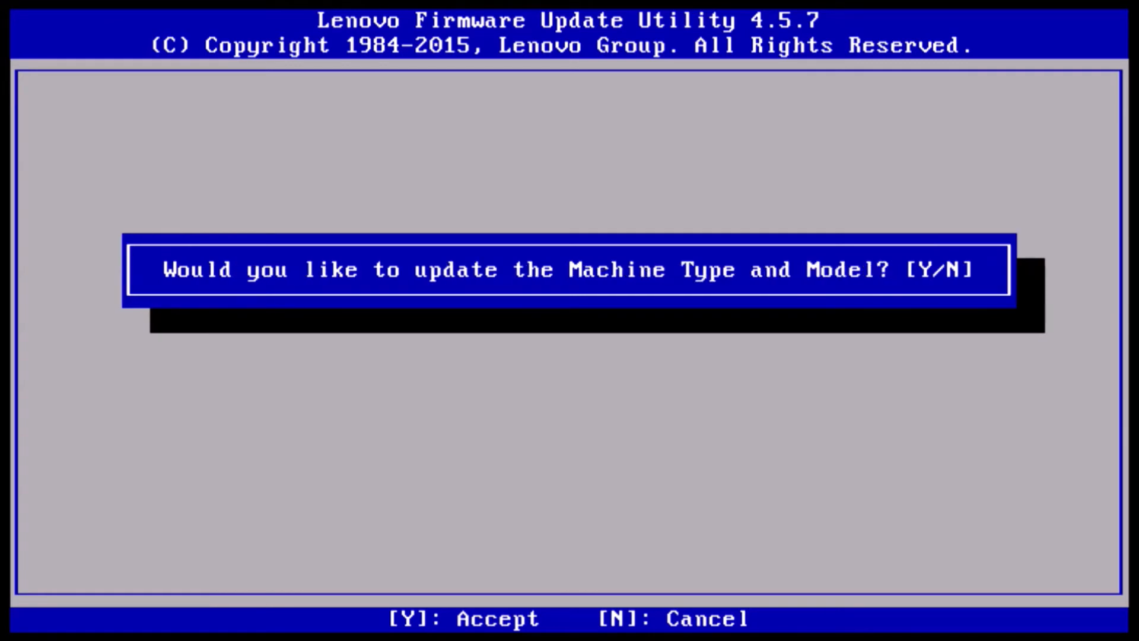
key("y")
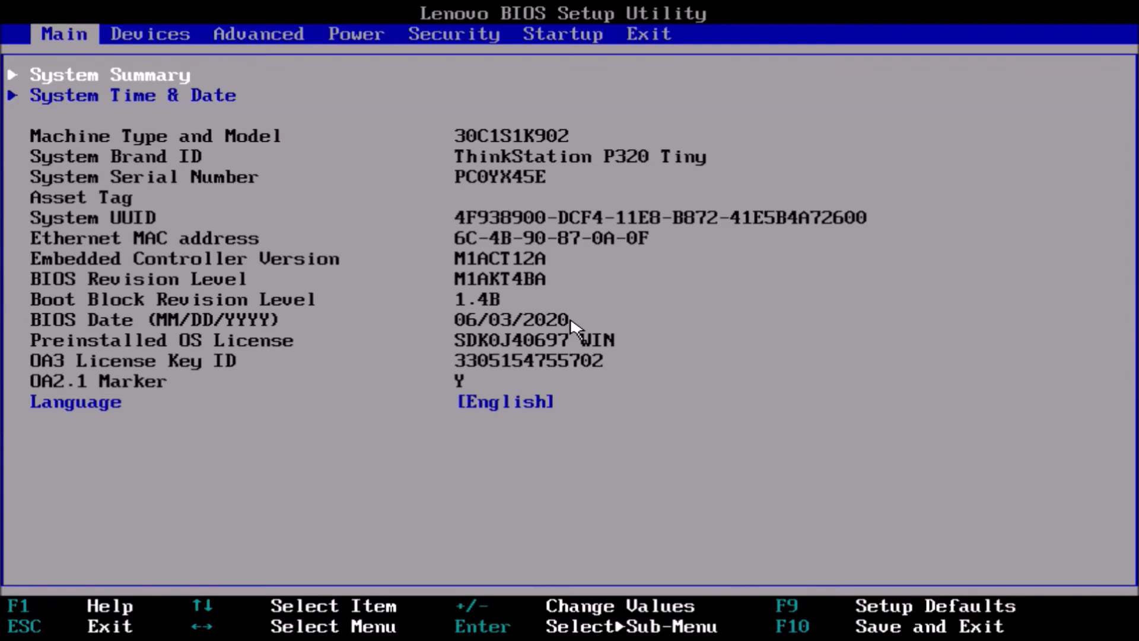
- Set Secure Boot to Enabled under Security
left_click(453, 35)
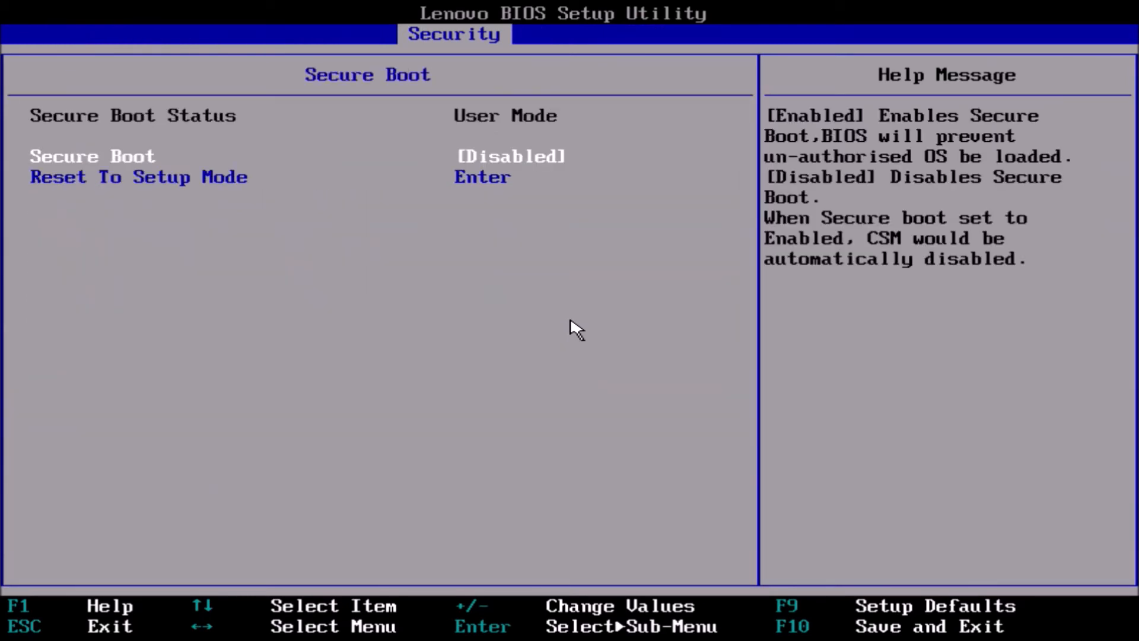
left_click(510, 156)
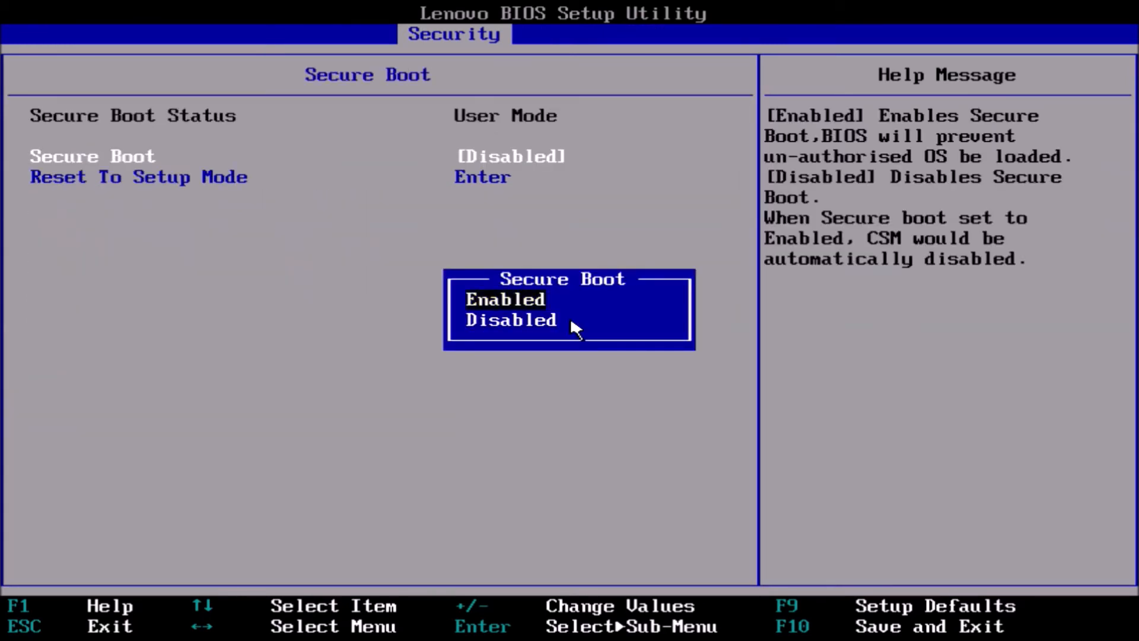
left_click(505, 300)
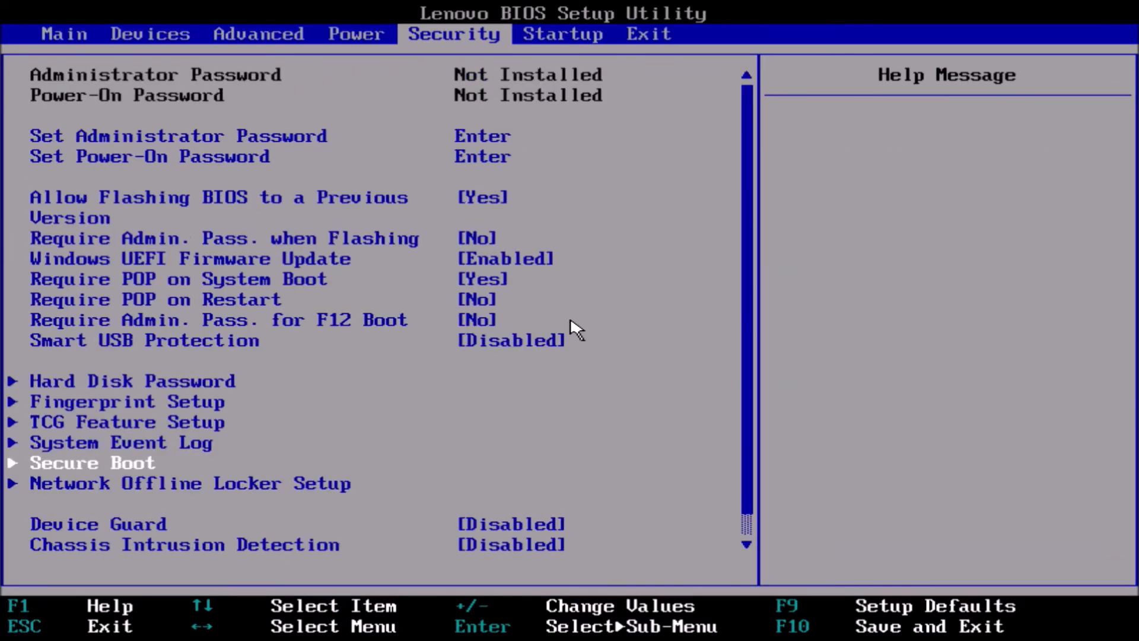
- Check CSM and UEFI Only boot mode under Startup, then save and exit with F10
left_click(562, 34)
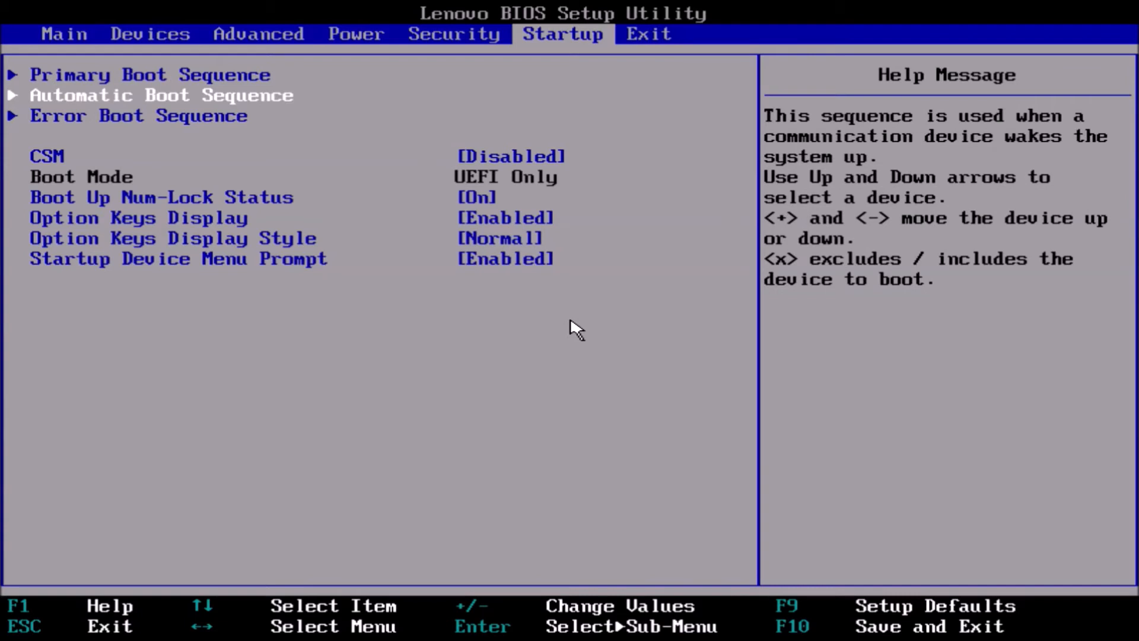
key("Down")
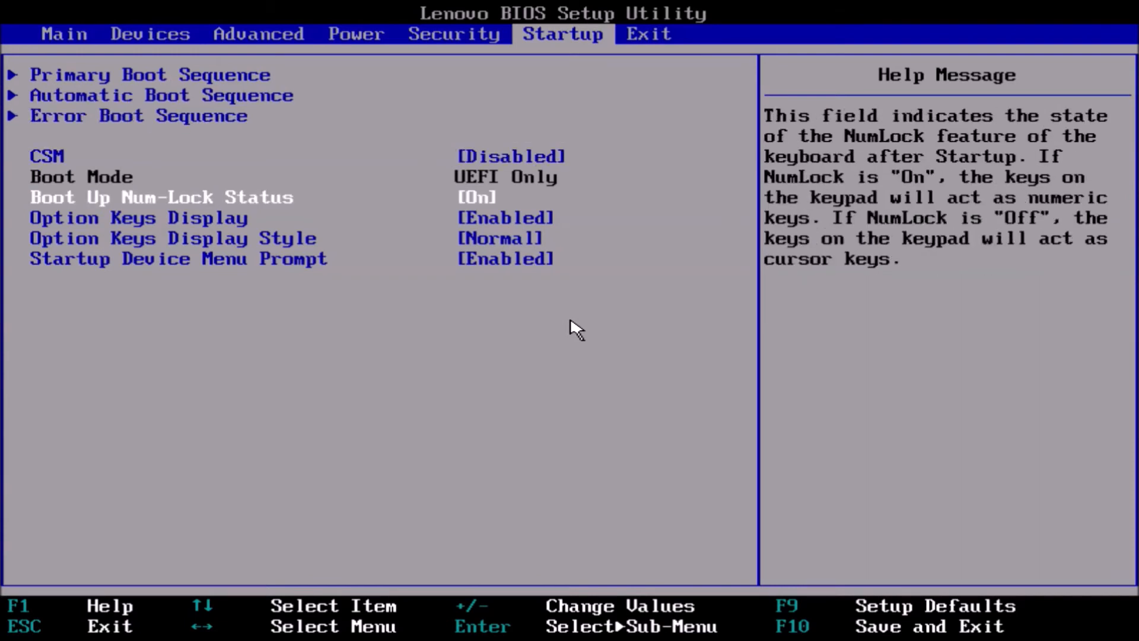
key("Up")
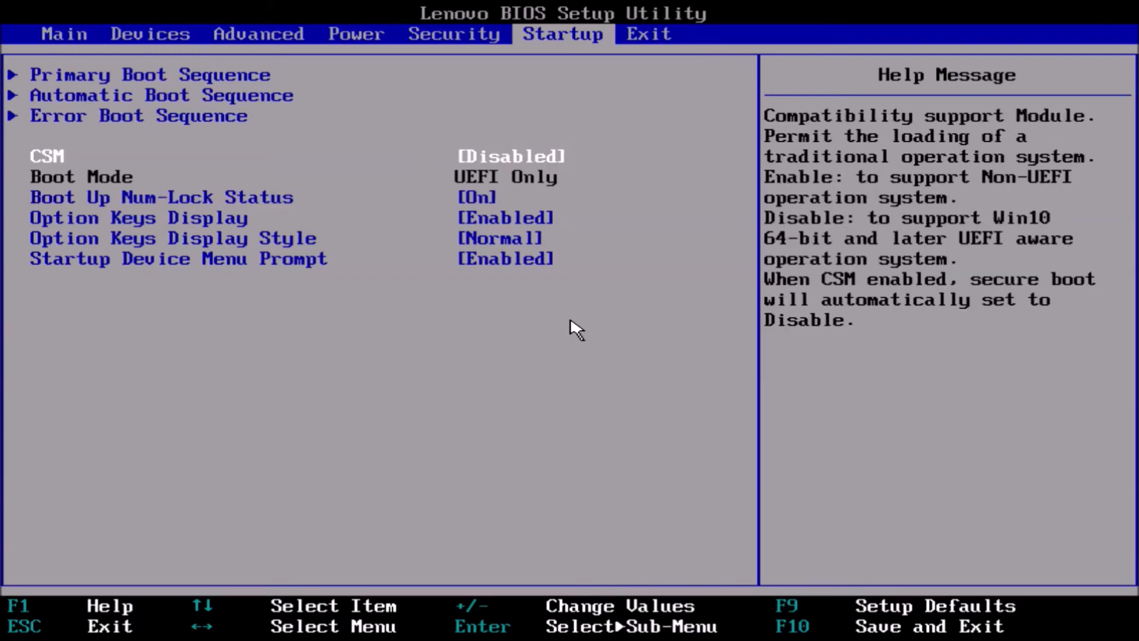
key("F10")
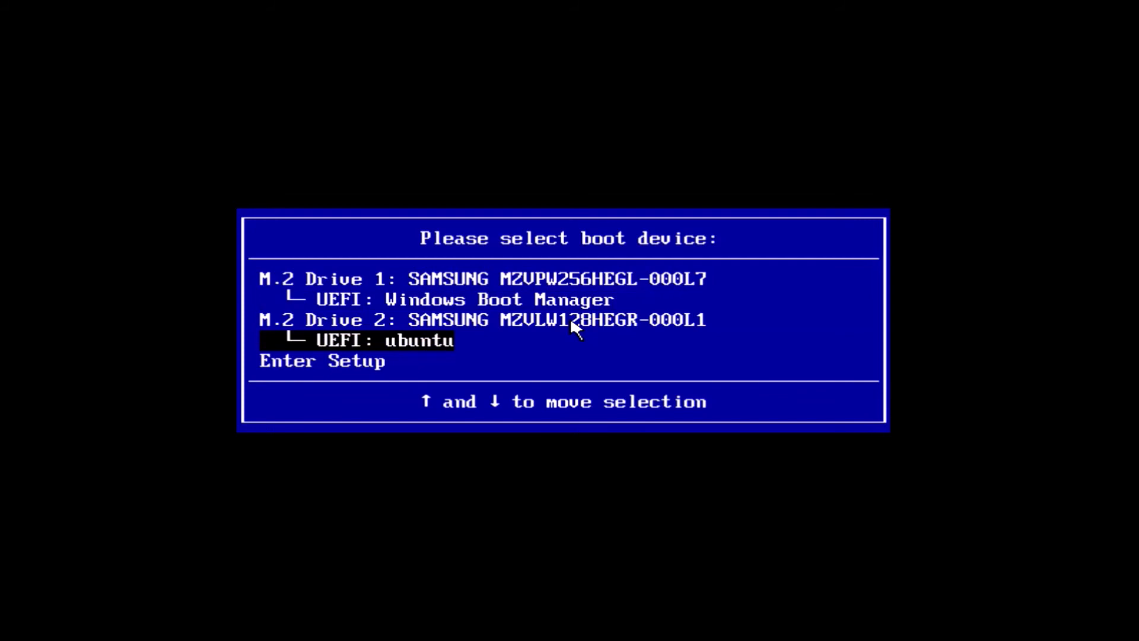
- Boot the UEFI: ubuntu entry on M.2 Drive 2
key("Enter")
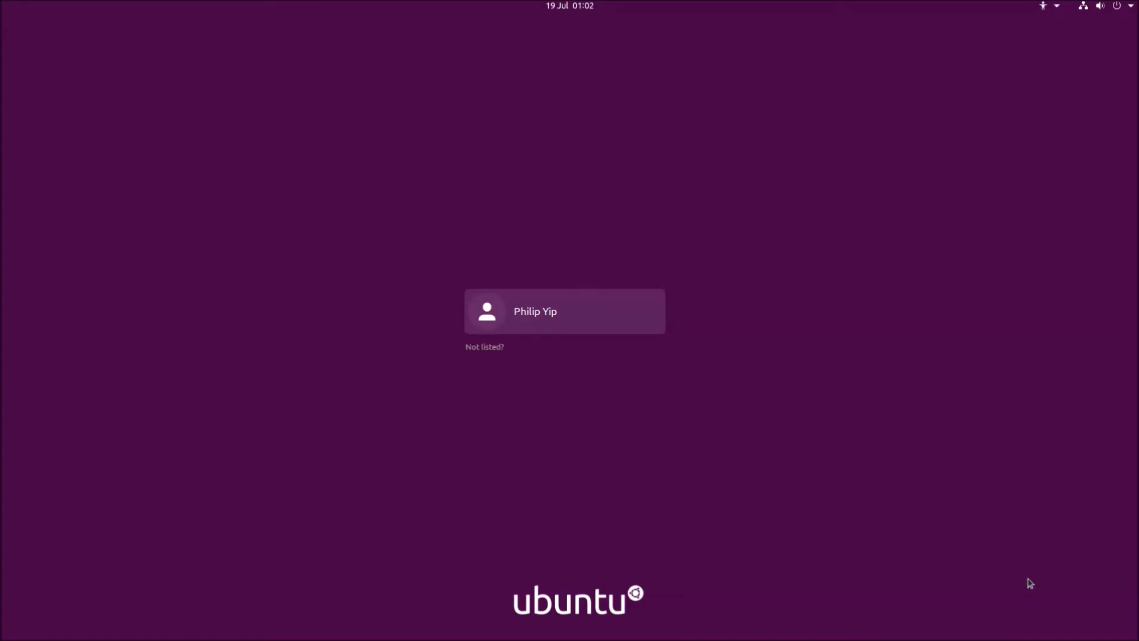
mouse_move(862, 388)
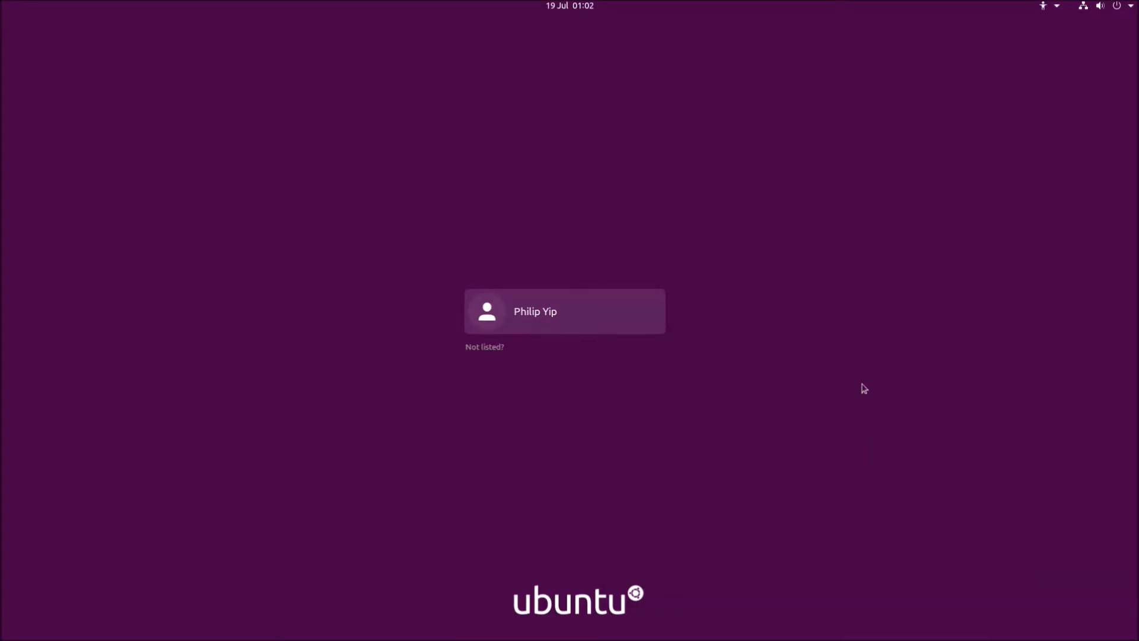
mouse_move(658, 323)
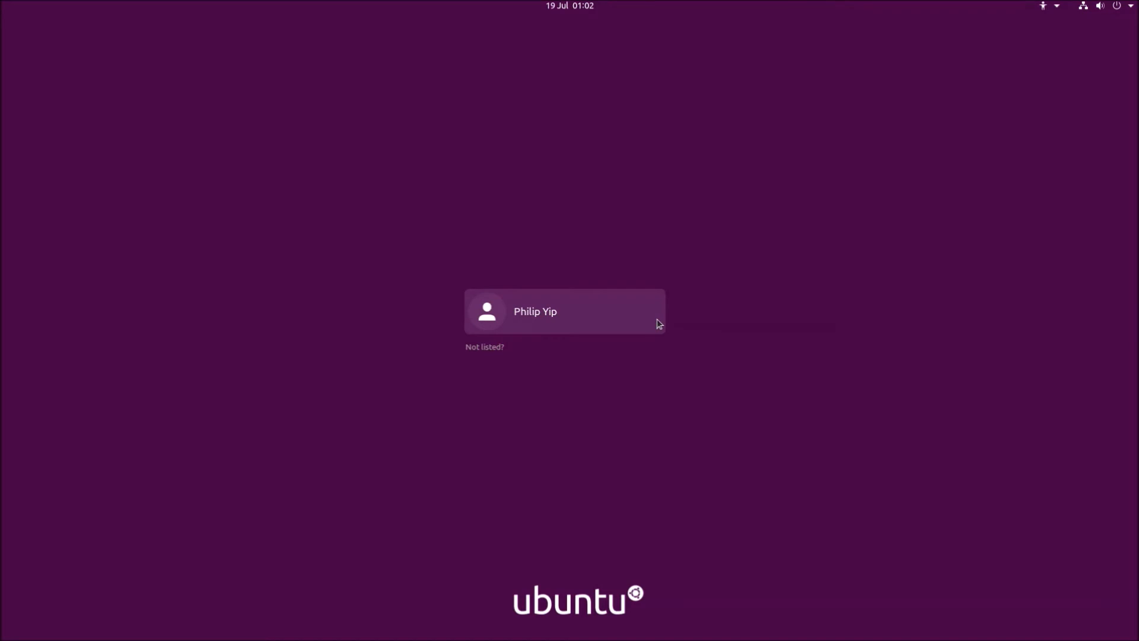
mouse_move(582, 389)
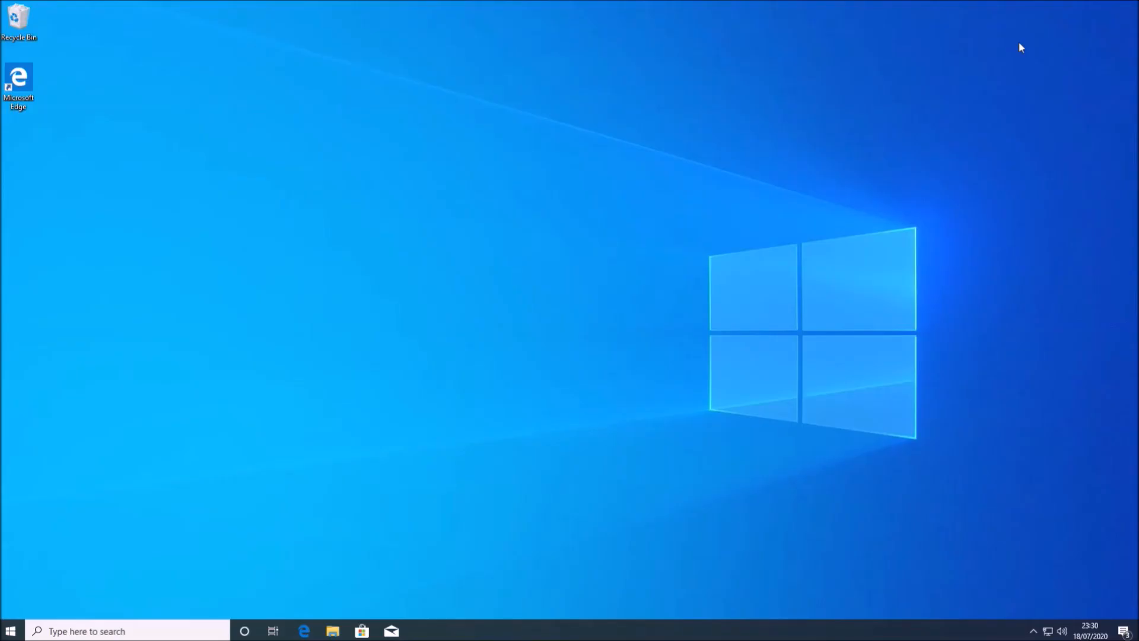
mouse_move(530, 629)
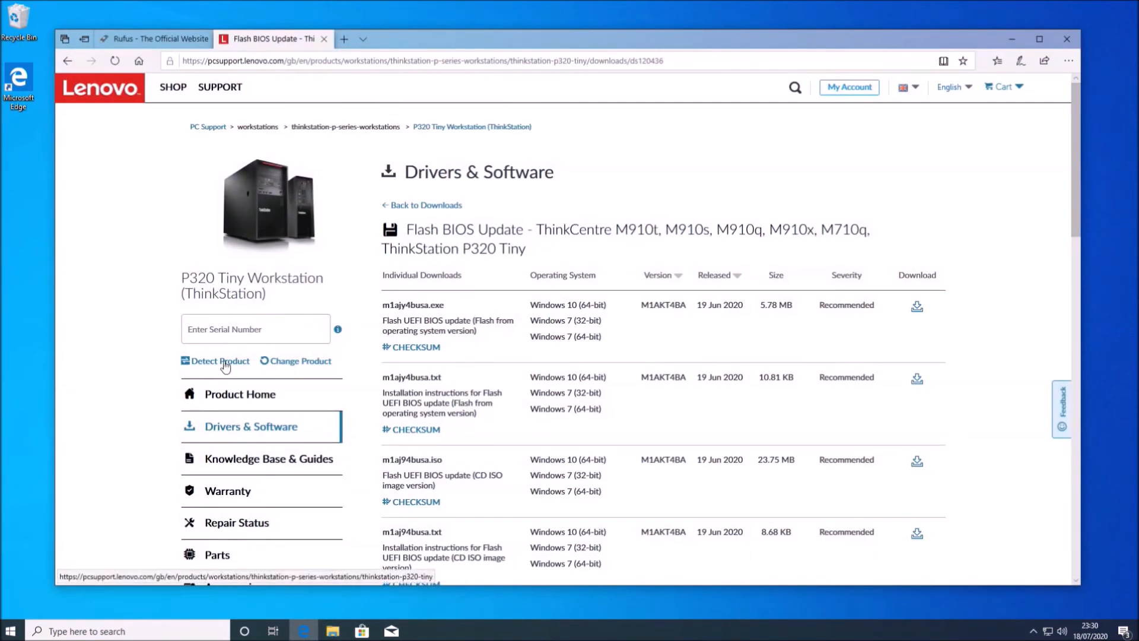
- Download and save m1ajt4busa.zip, the USB Drive UEFI BIOS Flash Package
scroll("down", 3)
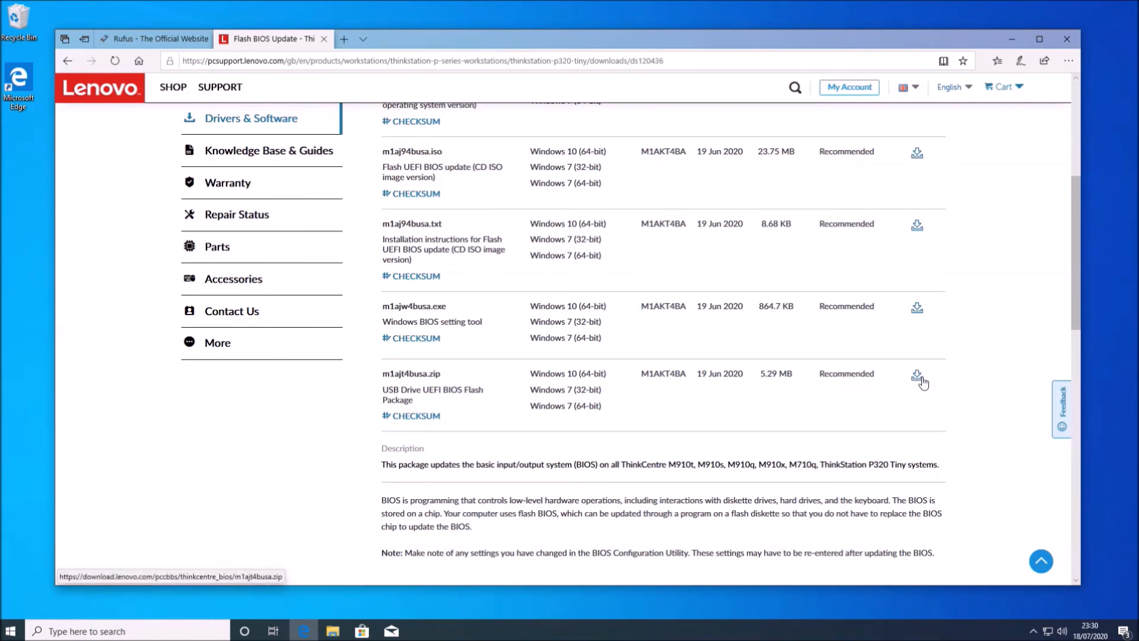
left_click(917, 375)
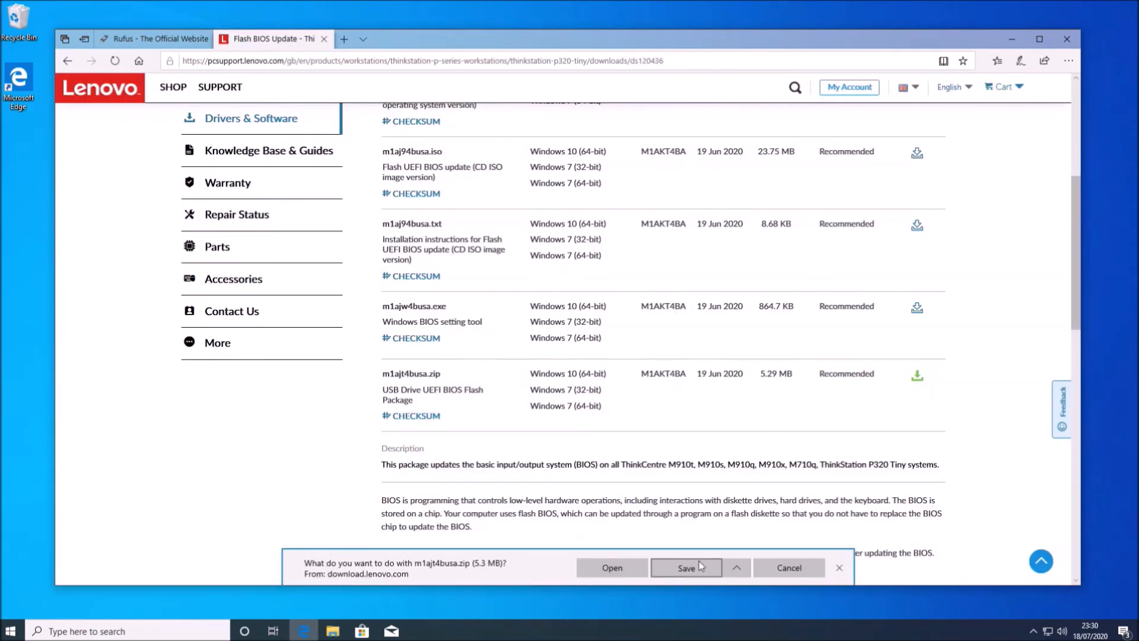
left_click(686, 567)
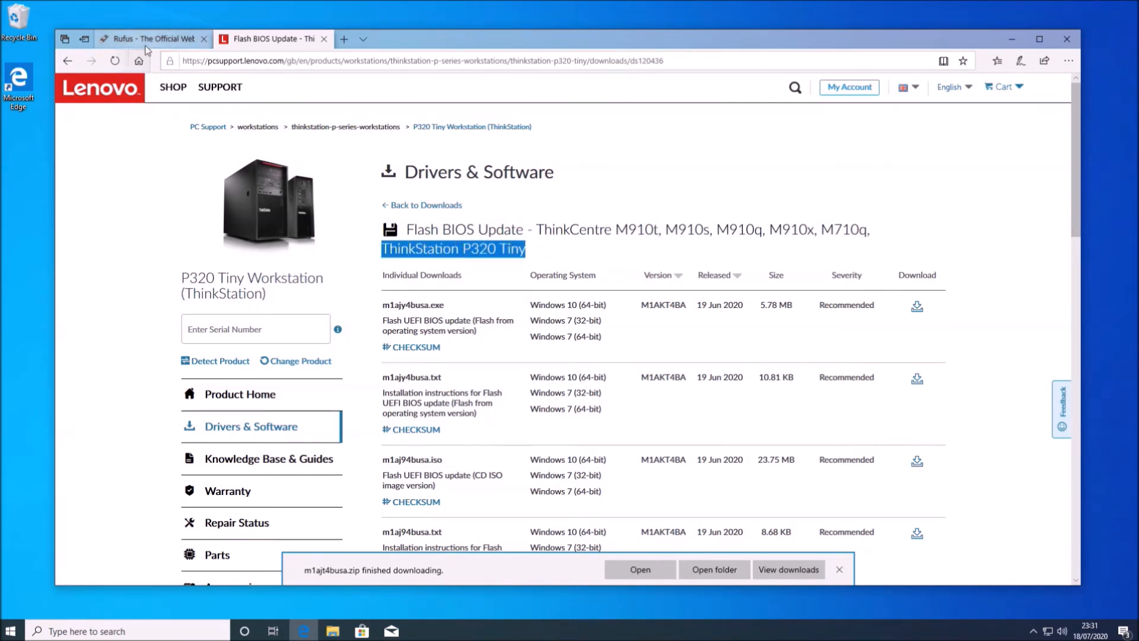
- Download Rufus 3.11 from the Rufus site and minimize Edge
left_click(148, 38)
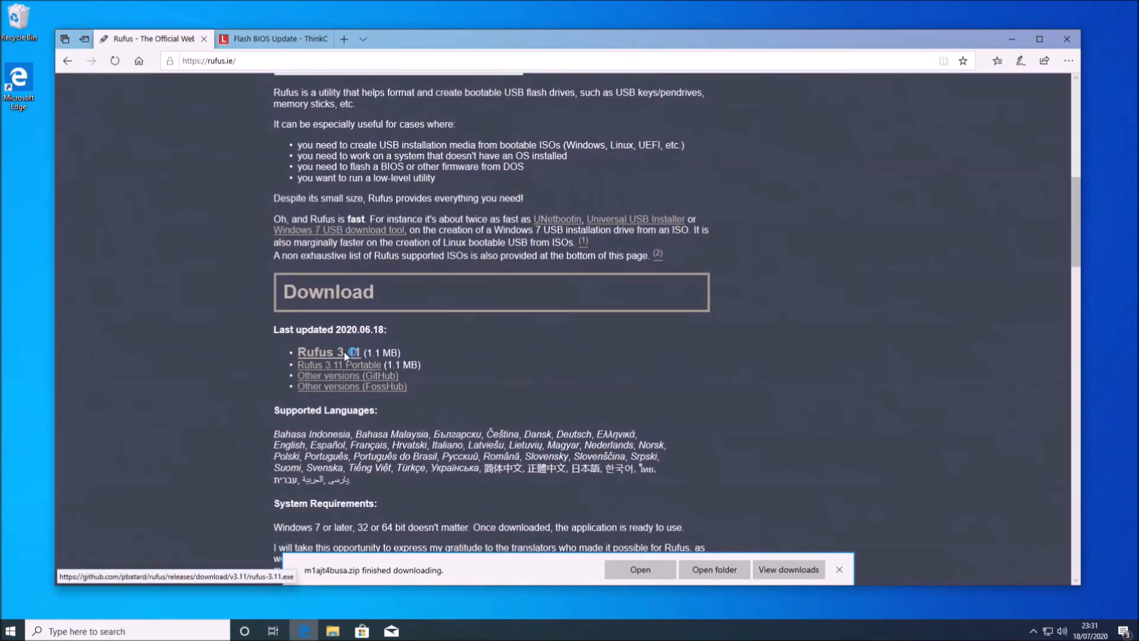
left_click(329, 352)
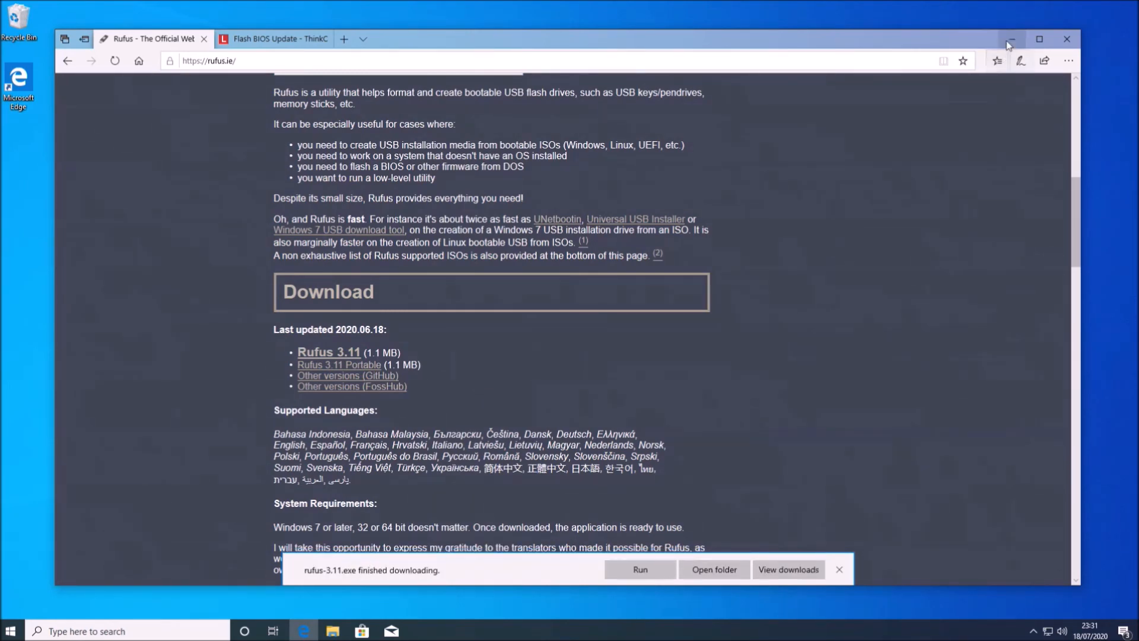
left_click(1007, 39)
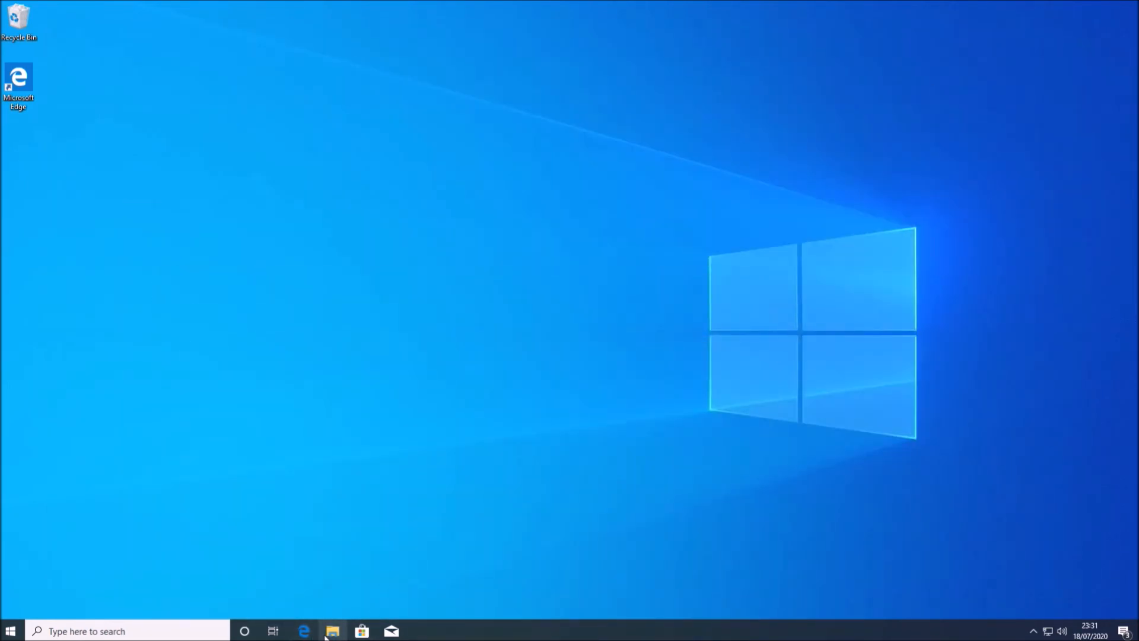
- Launch rufus-3.11 from Downloads and write a FreeDOS bootable FAT32 USB (D:)
left_click(333, 631)
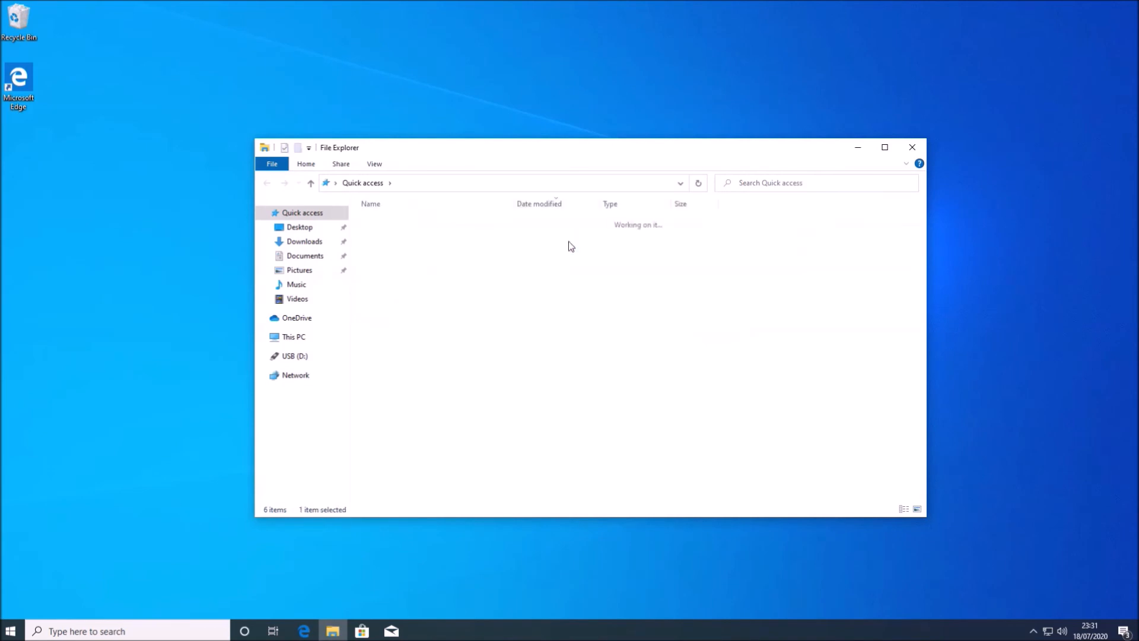
left_click(305, 241)
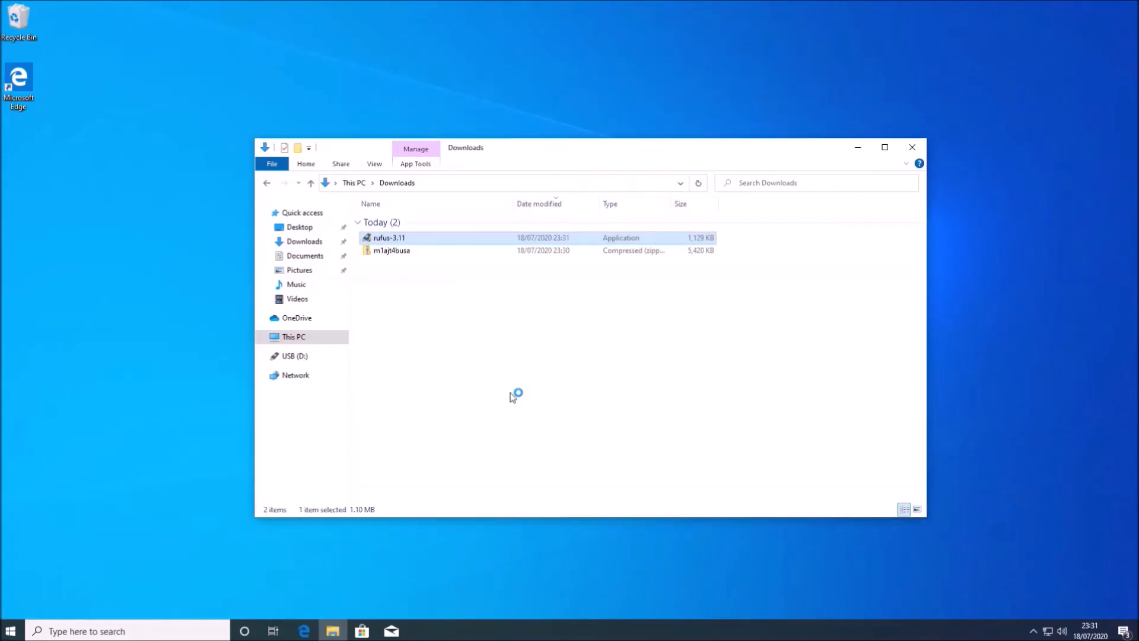
double_click(389, 237)
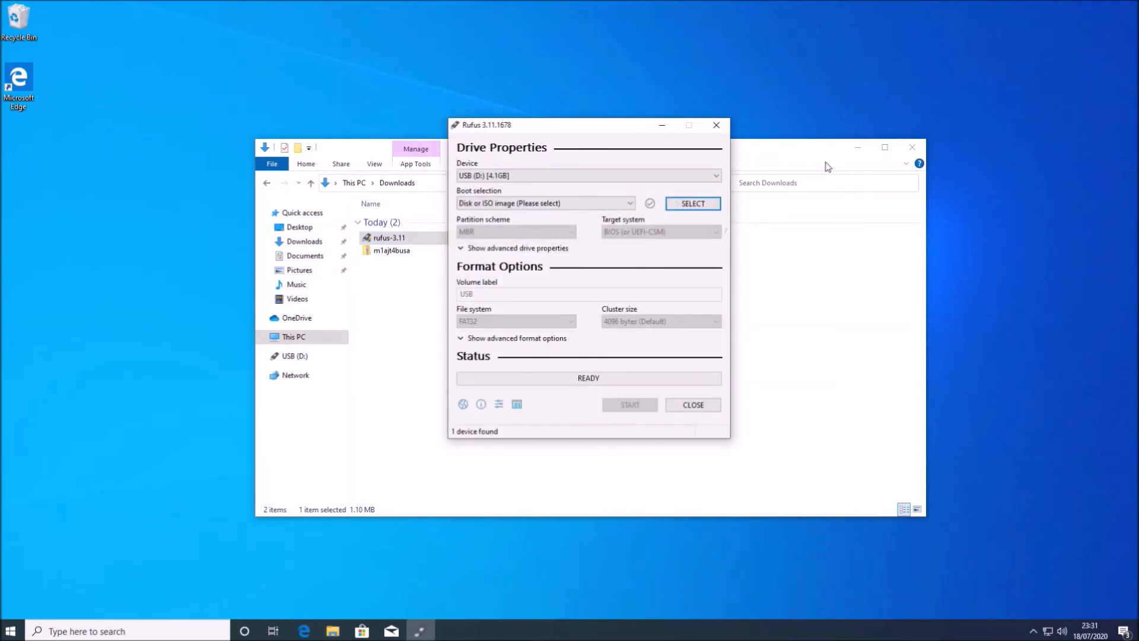
left_click(912, 146)
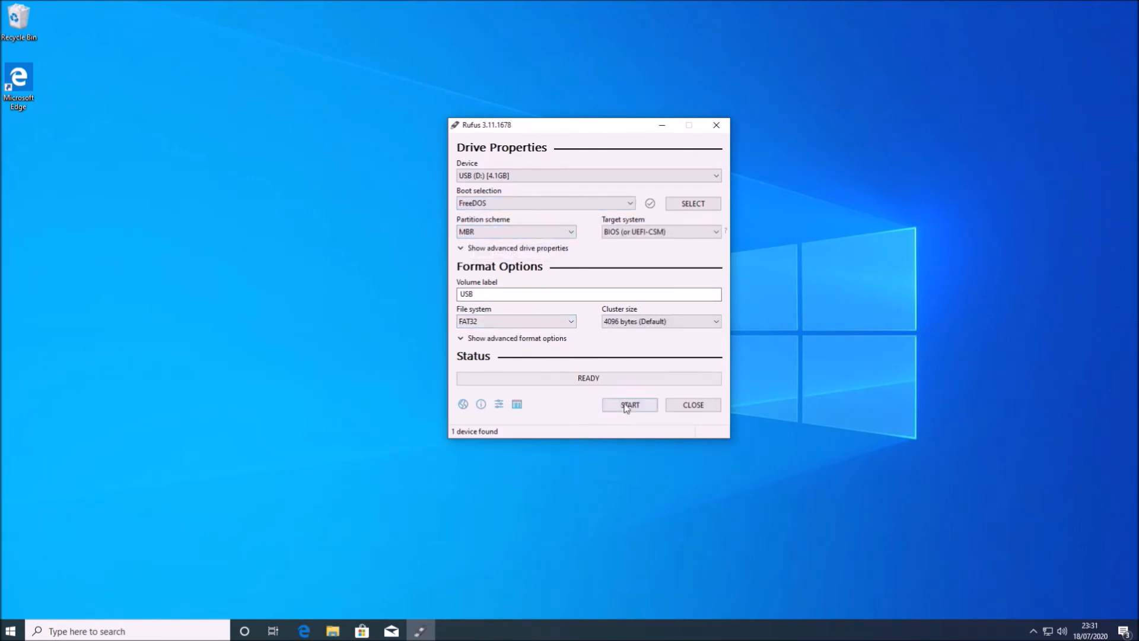
left_click(629, 405)
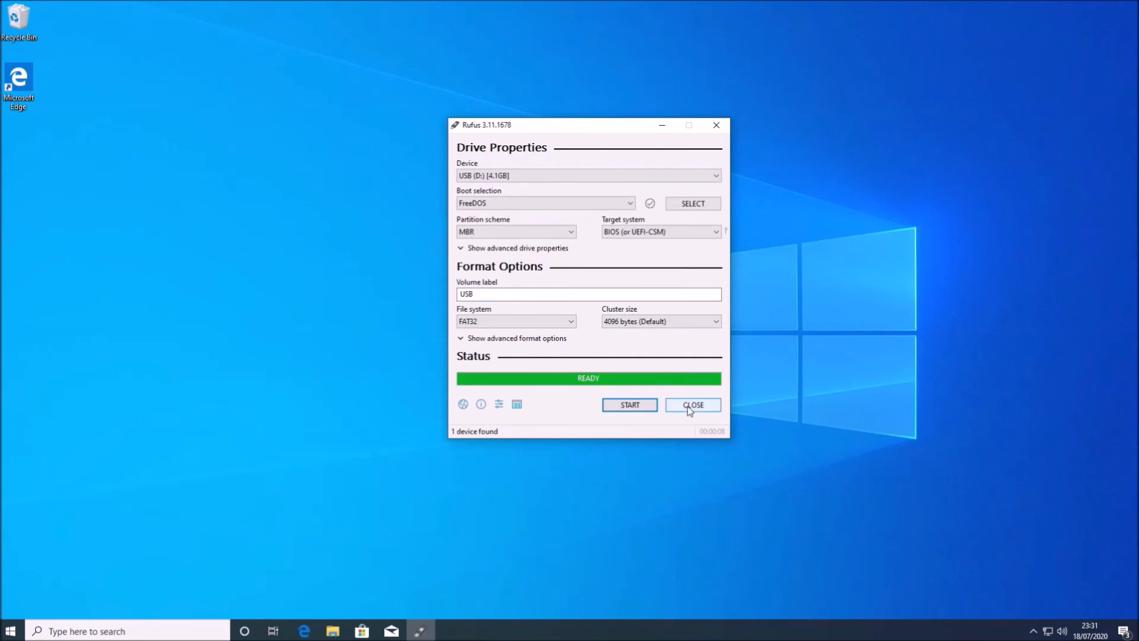
left_click(693, 405)
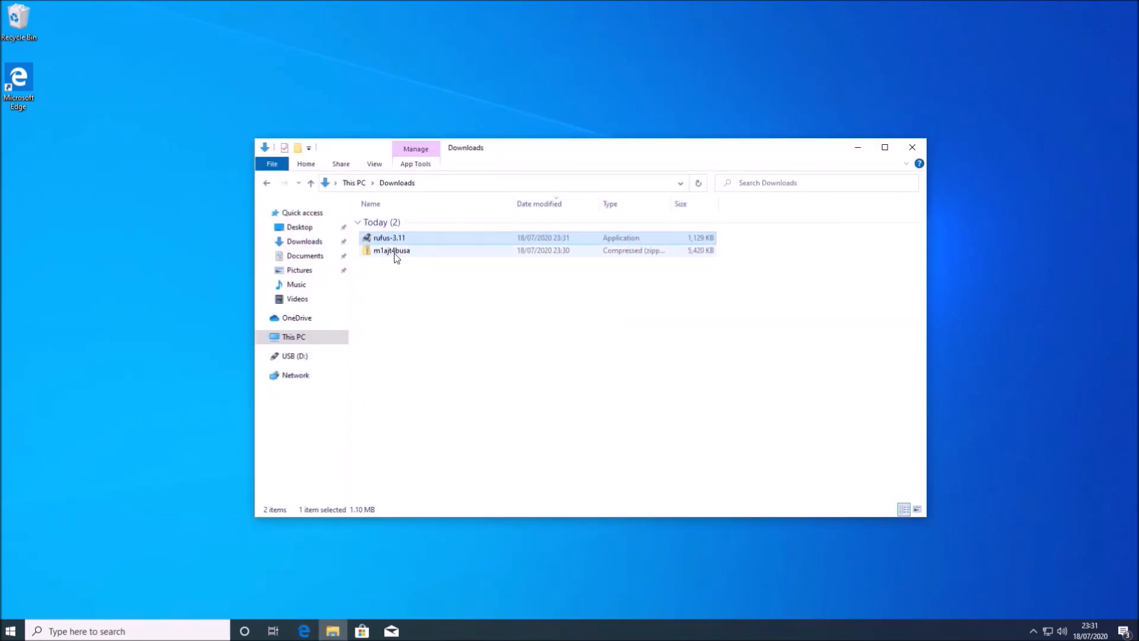
- Extract the m1ajt4busa zip into the Downloads folder
right_click(391, 250)
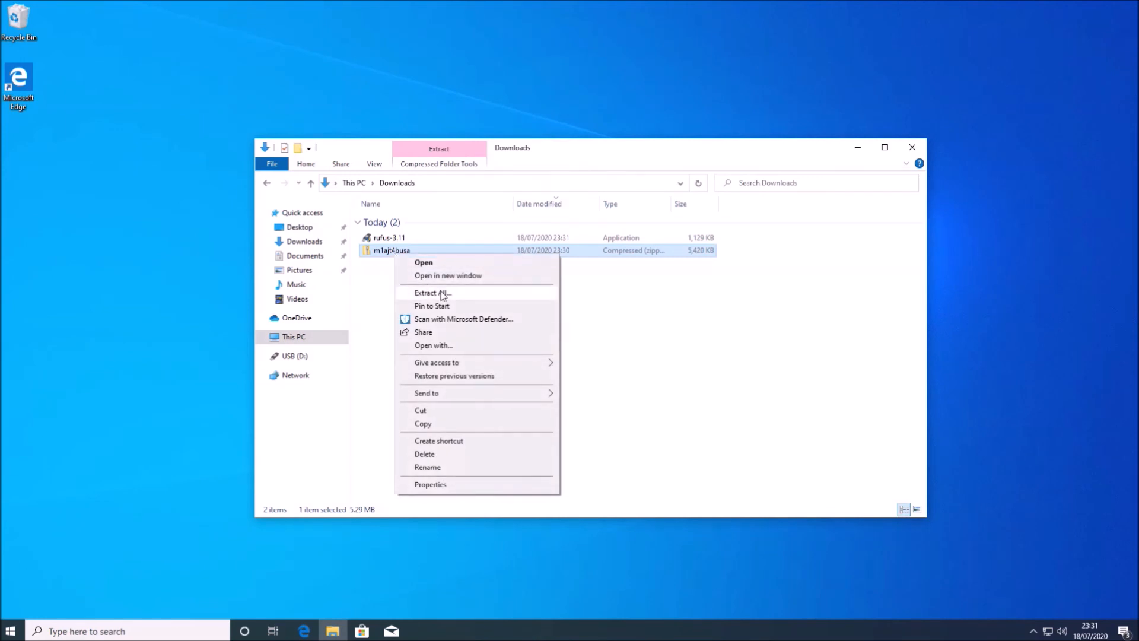
left_click(431, 292)
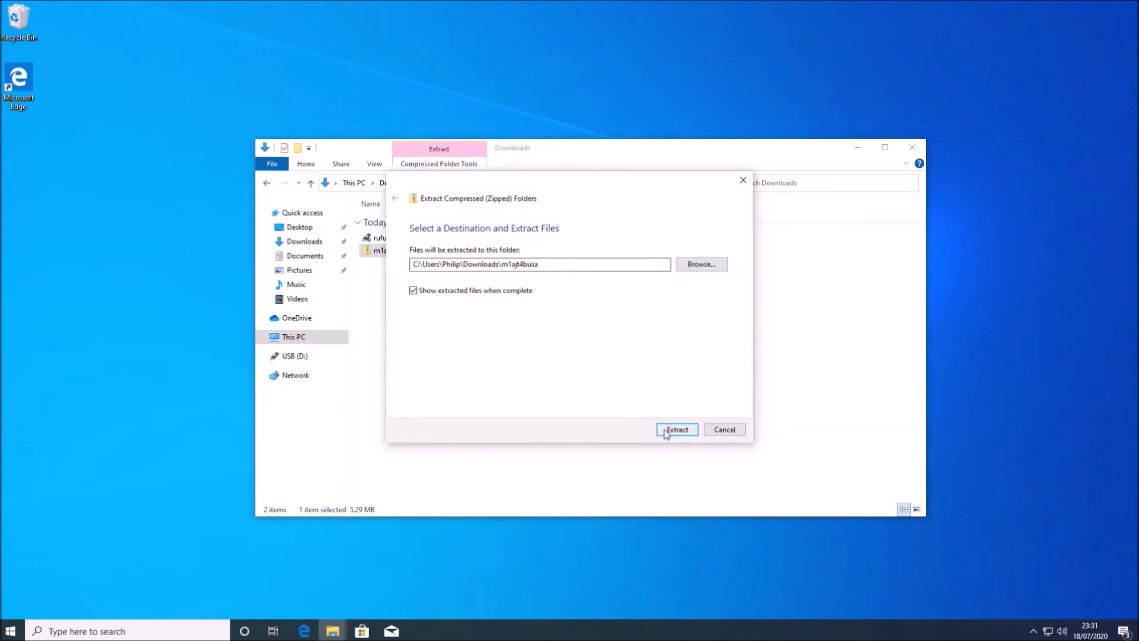
left_click(676, 429)
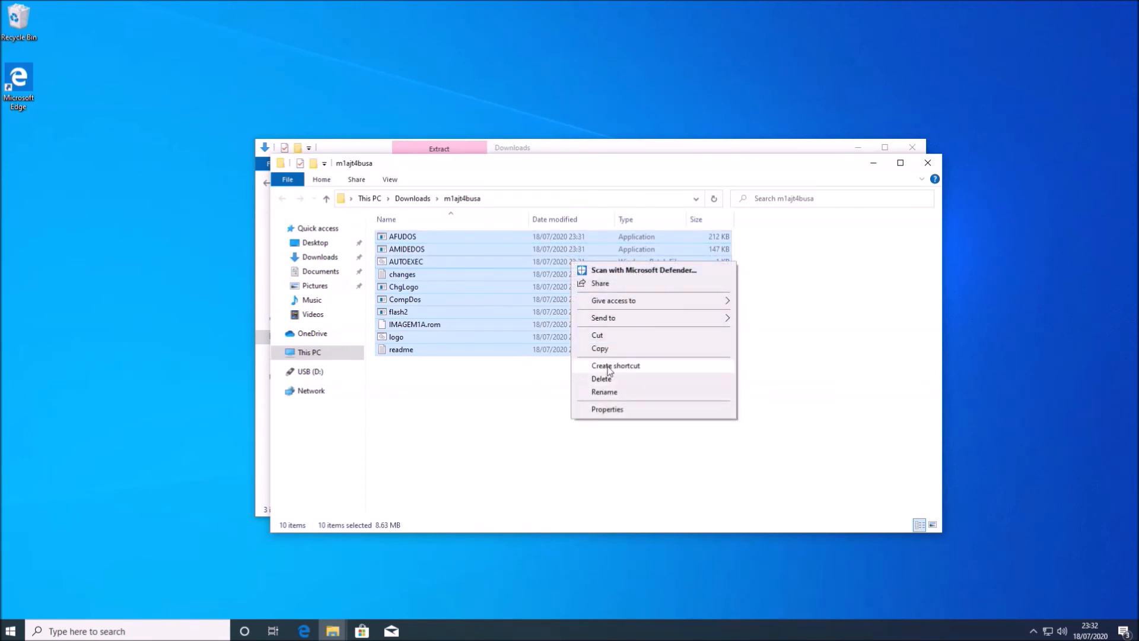
- Copy the extracted files to USB (D:), replacing AUTOEXEC, and restart Windows
left_click(311, 371)
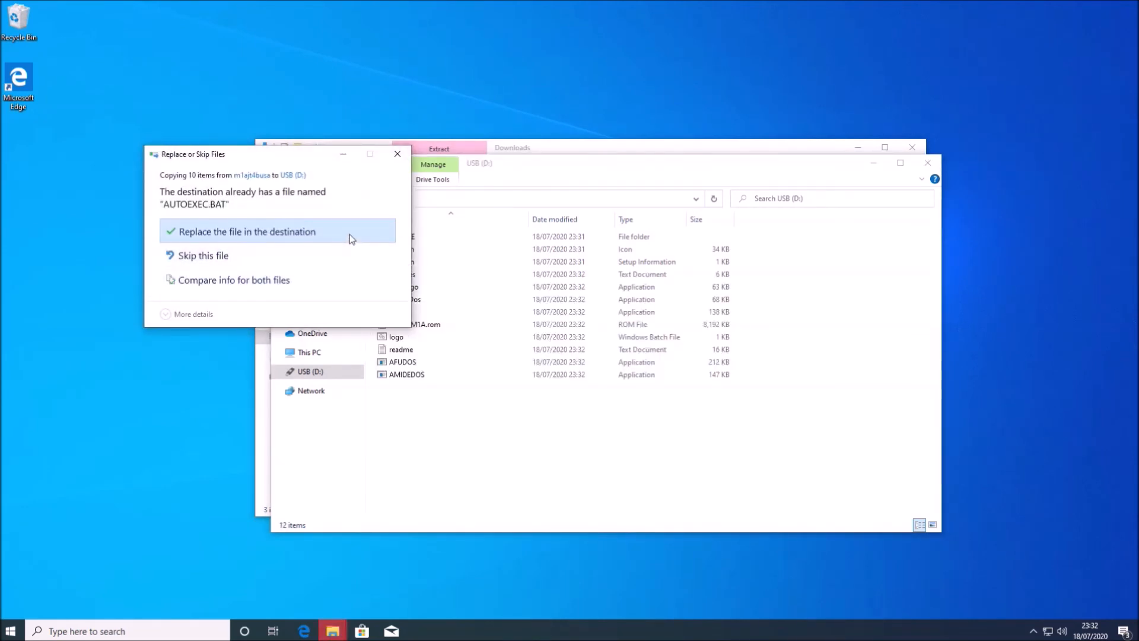
left_click(245, 231)
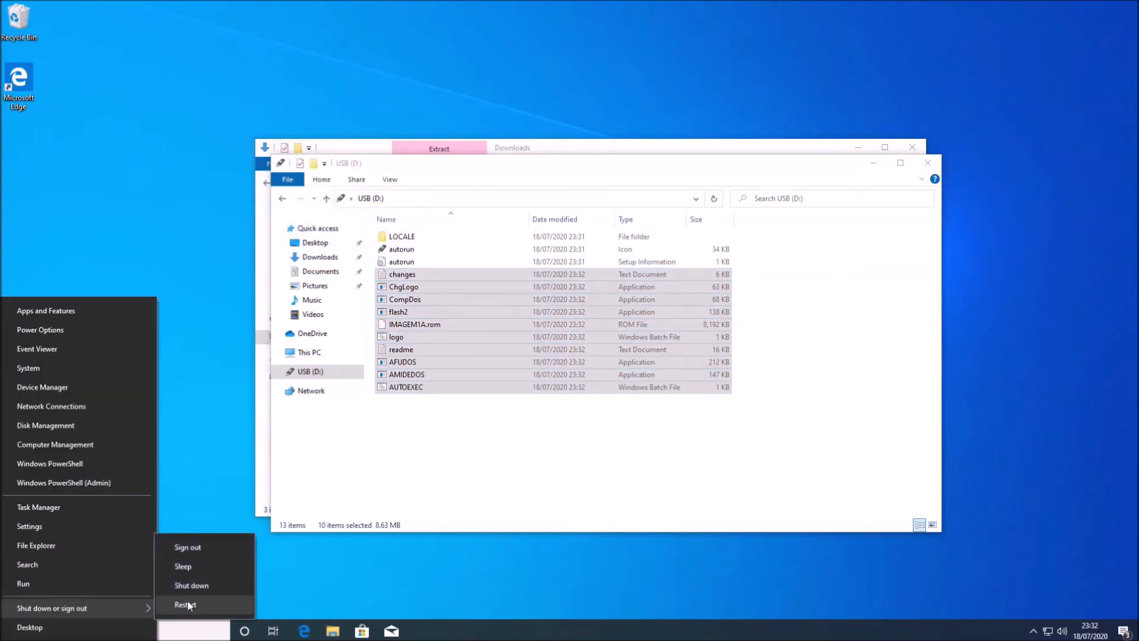
left_click(185, 604)
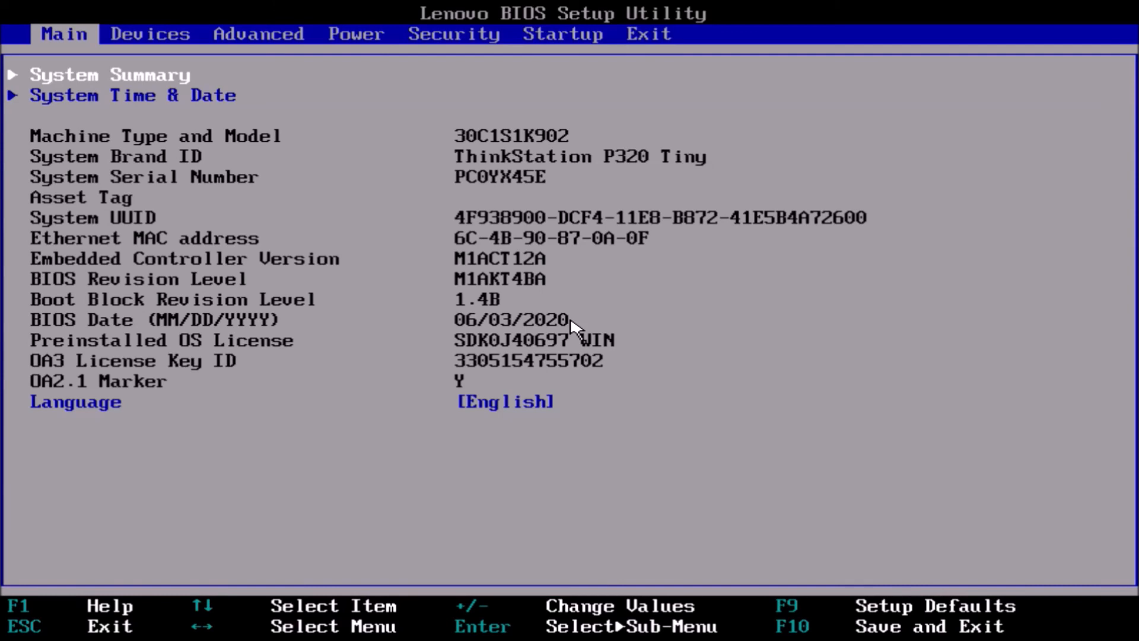
- Set Boot Mode to Legacy Only on the Startup tab
left_click(454, 35)
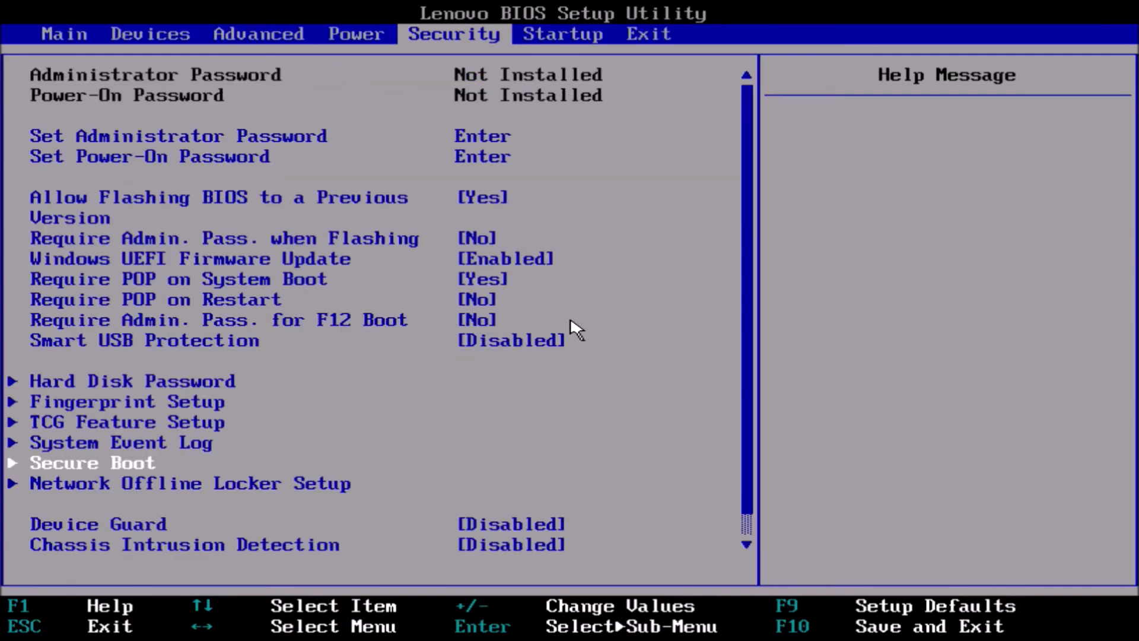
left_click(562, 33)
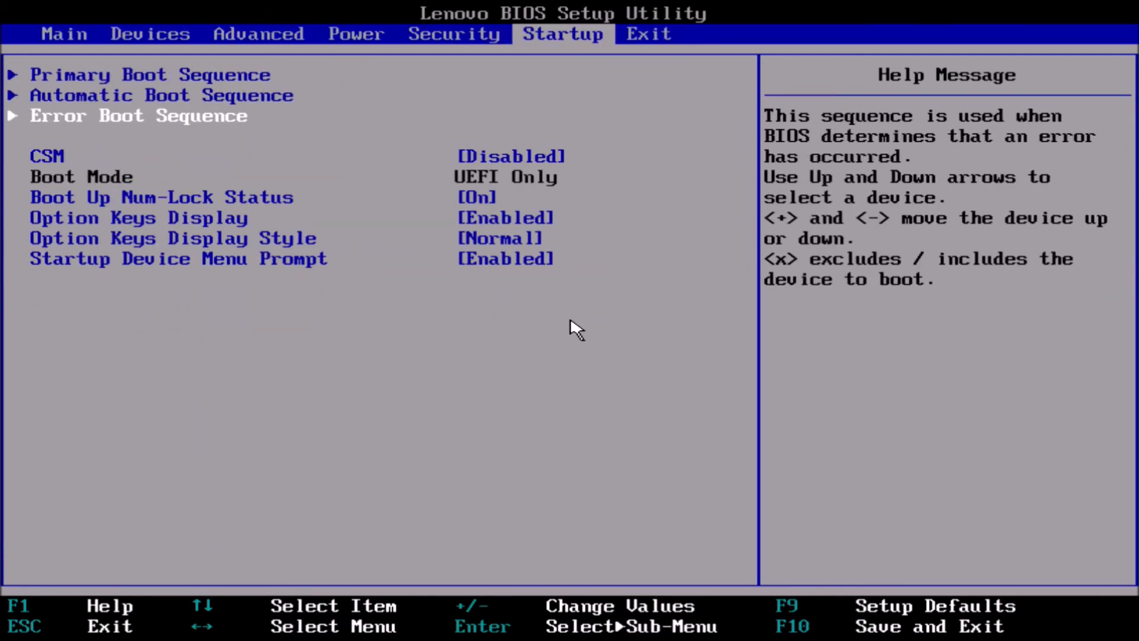
left_click(511, 156)
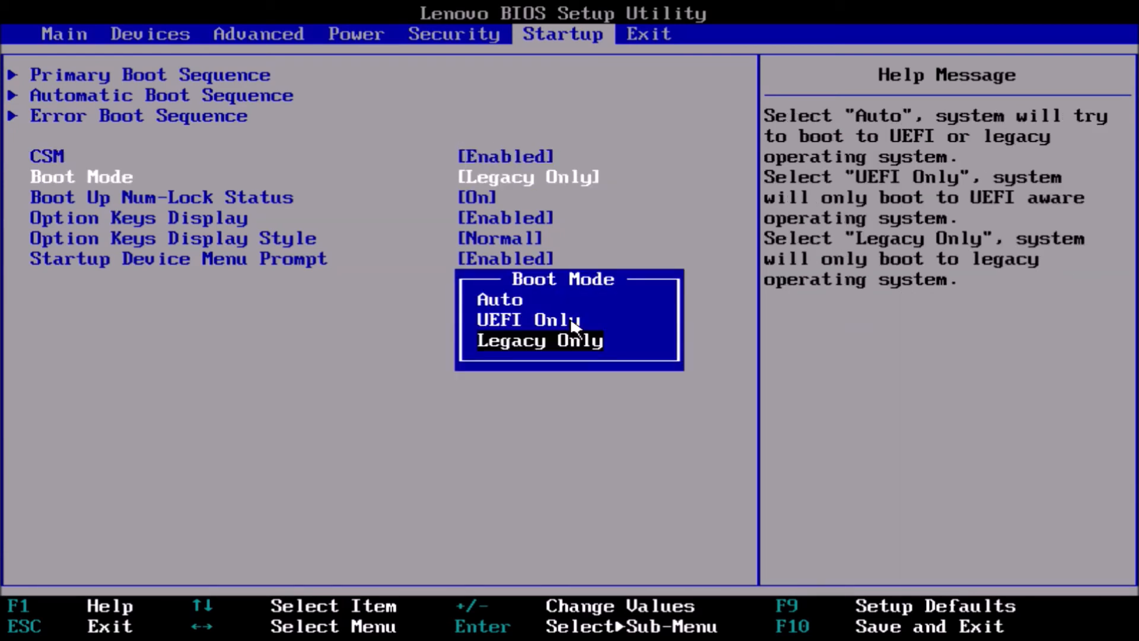
left_click(539, 340)
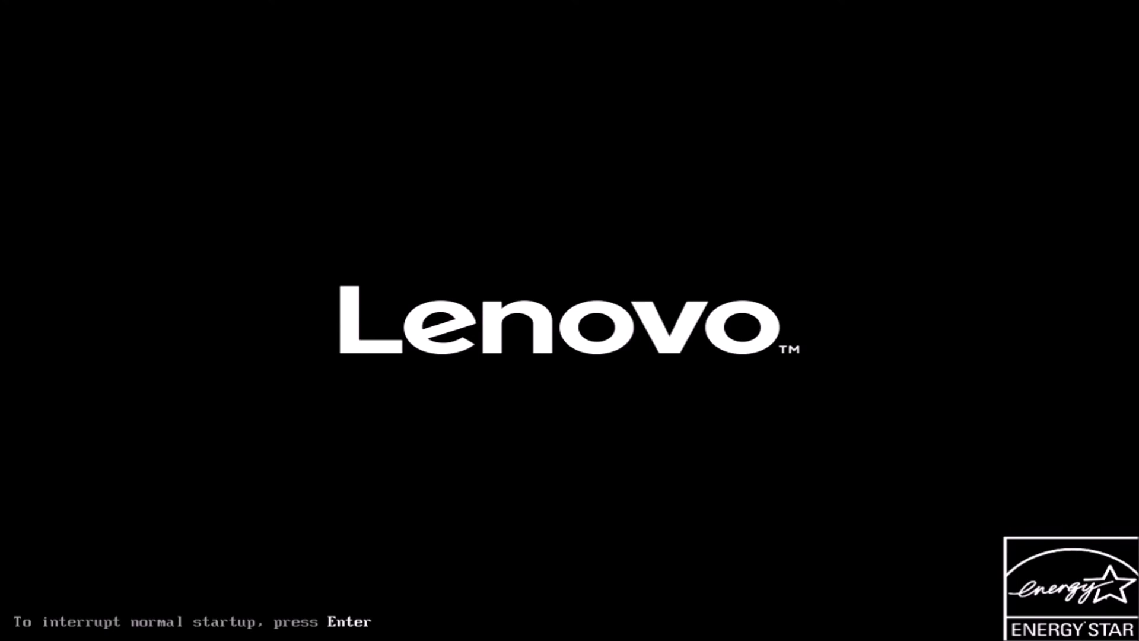
- Start the flash, accept the older ROM, and answer the serial number and machine type prompts
key("Enter")
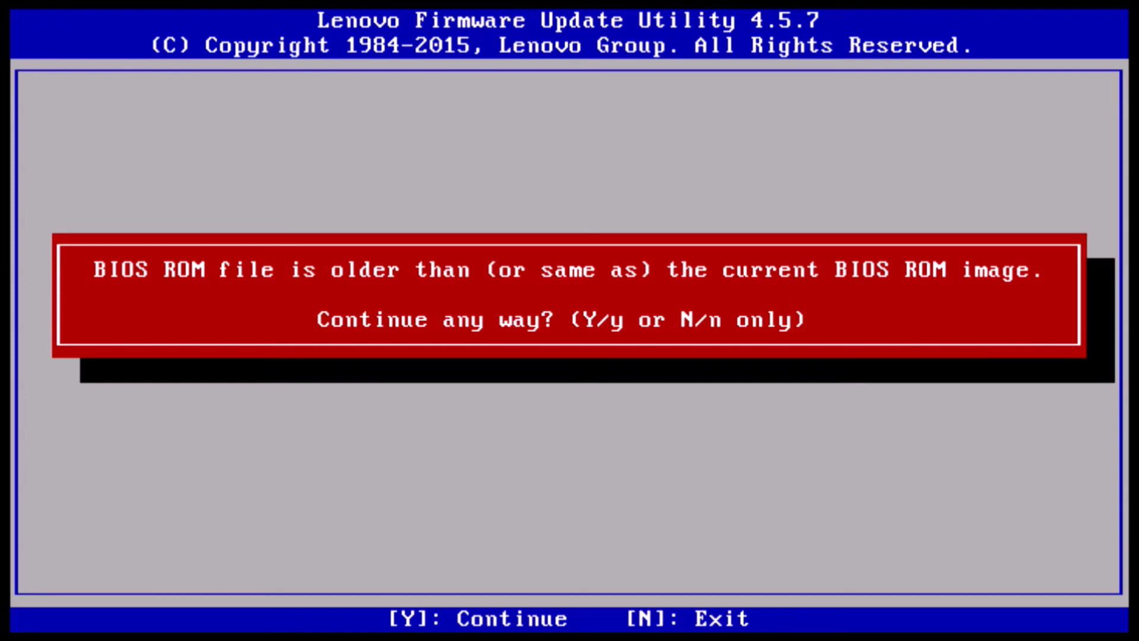
key("y")
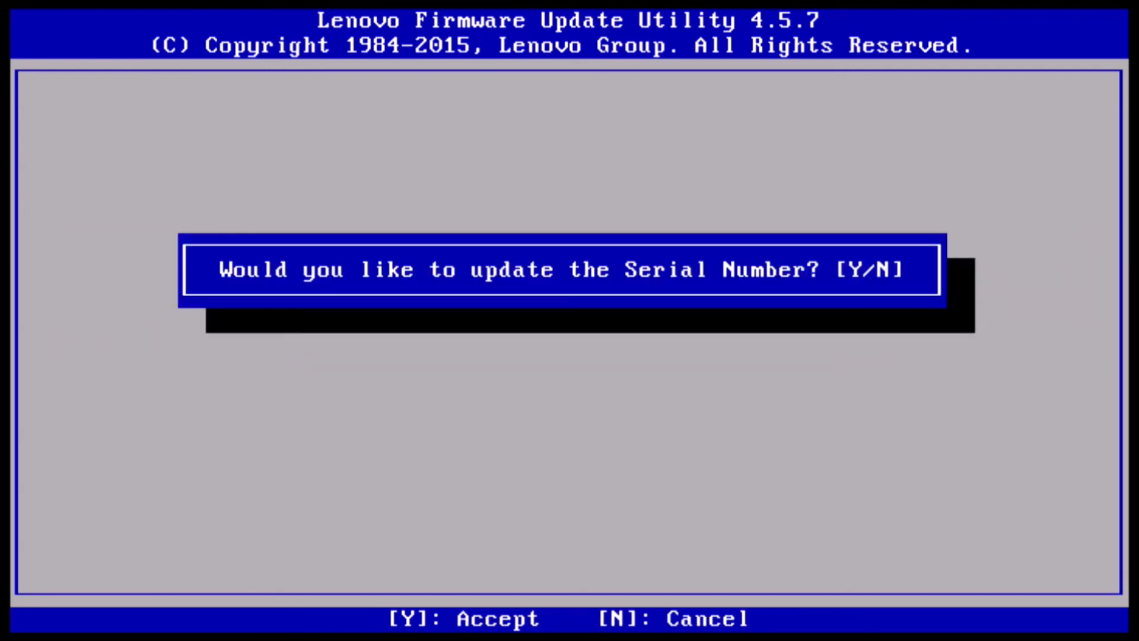
key("Y")
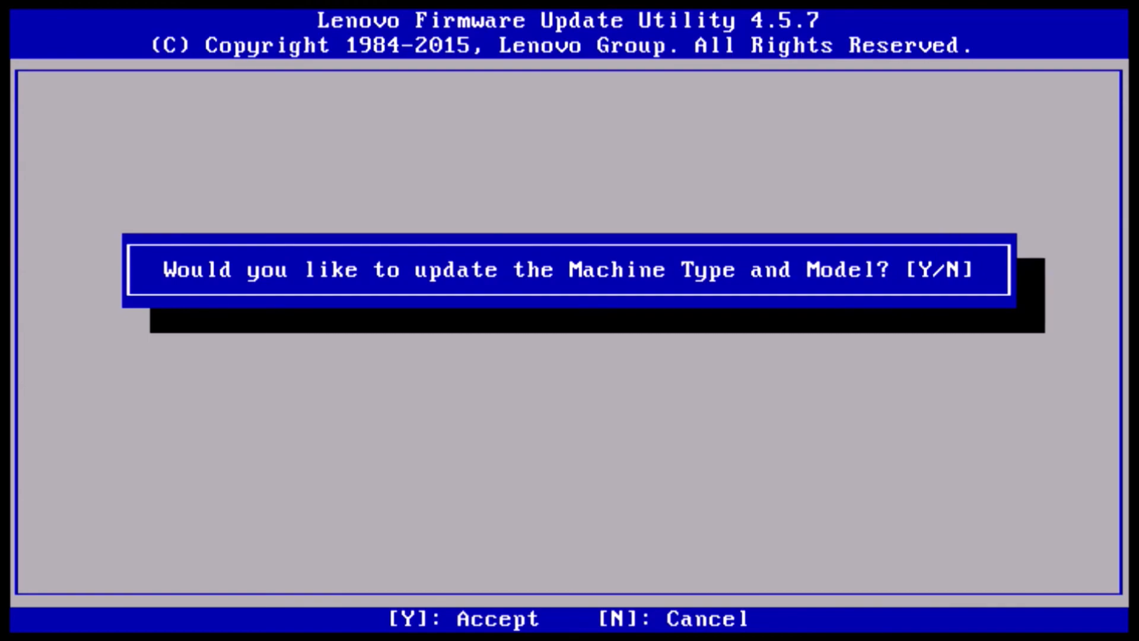
key("Y")
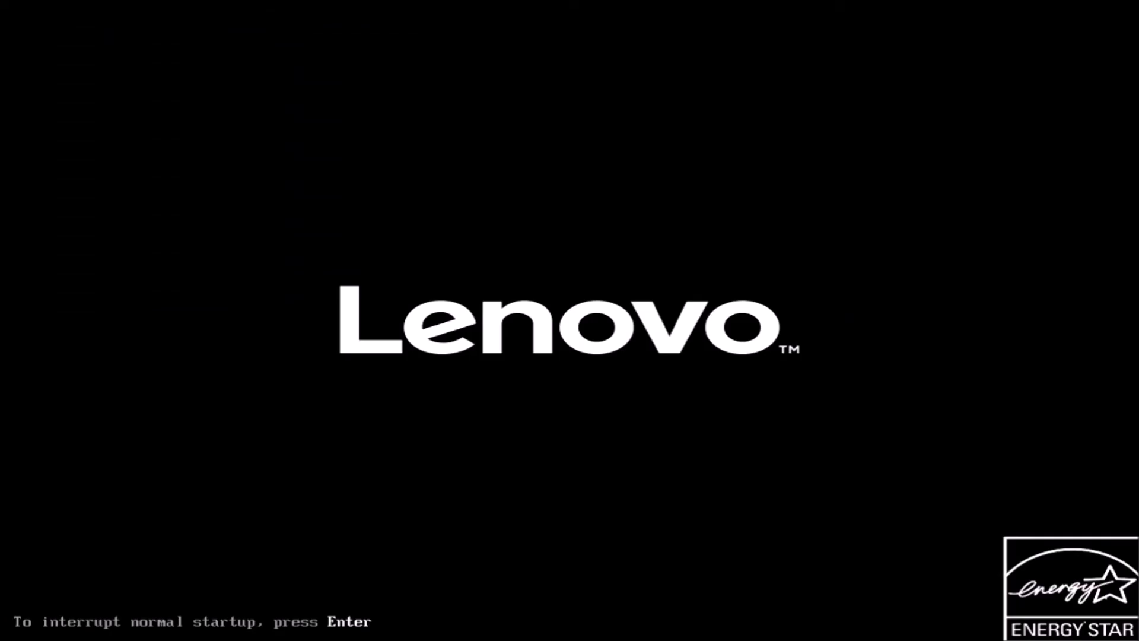
- Enter BIOS setup and review the Devices, Security and Startup tabs
key("Enter")
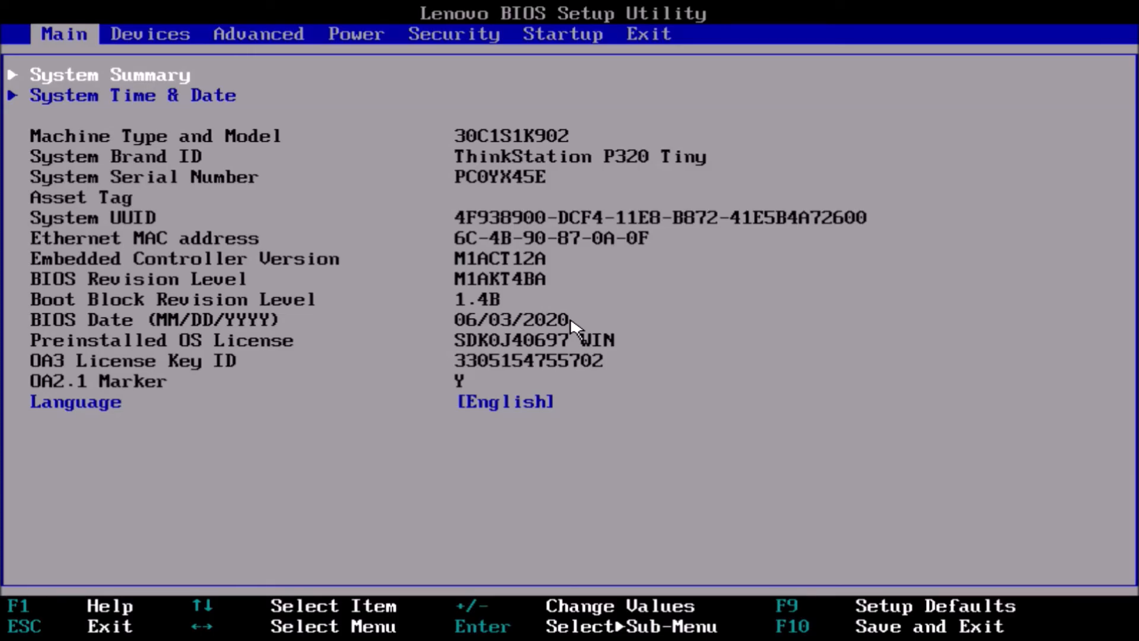
left_click(149, 34)
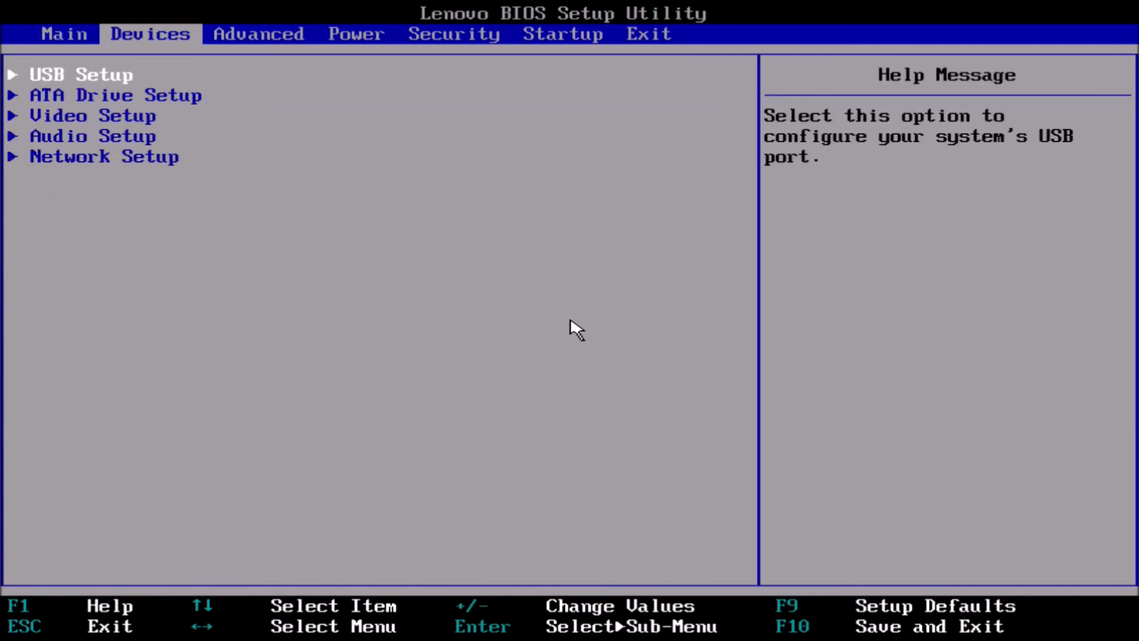
left_click(456, 34)
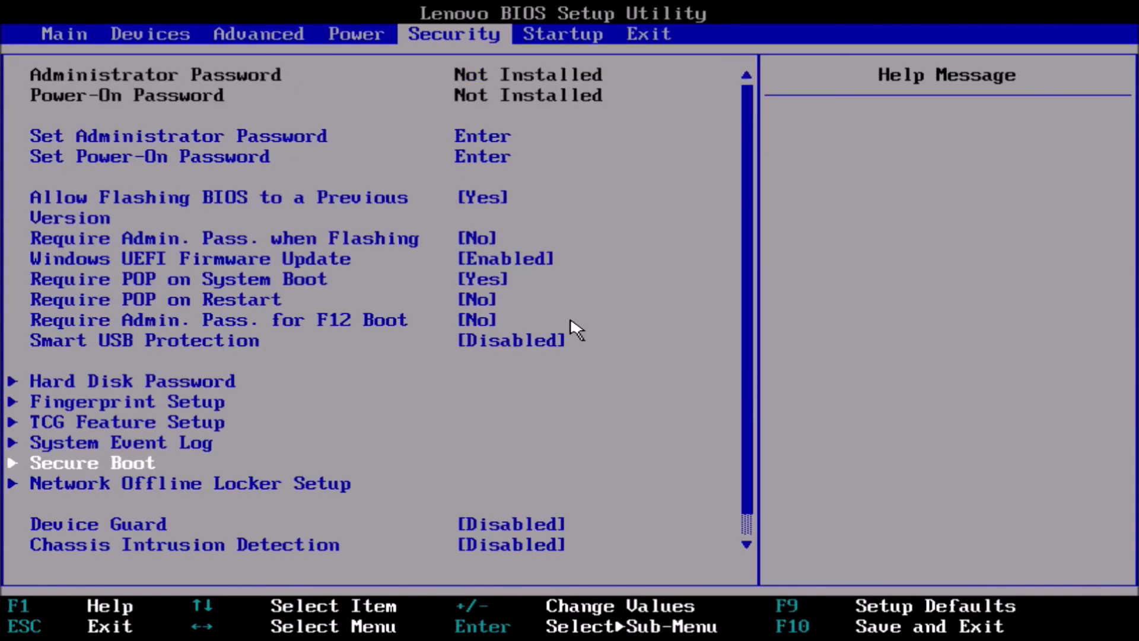
left_click(563, 34)
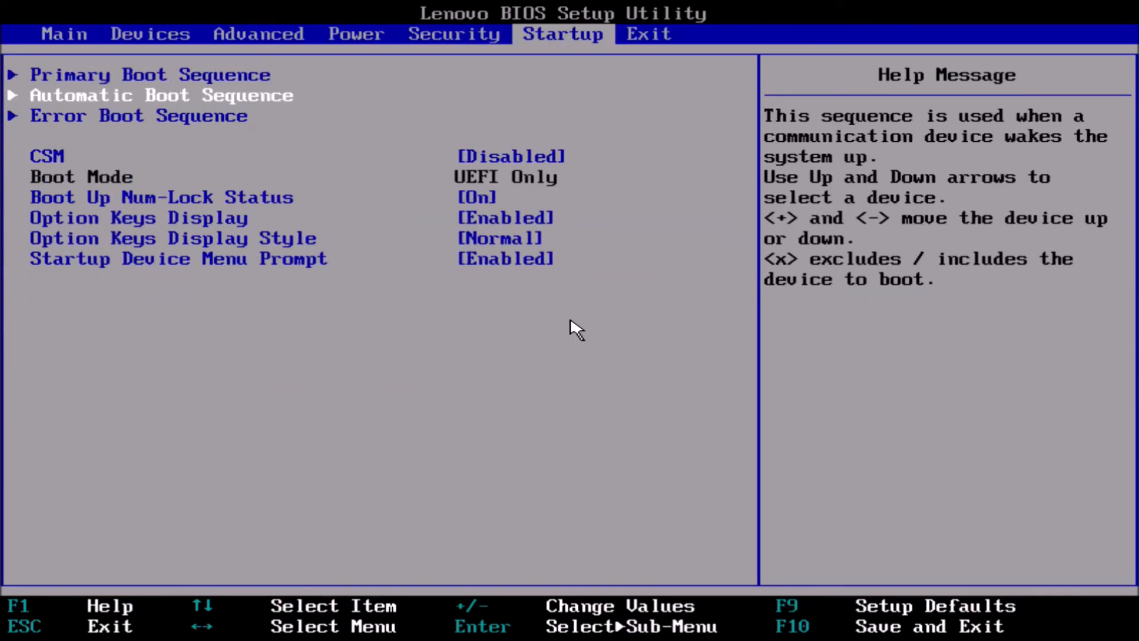
- Confirm CSM is disabled with UEFI Only boot, then save with F10 and restart
key("Down")
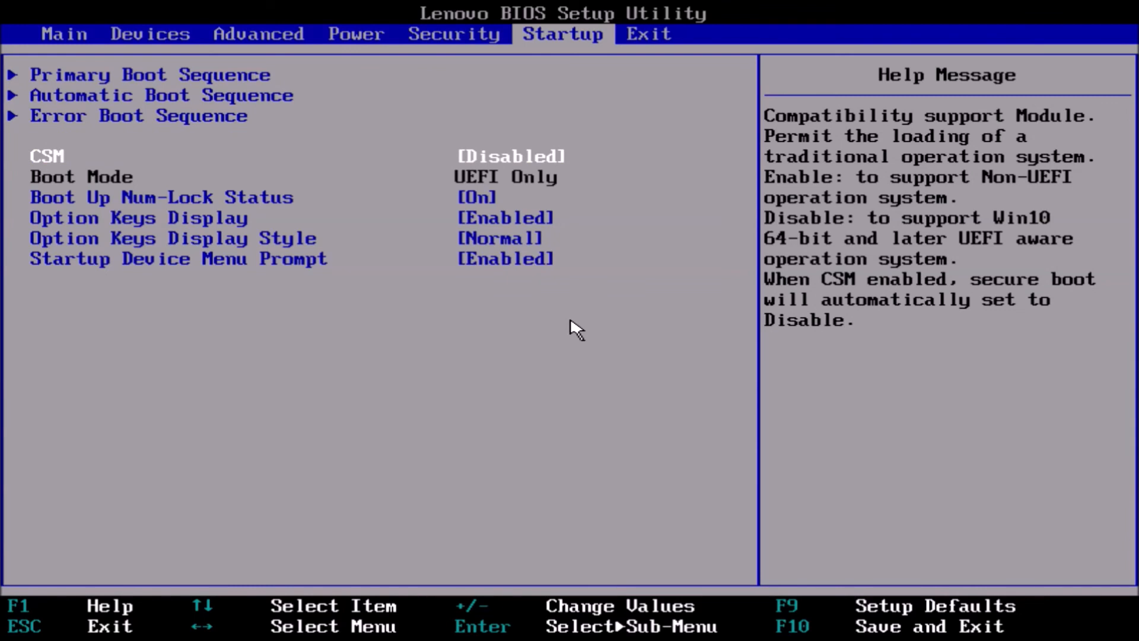
key("F10")
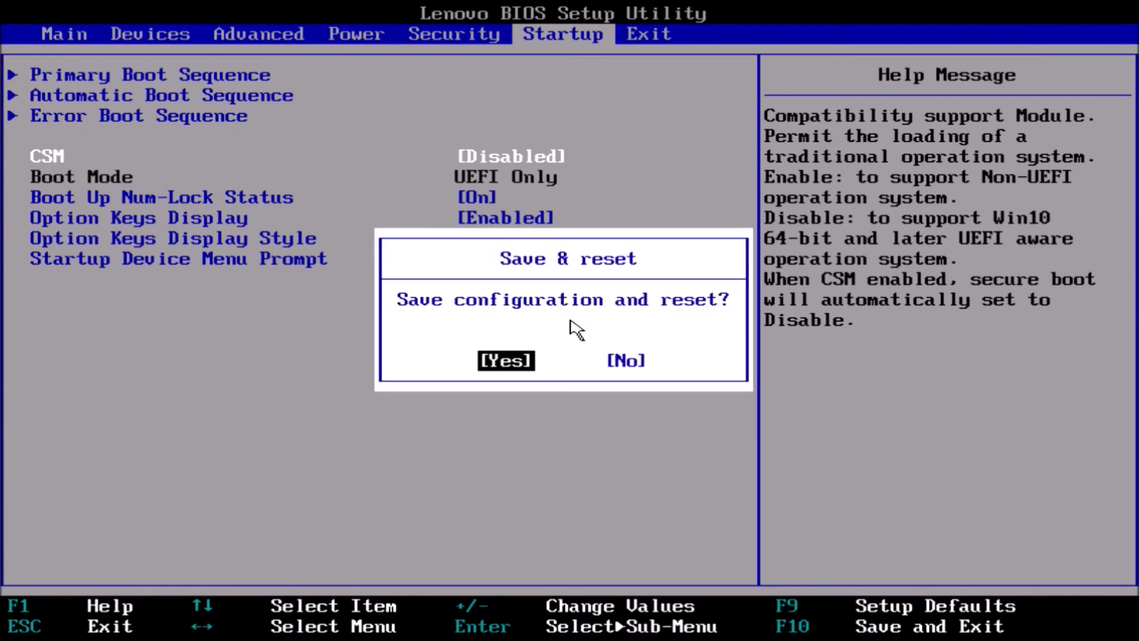
left_click(506, 360)
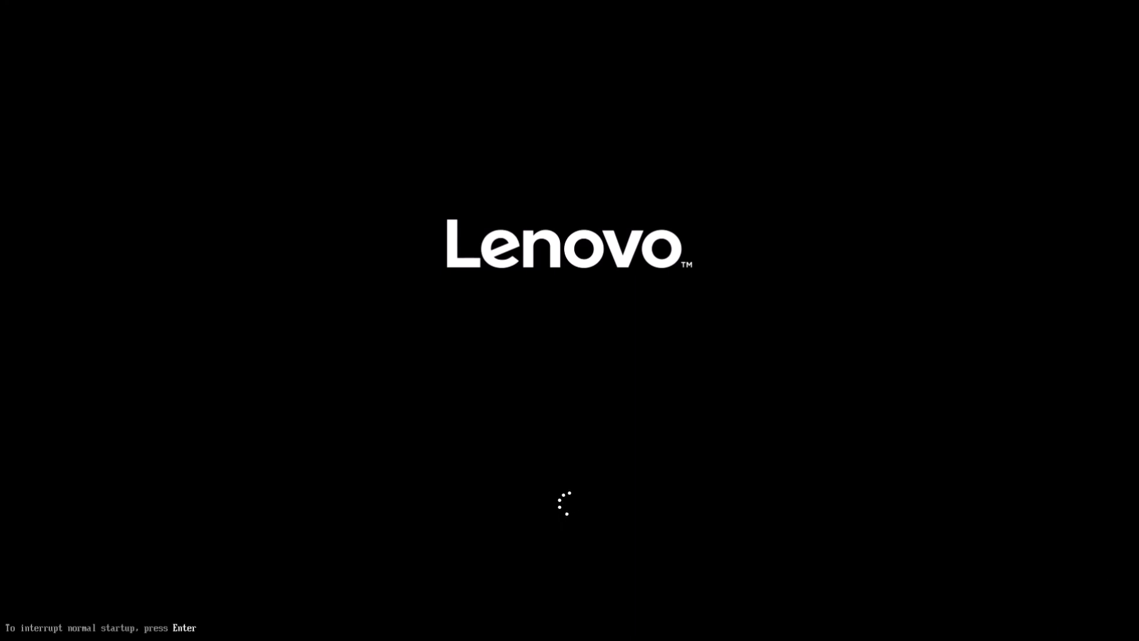